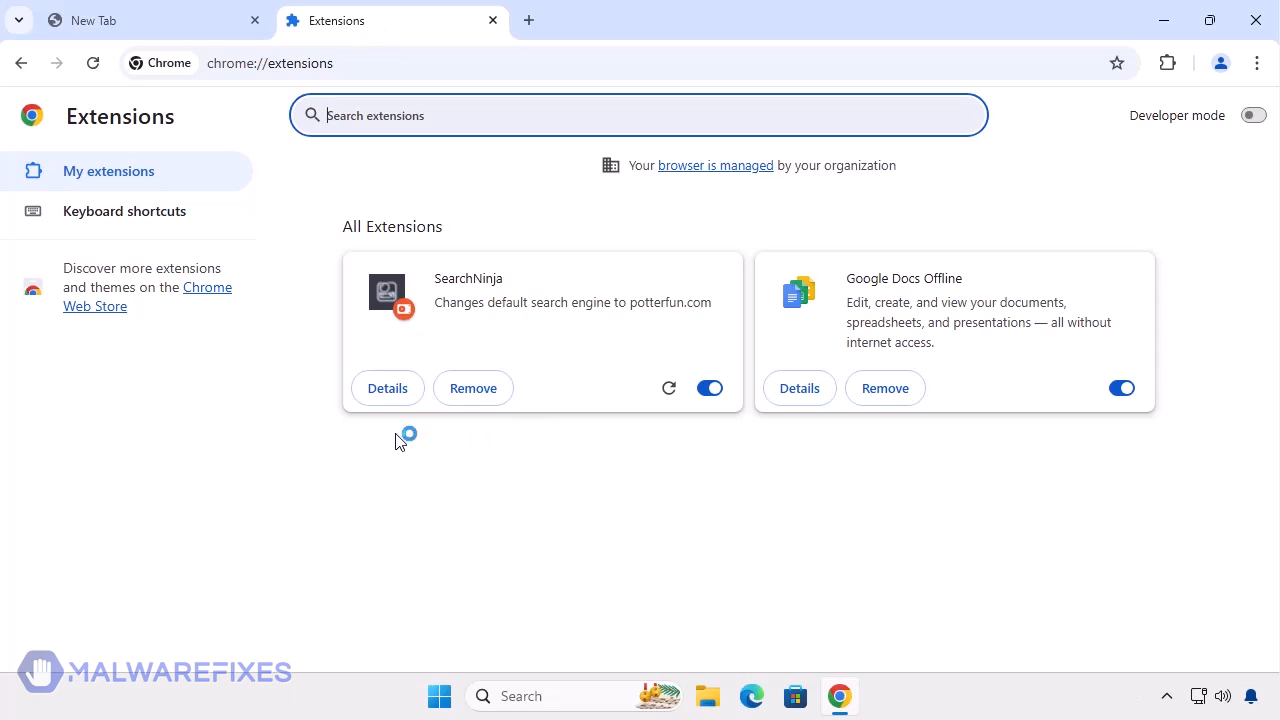
View SearchNinja's extension details and run a test search 'jsgsas' that redirects to PotterFun.
click(388, 388)
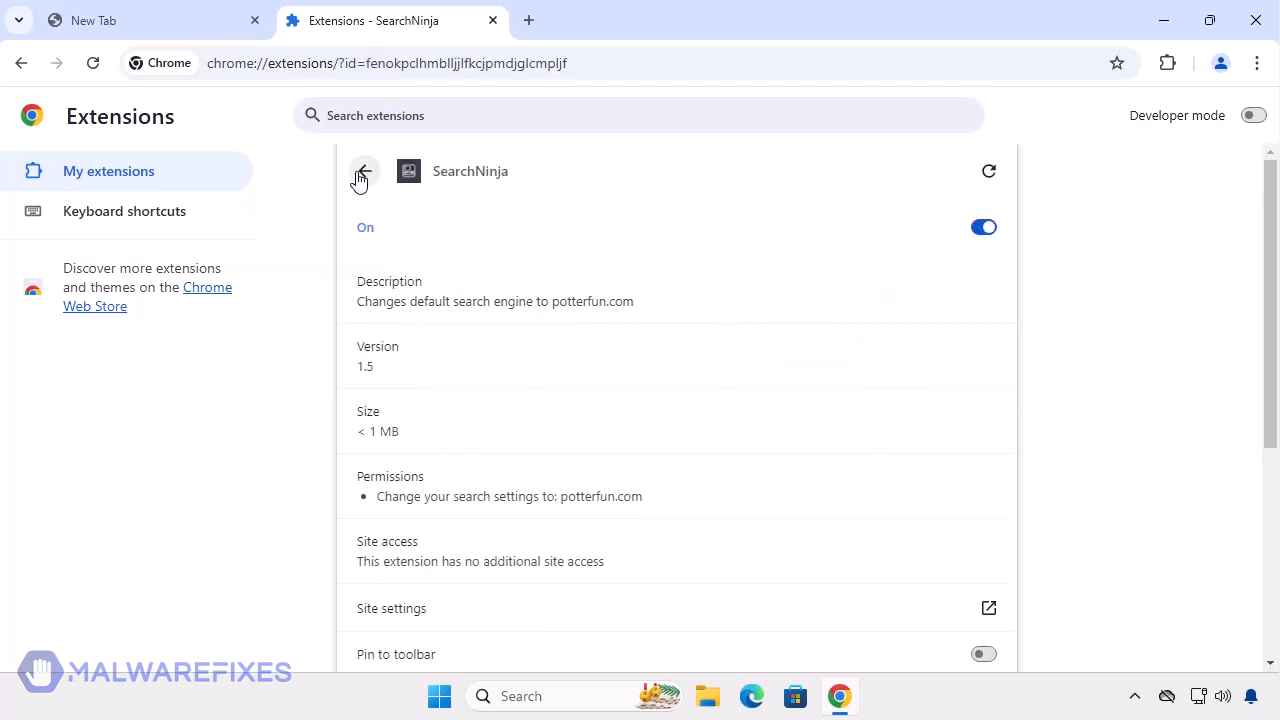
click(362, 172)
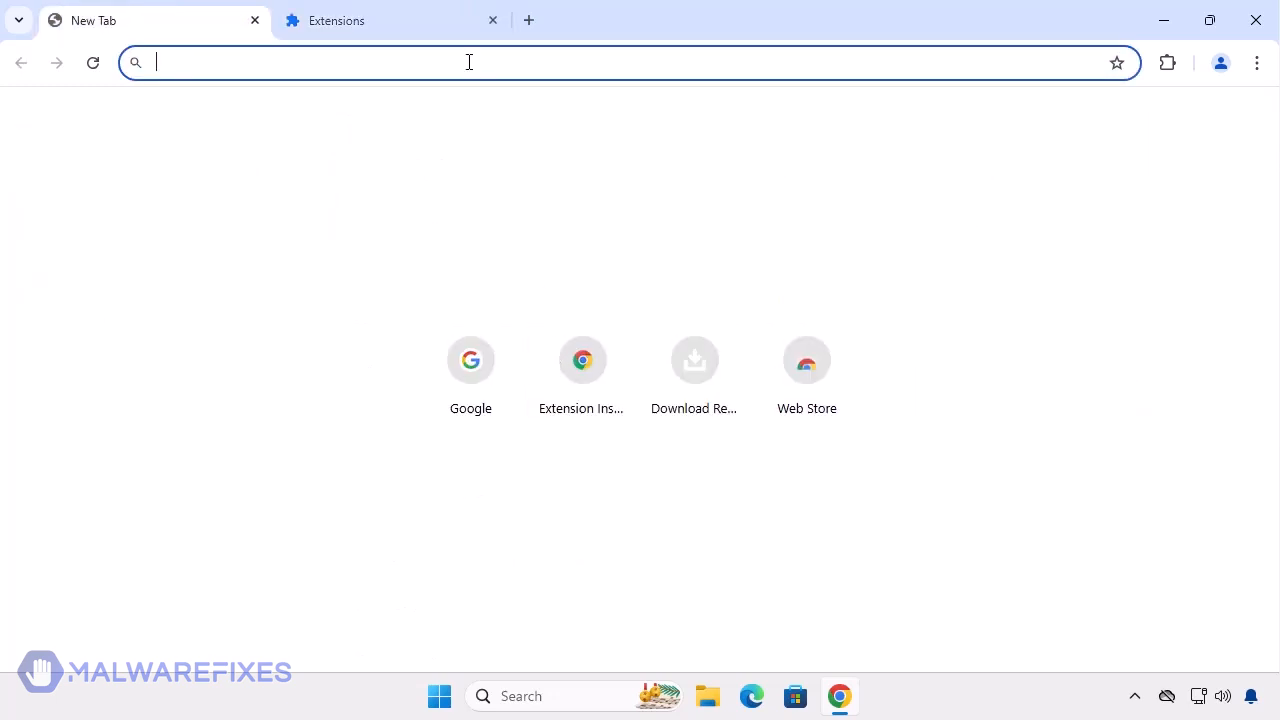
text(jsgsas)
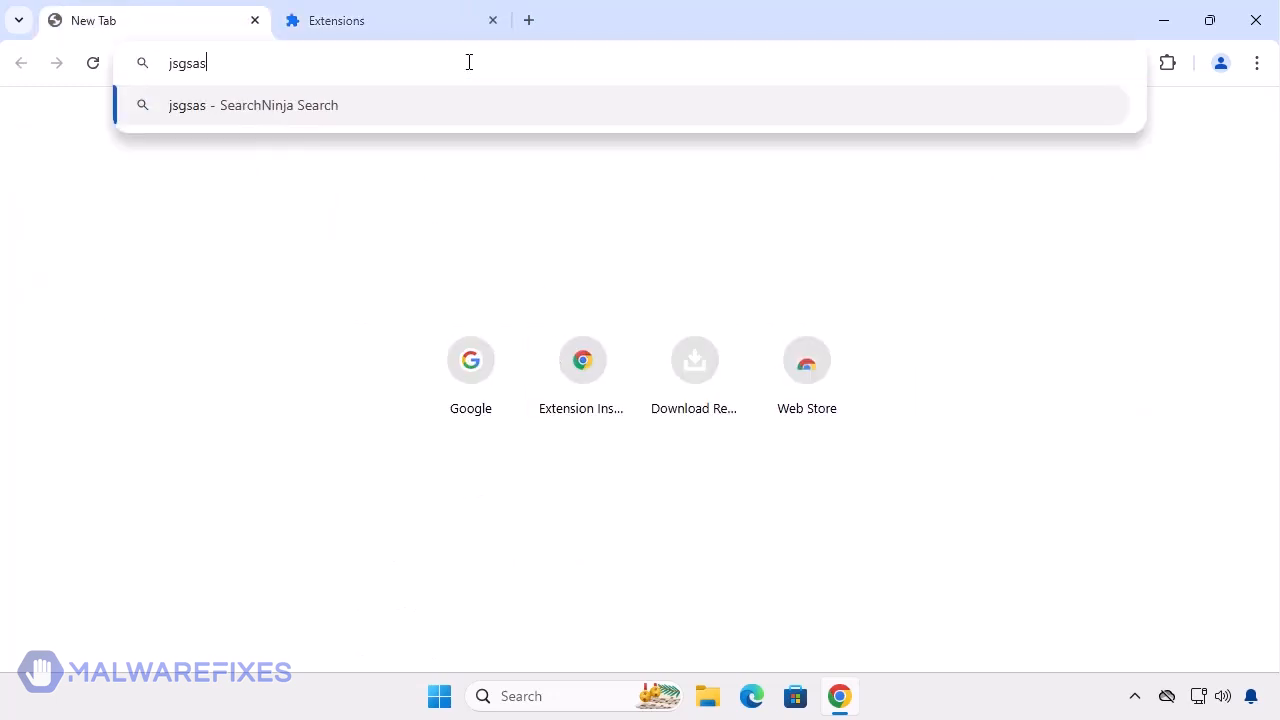
key(Return)
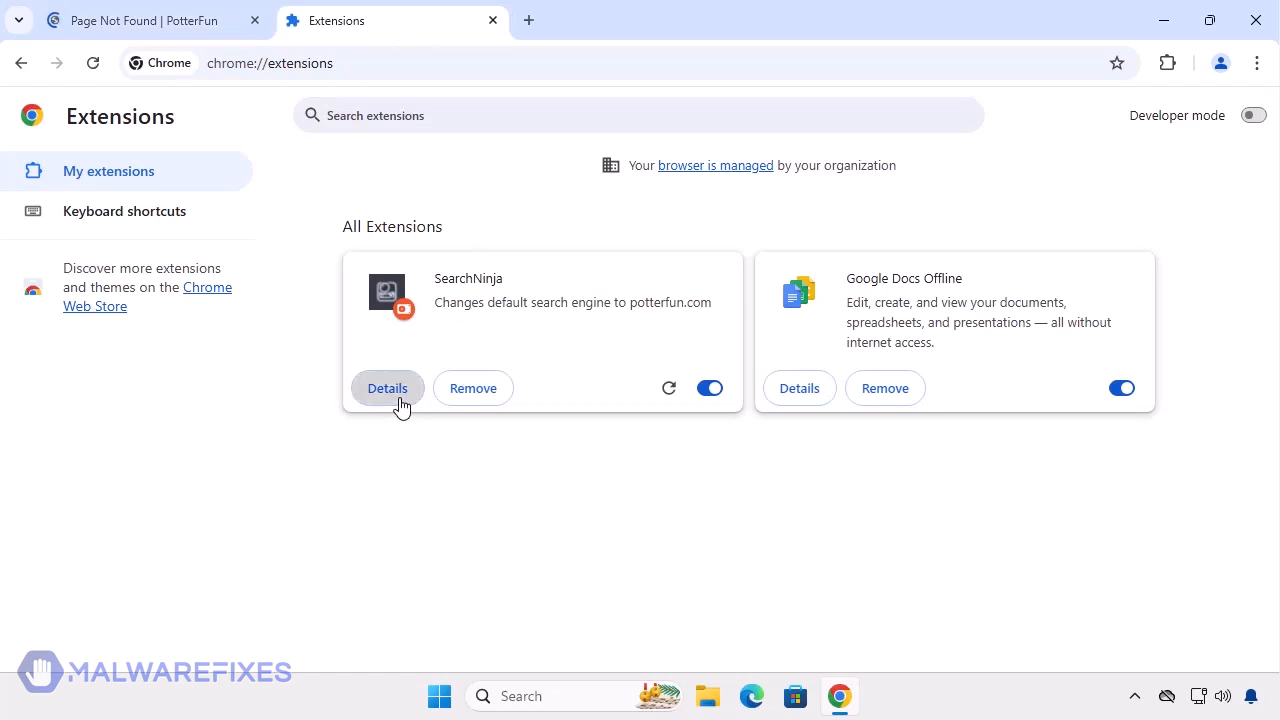
mouse_move(560, 476)
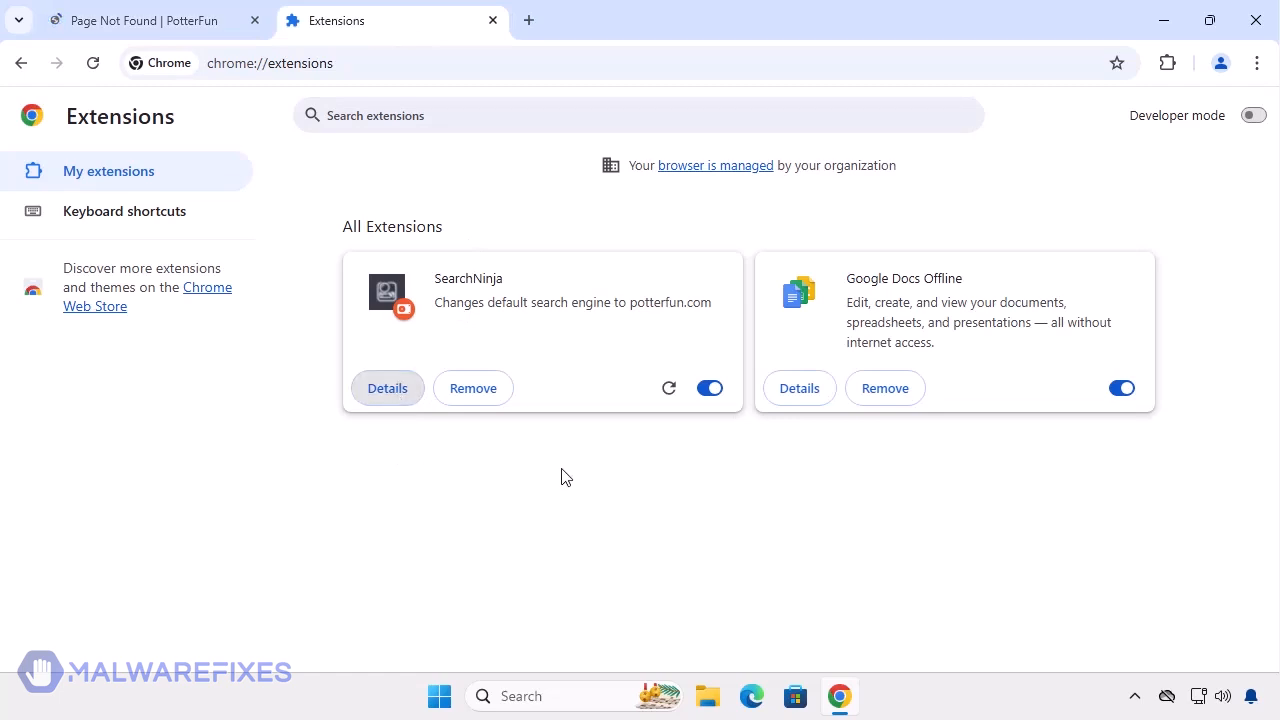
mouse_move(4, 98)
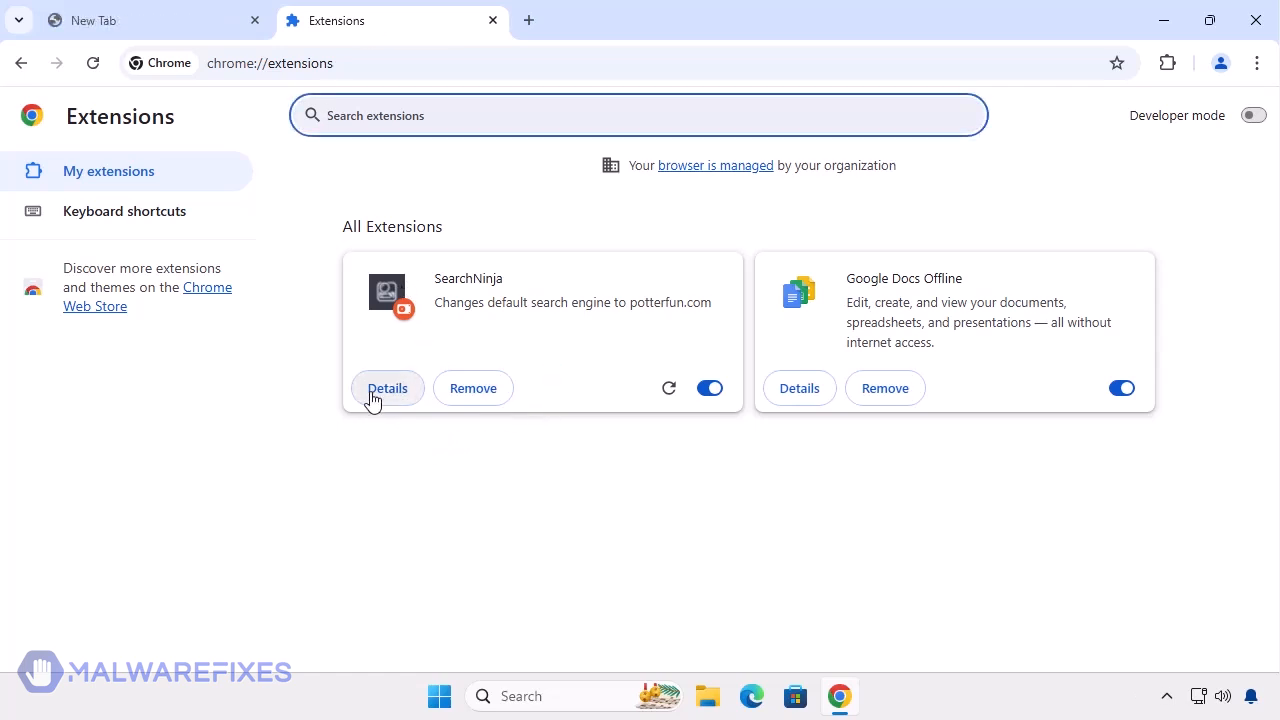
click(388, 388)
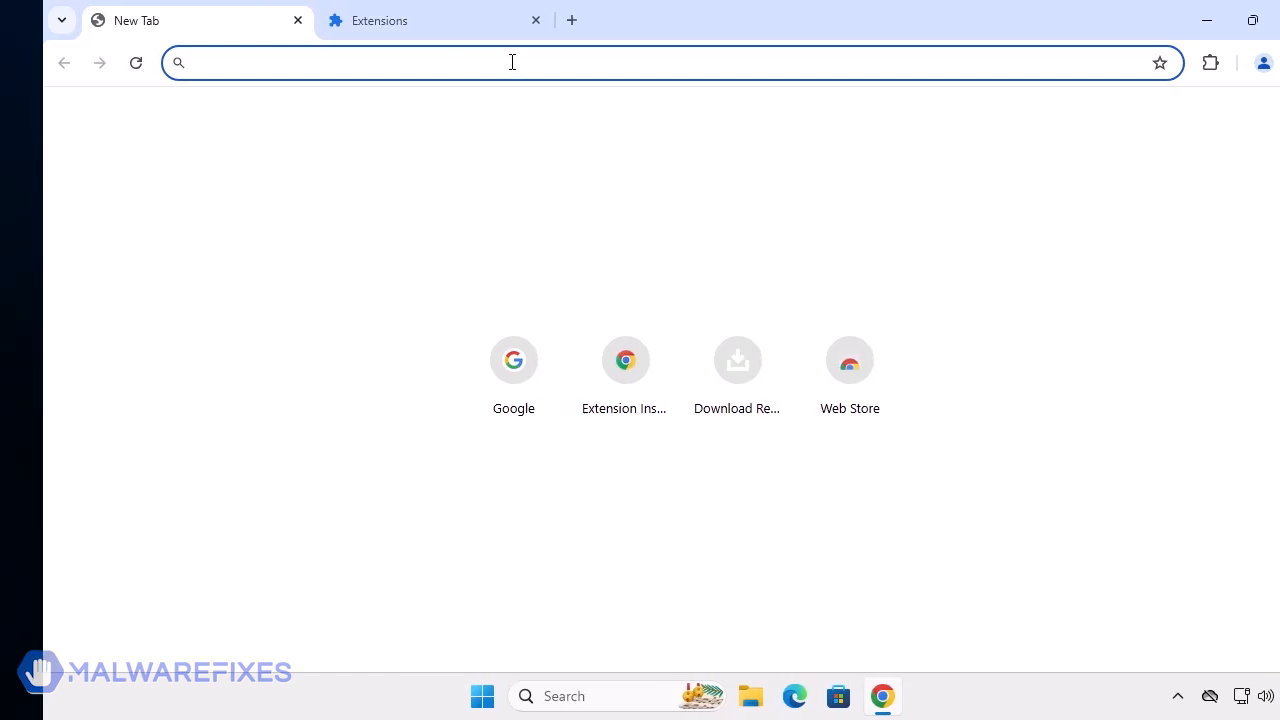
click(1206, 20)
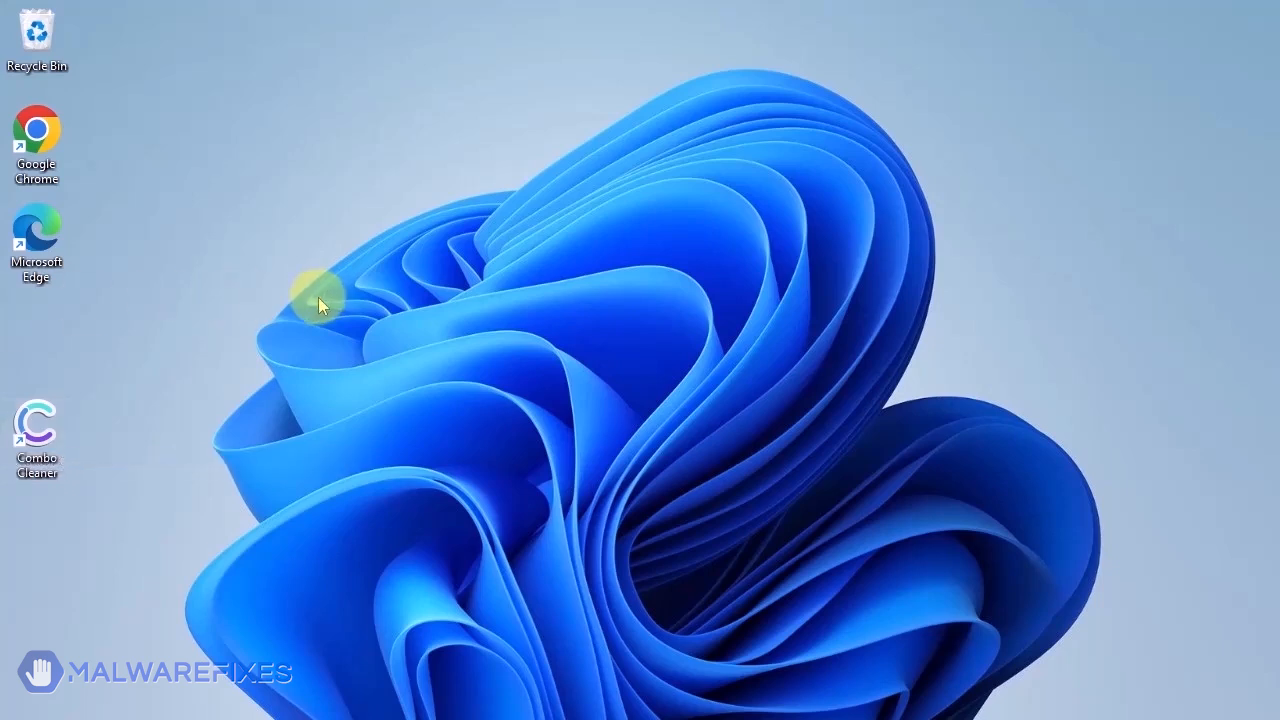
Launch Combo Cleaner, run a Quick Scan finding 7 threats and remove all of them.
double_click(36, 428)
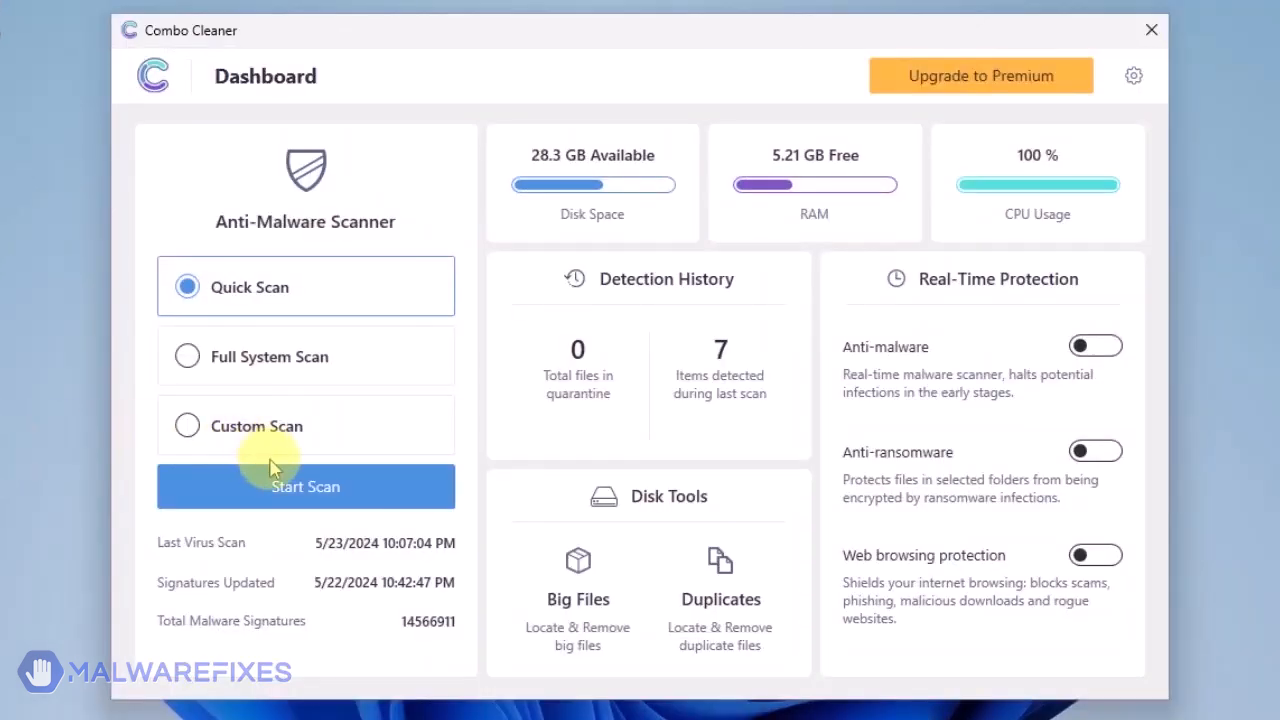
click(304, 486)
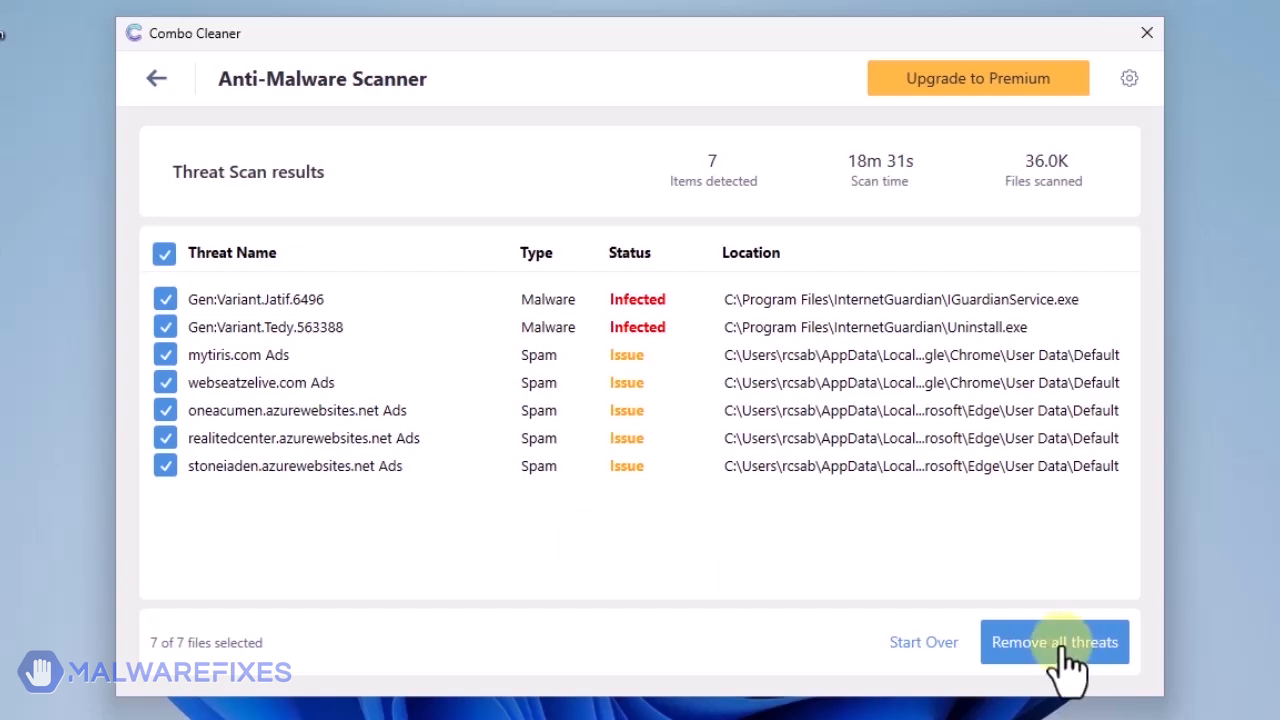
click(1052, 640)
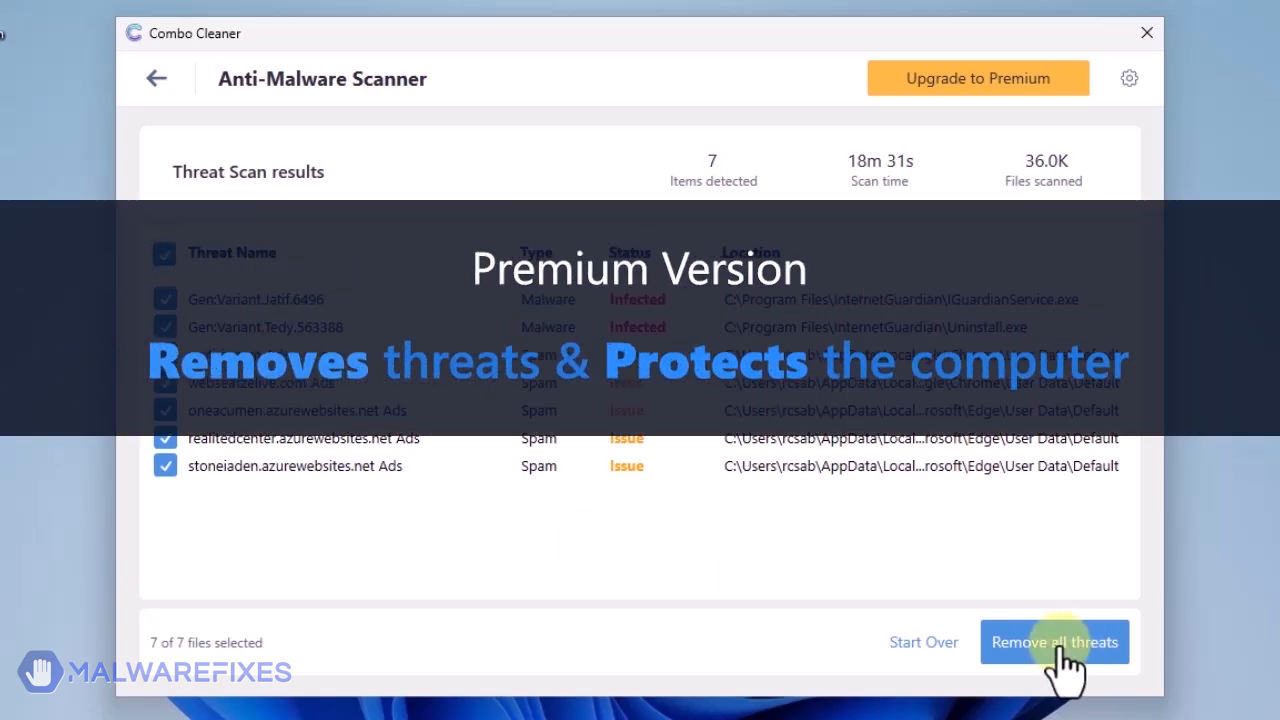
mouse_move(1060, 656)
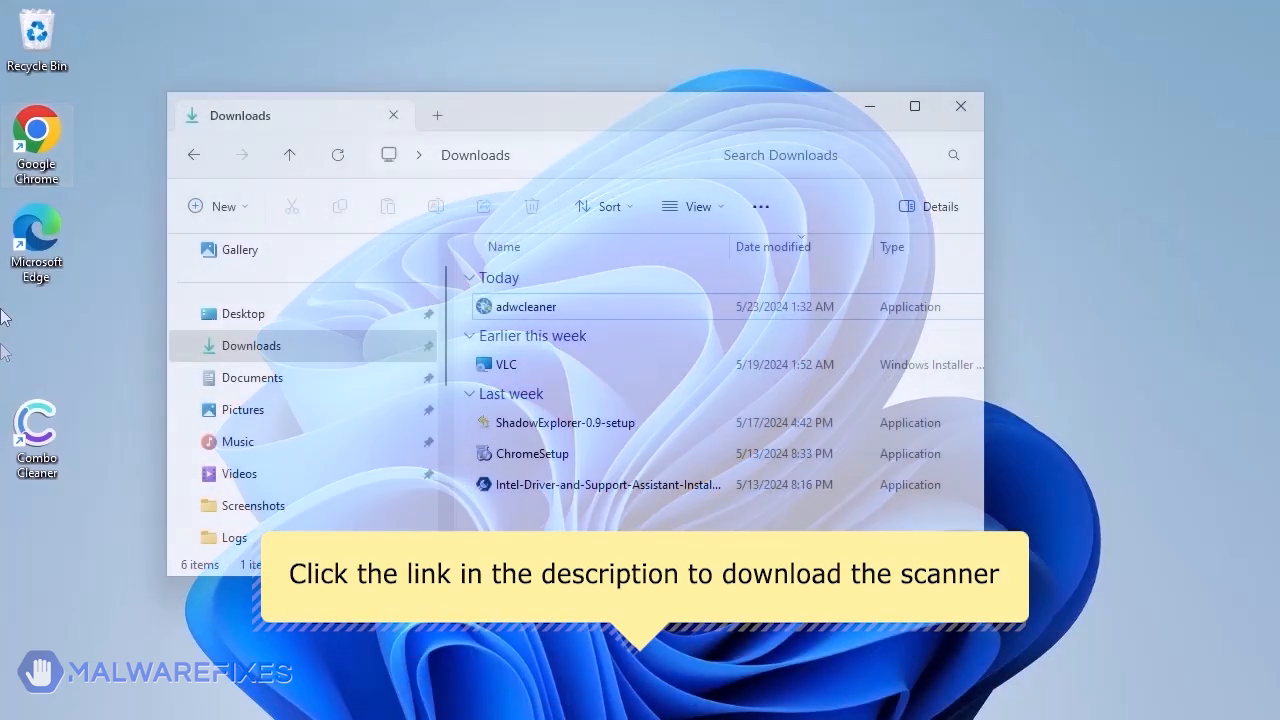
Run adwcleaner from the Downloads folder and close the Explorer window.
click(524, 306)
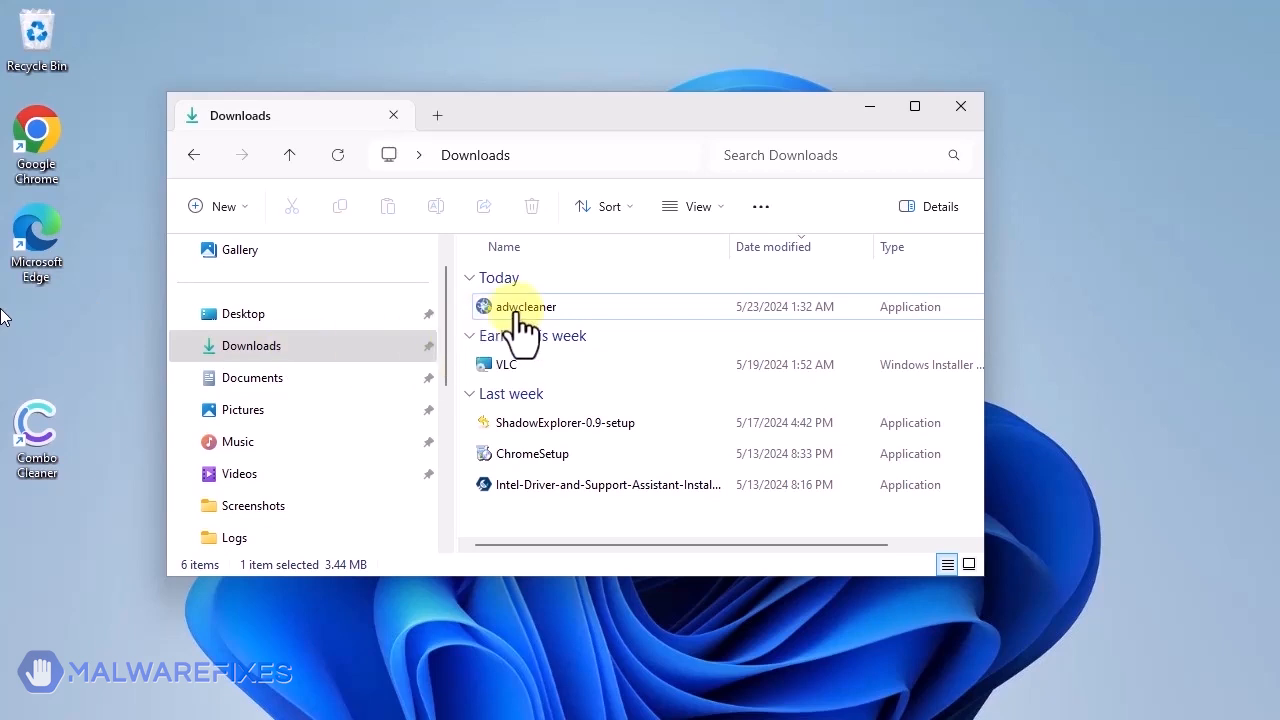
double_click(524, 306)
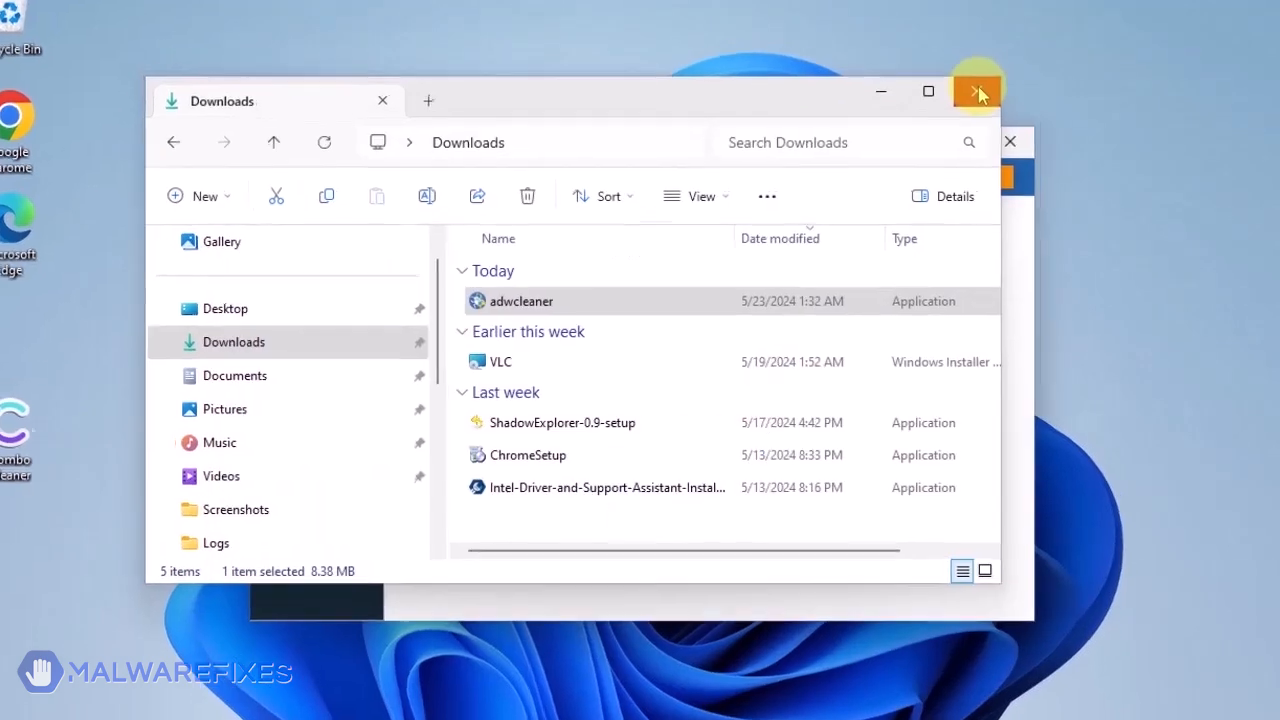
double_click(520, 300)
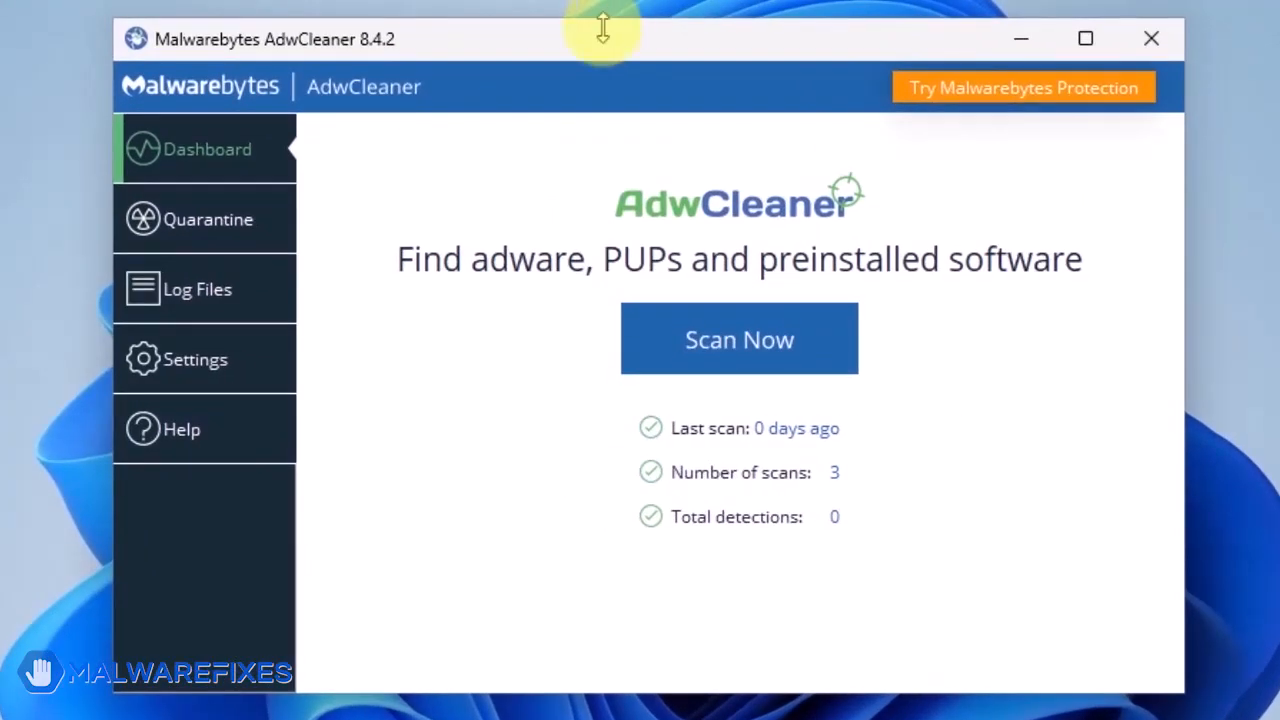
Turn on Reset Chrome policies and Reset IE policies in AdwCleaner settings, then return to the dashboard.
click(196, 360)
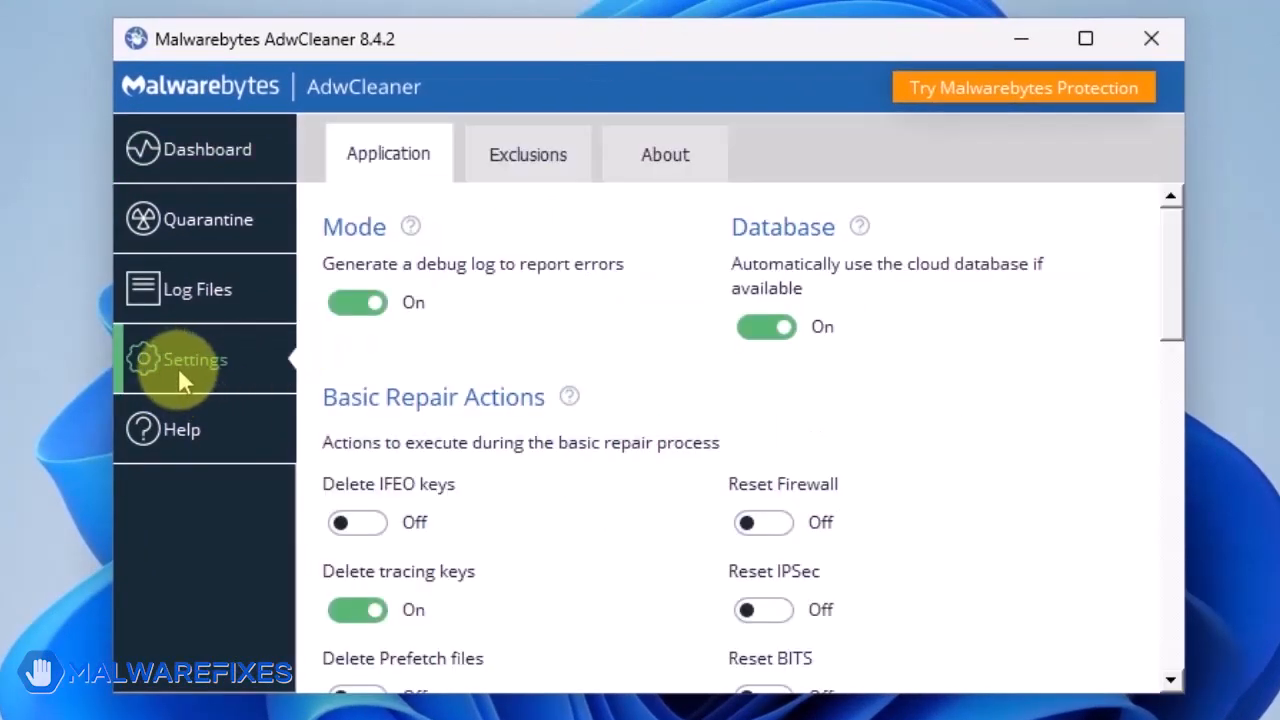
scroll(down, 3)
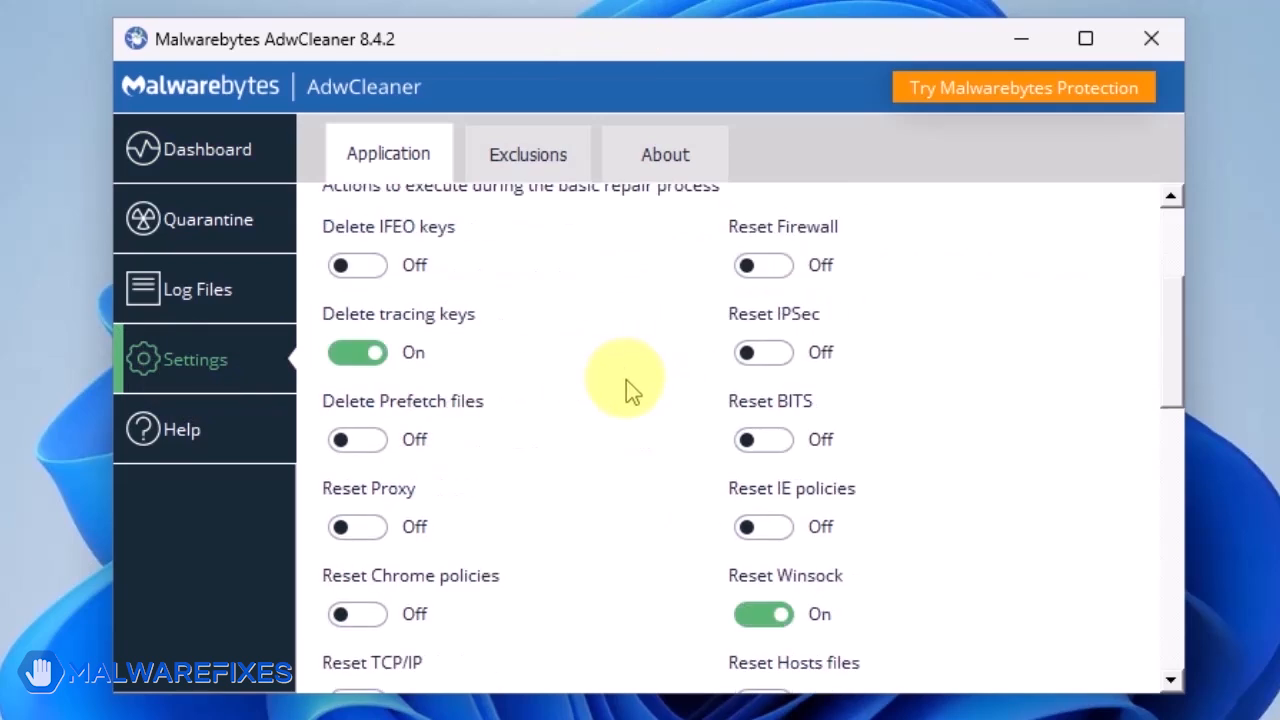
scroll(down, 3)
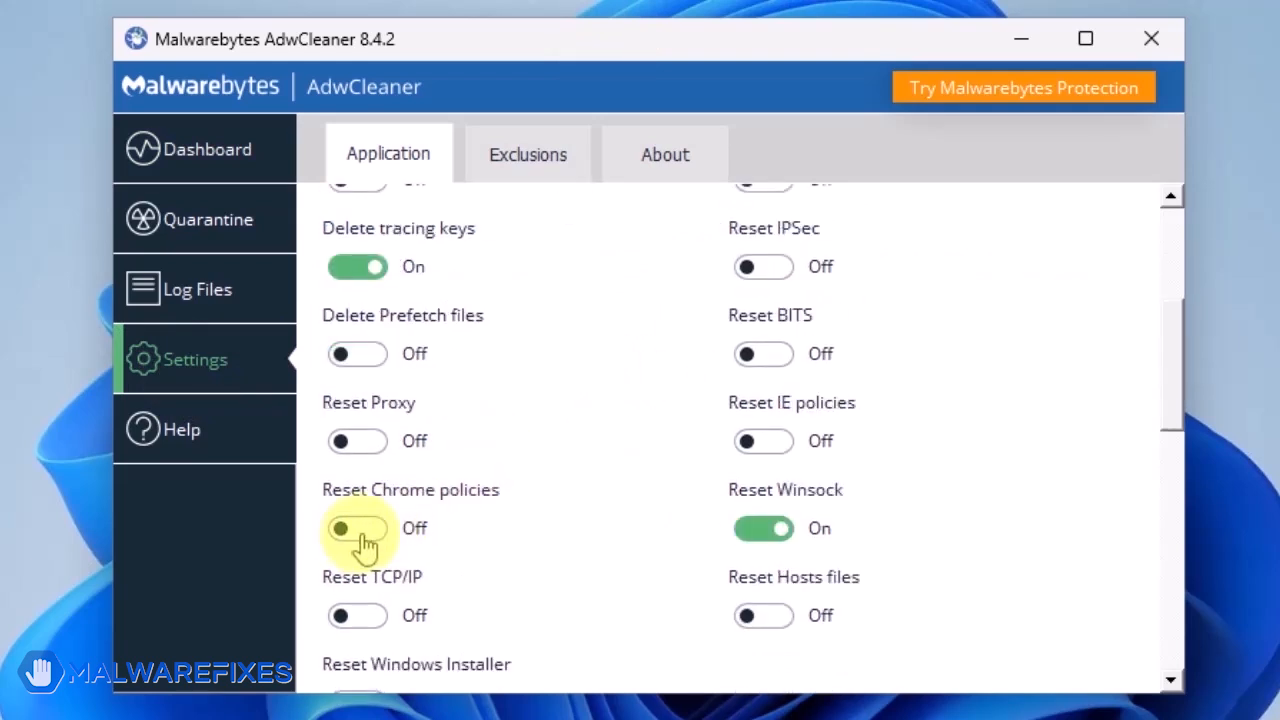
click(356, 528)
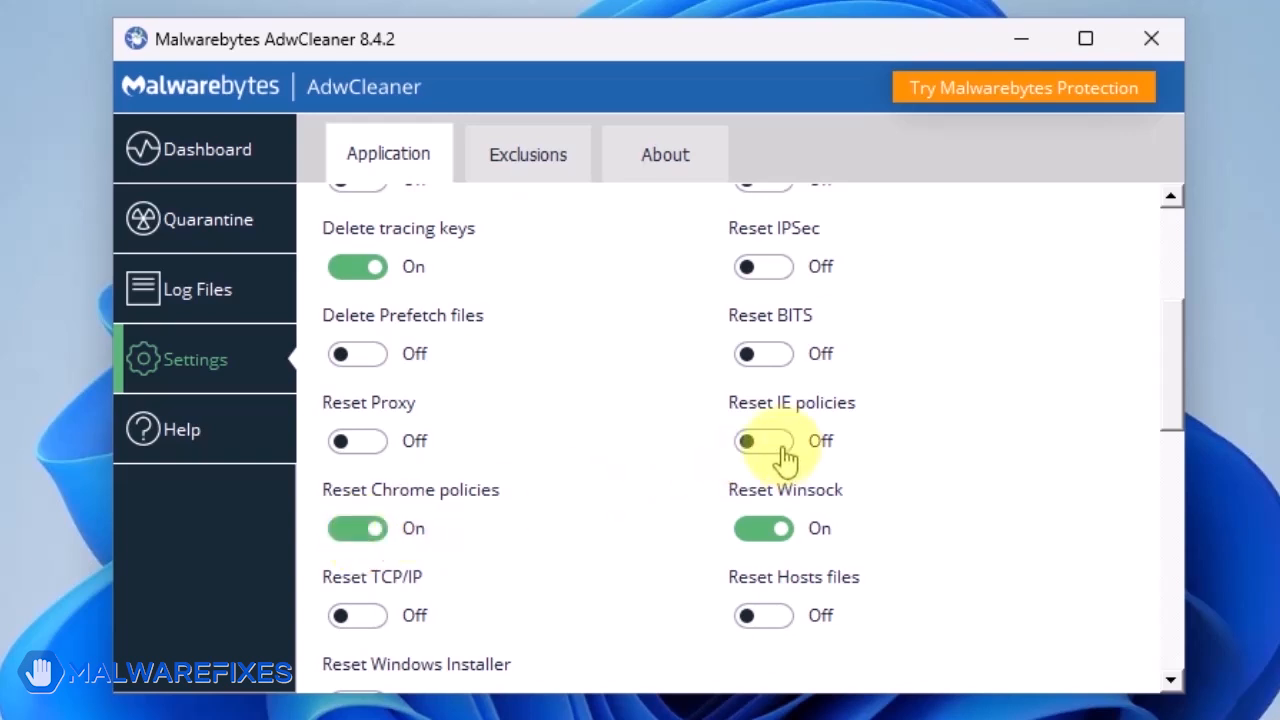
click(764, 442)
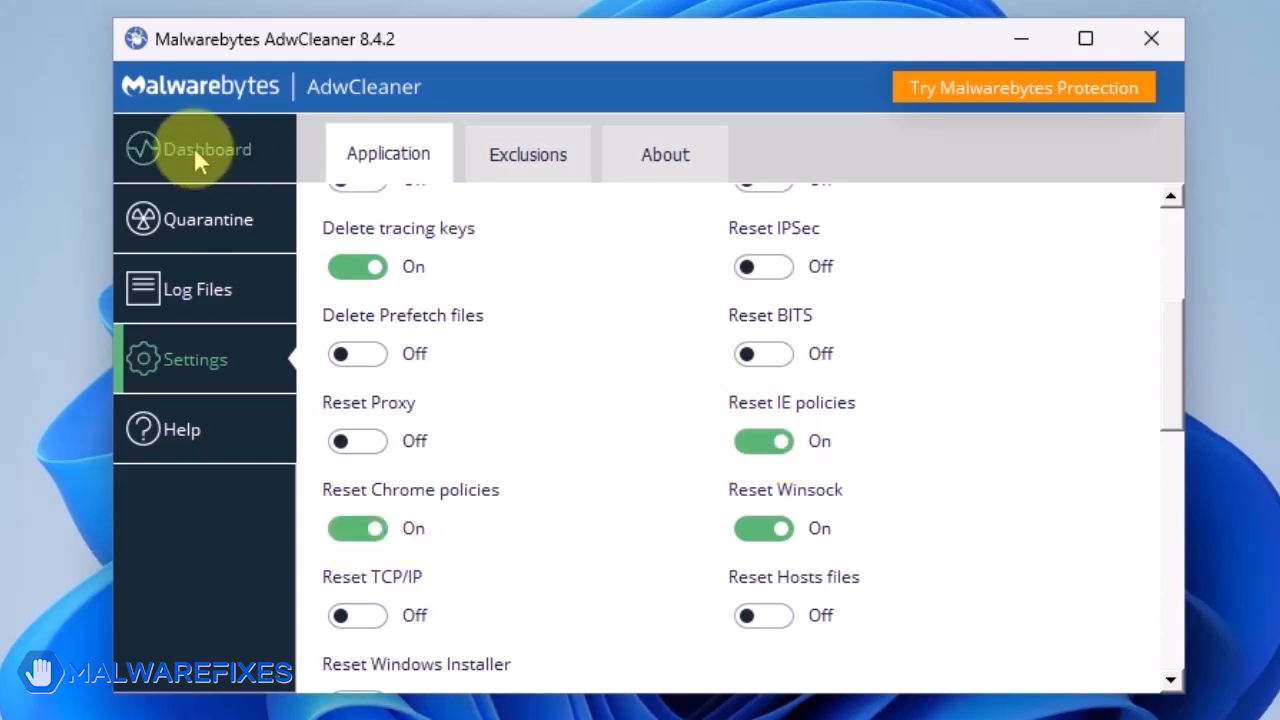
click(204, 148)
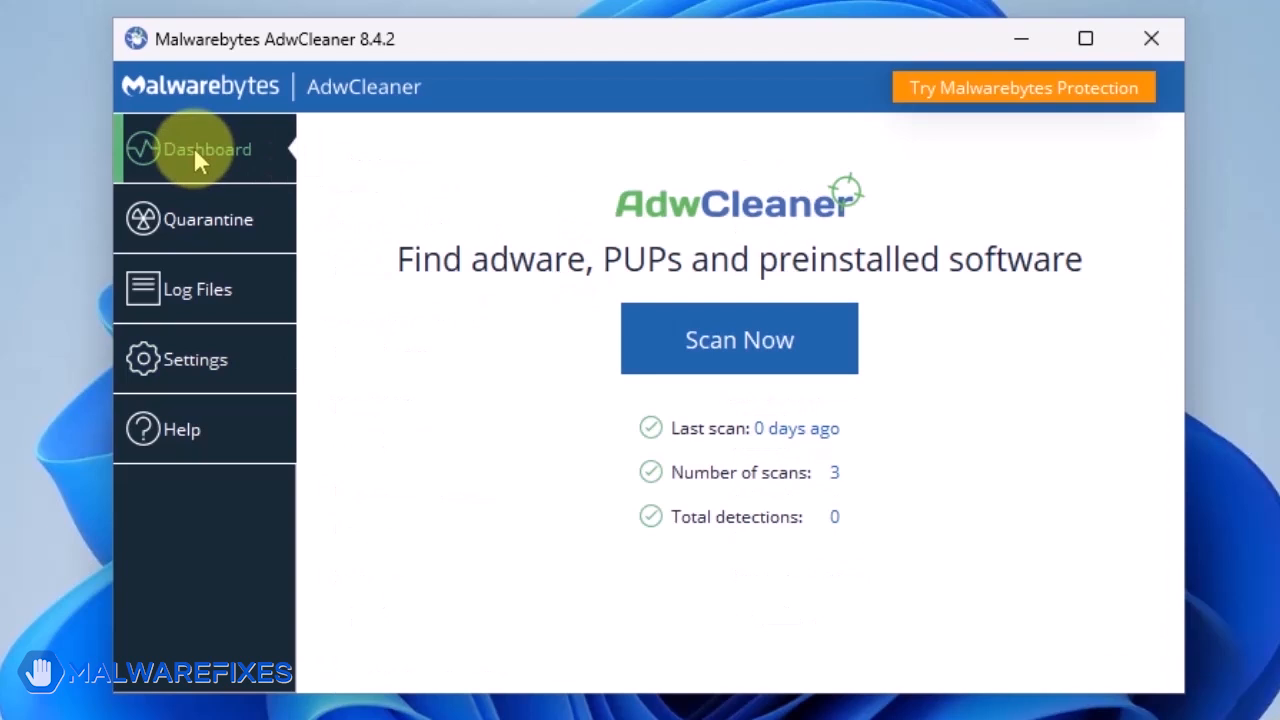
Run an AdwCleaner scan and the basic repair, continuing past the close-processes warning until cleanup completes.
click(740, 338)
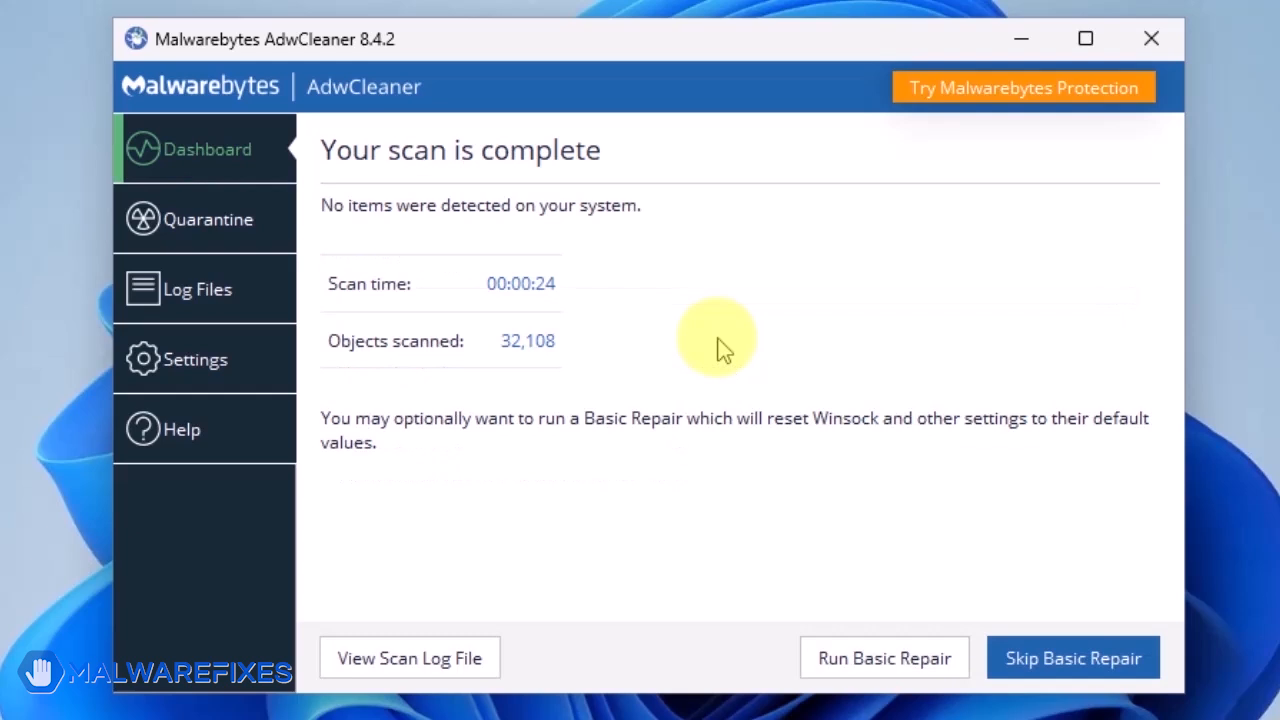
mouse_move(916, 624)
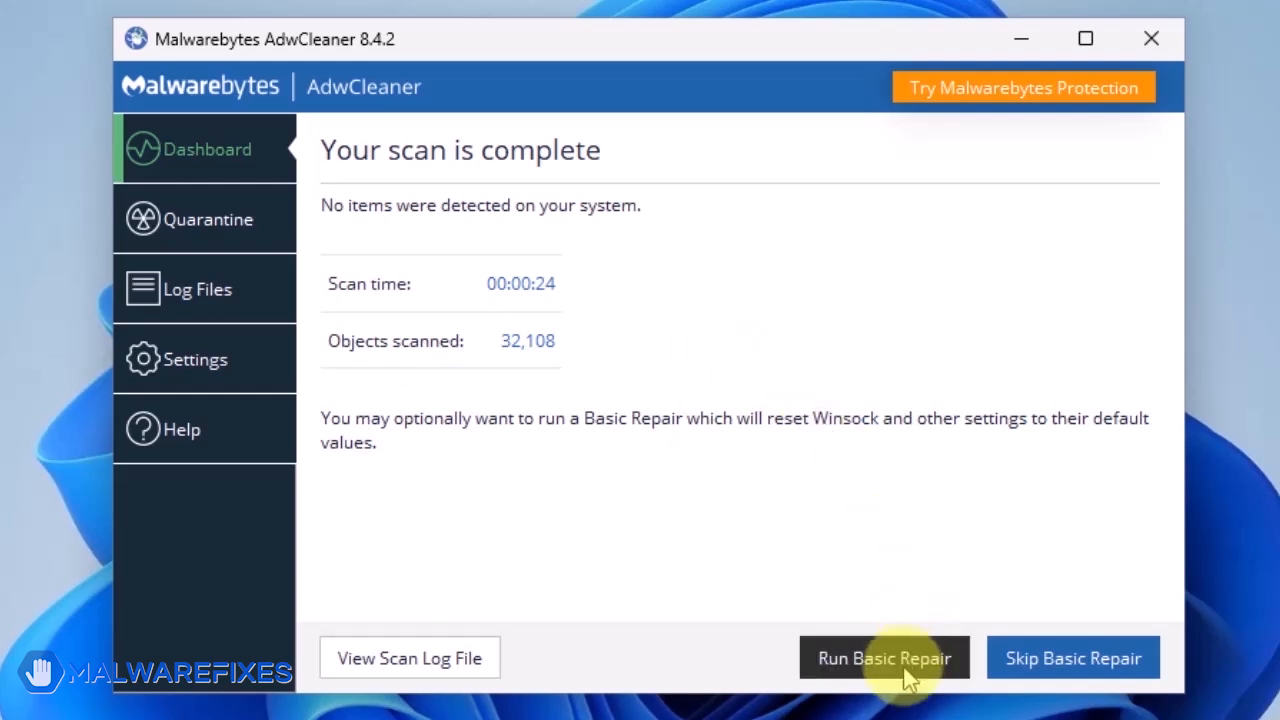
click(884, 656)
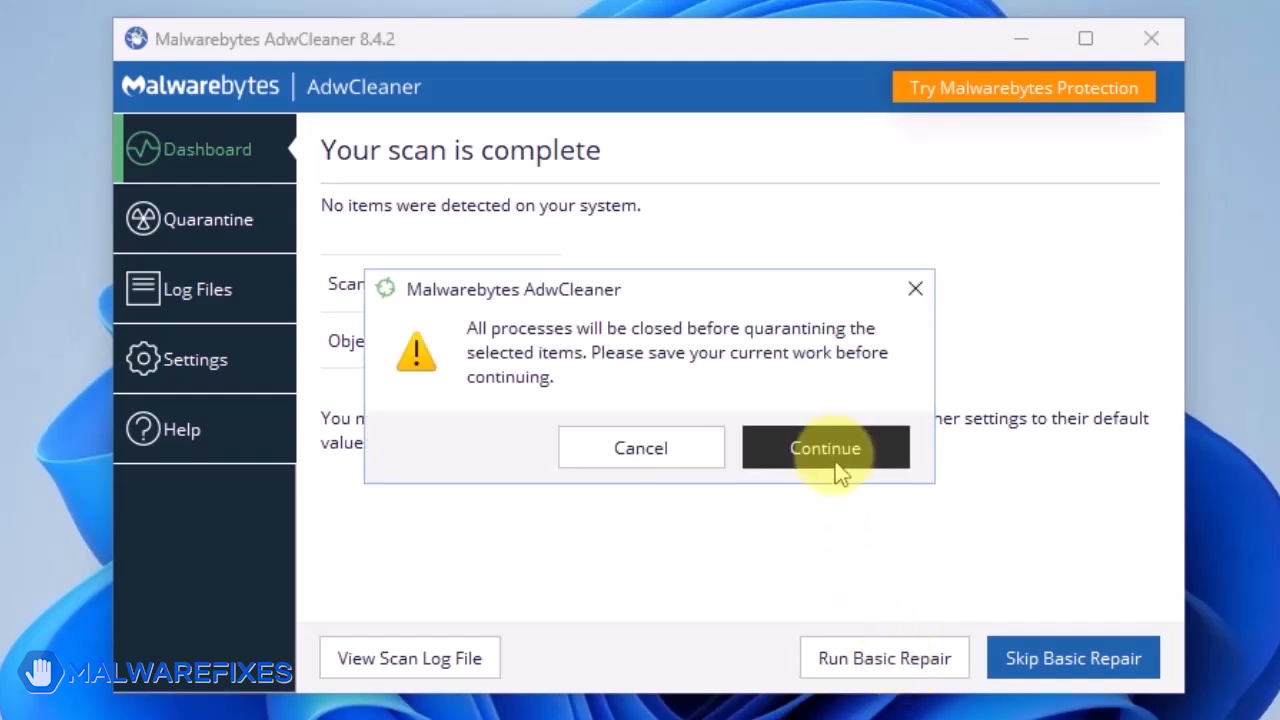
click(824, 448)
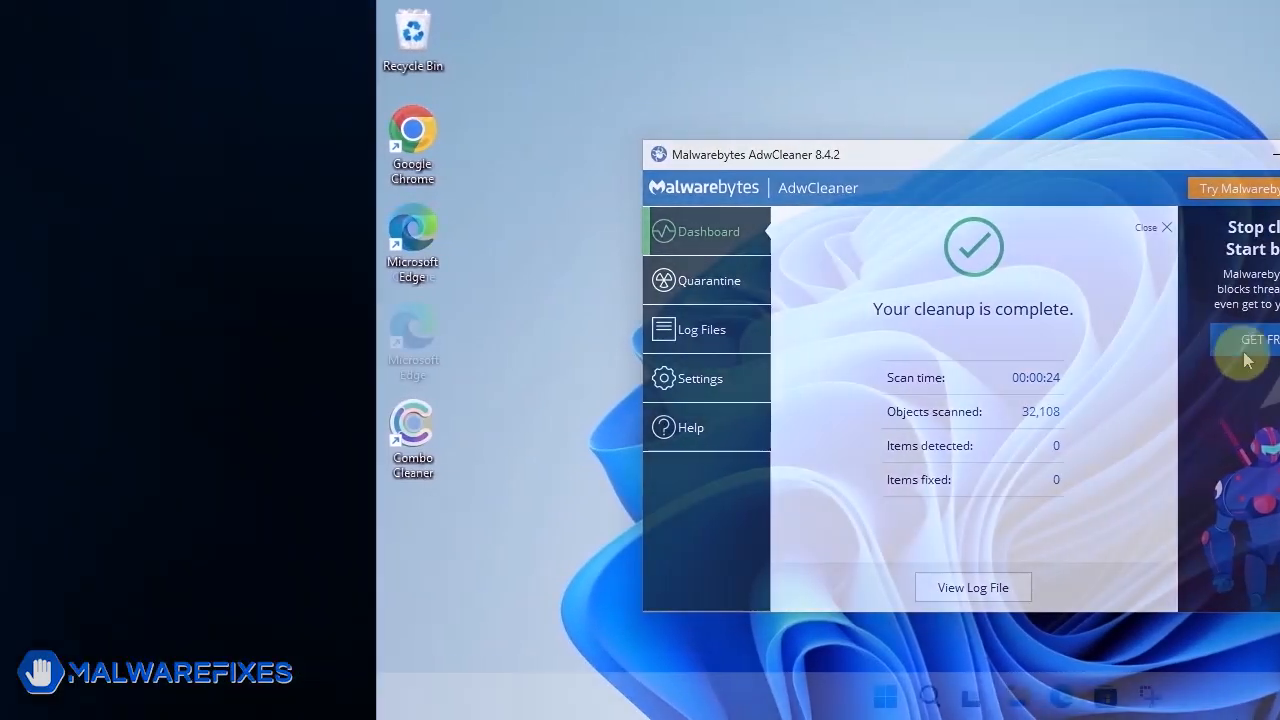
click(1160, 228)
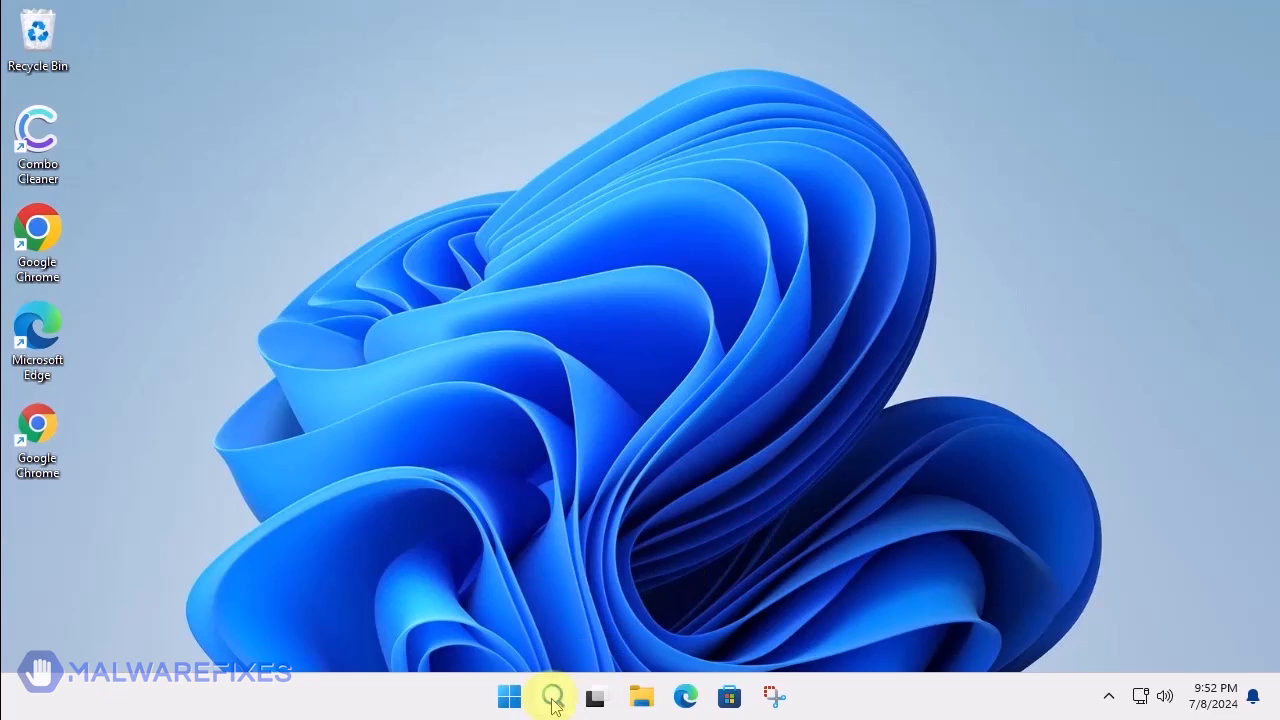
Search Windows for appwiz.cpl and open Programs and Features.
click(552, 696)
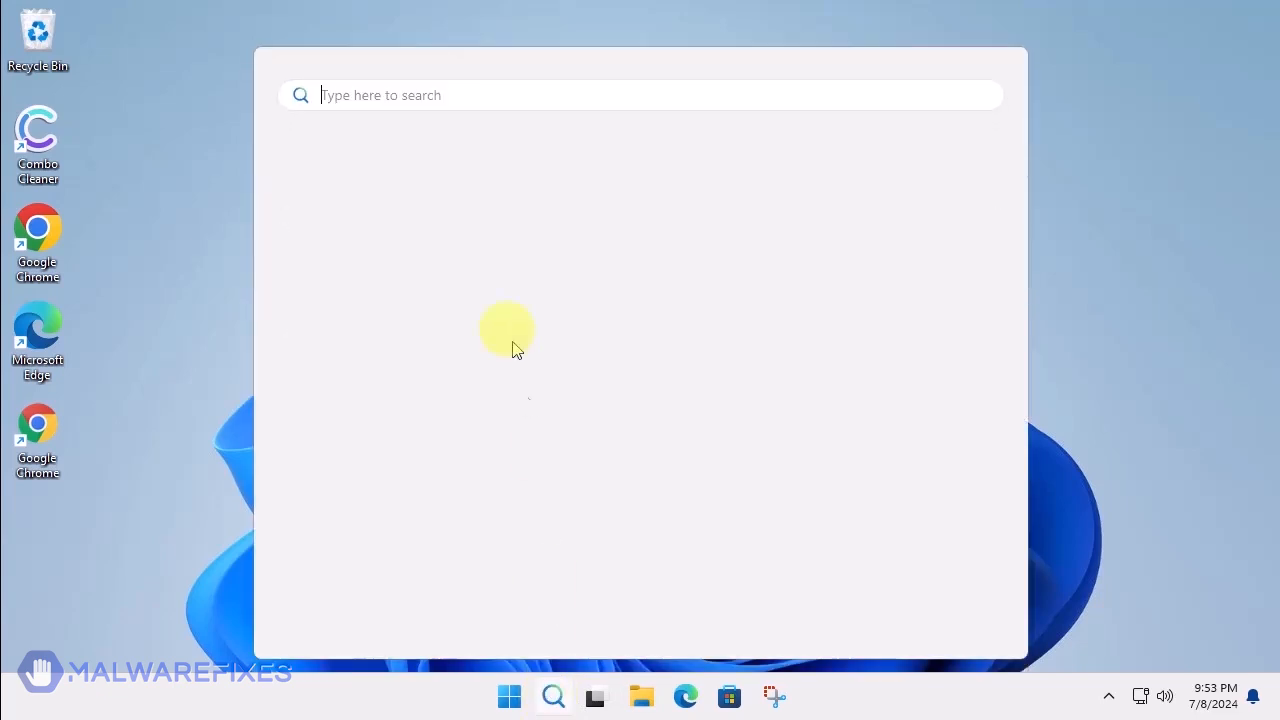
text(appwiz)
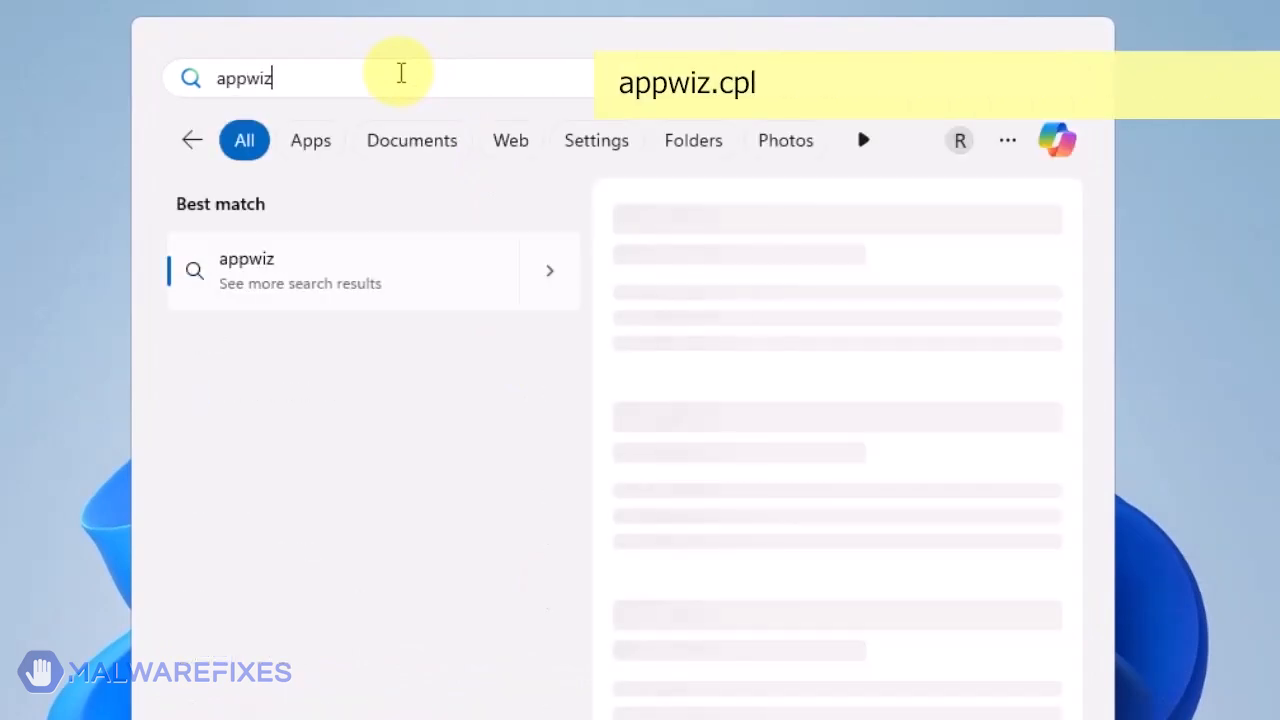
text(.cpl)
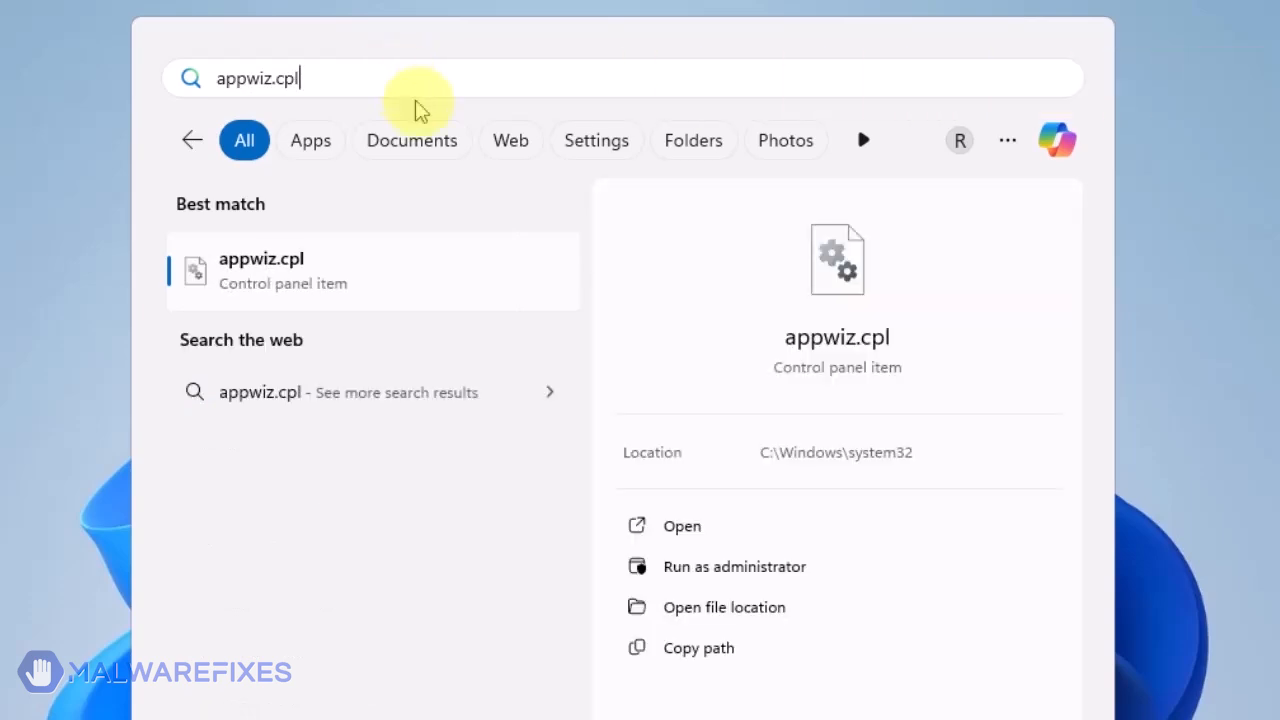
mouse_move(680, 526)
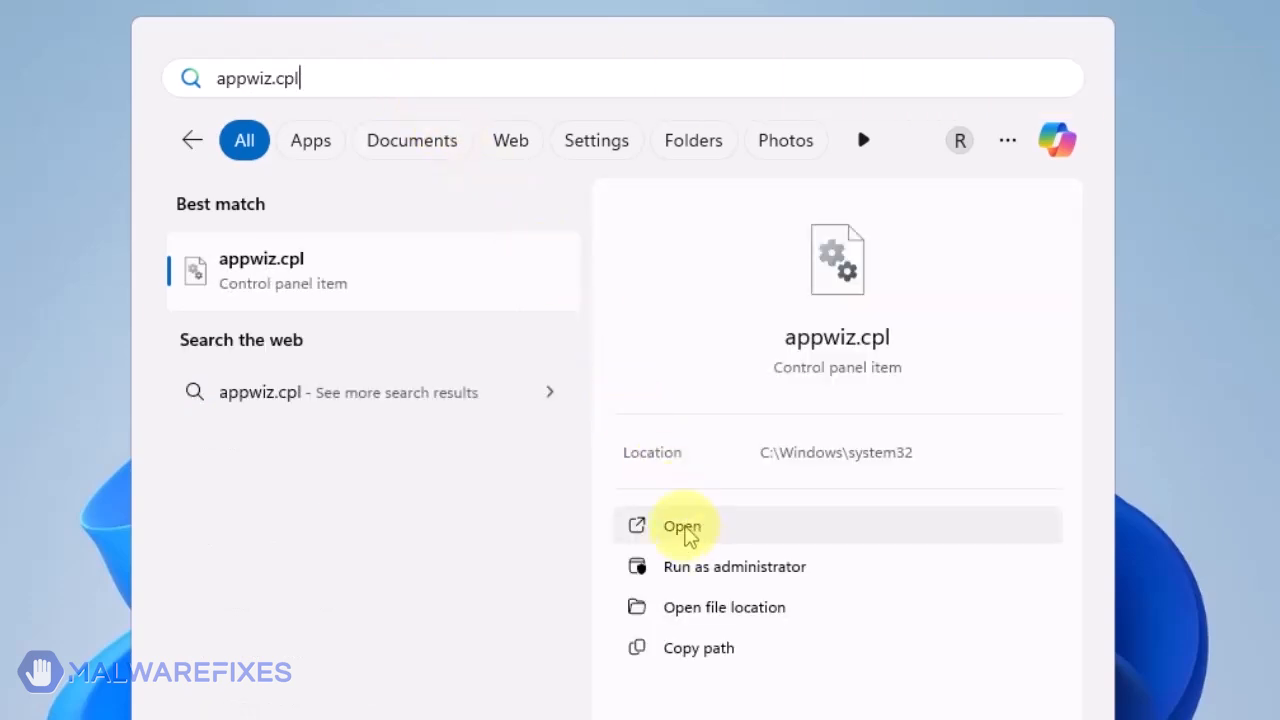
click(680, 526)
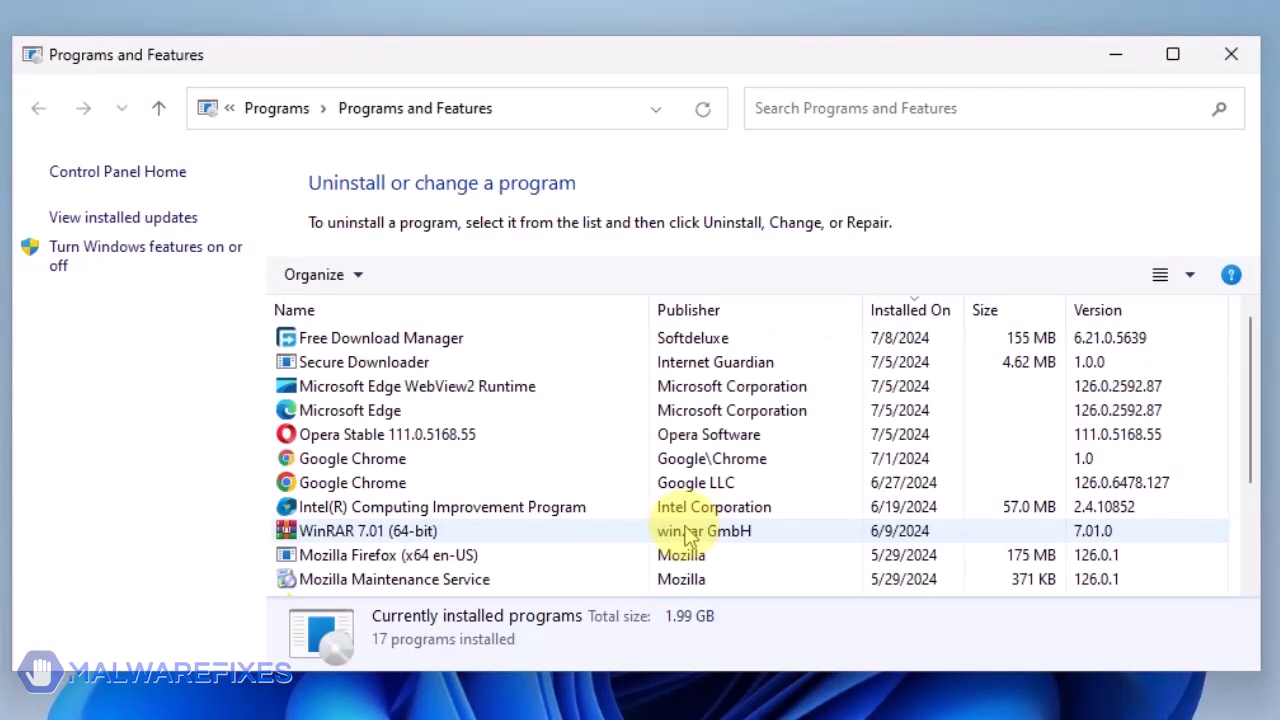
mouse_move(484, 386)
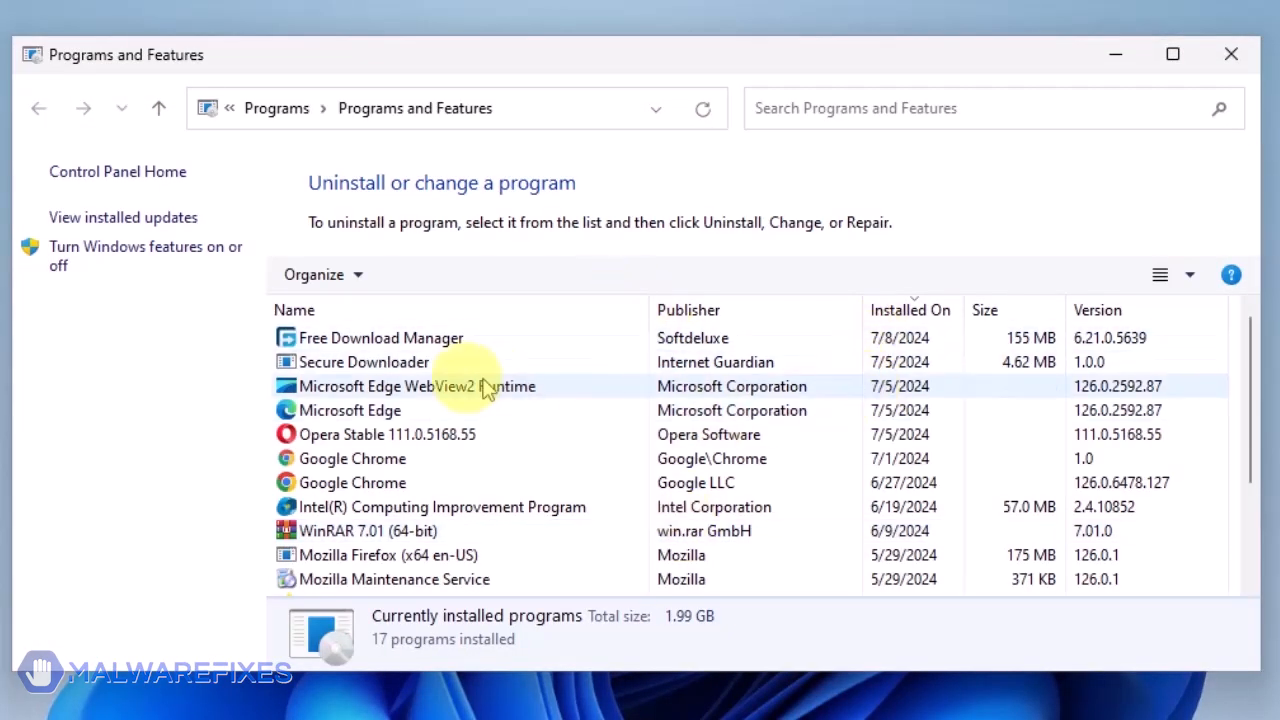
mouse_move(916, 308)
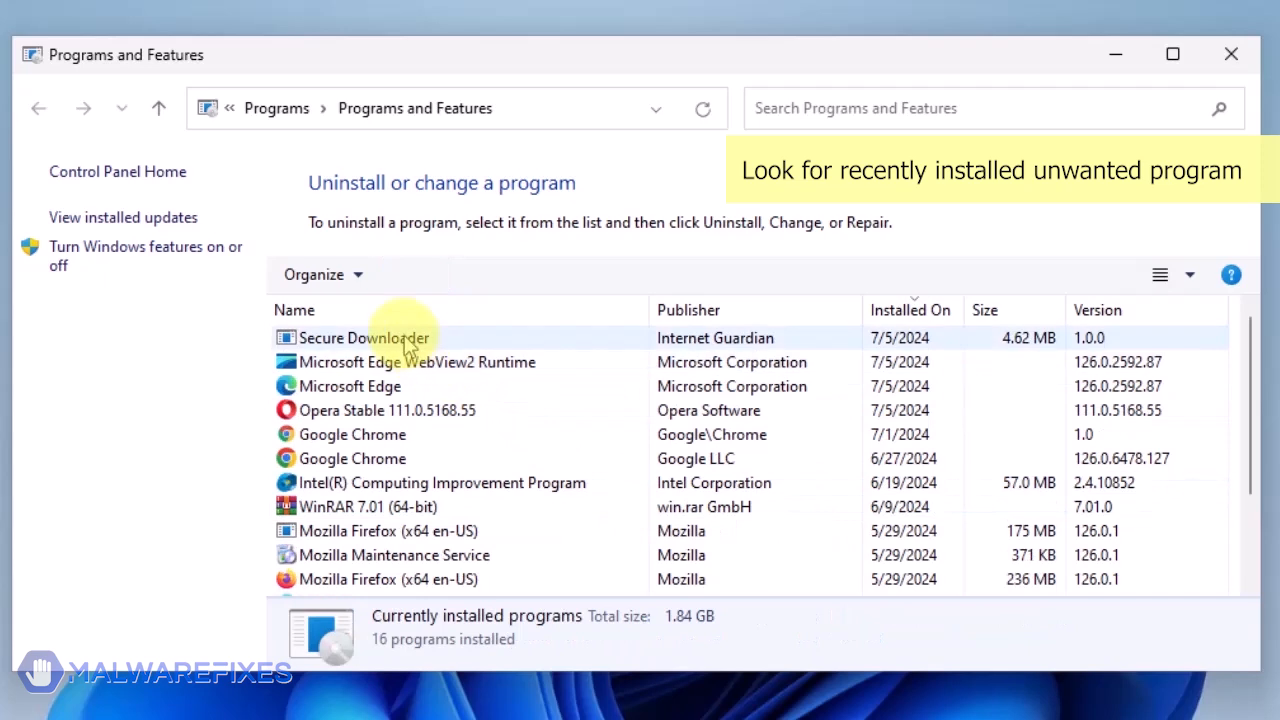
Uninstall Secure Downloader, confirming with Yes, and close Programs and Features.
click(364, 336)
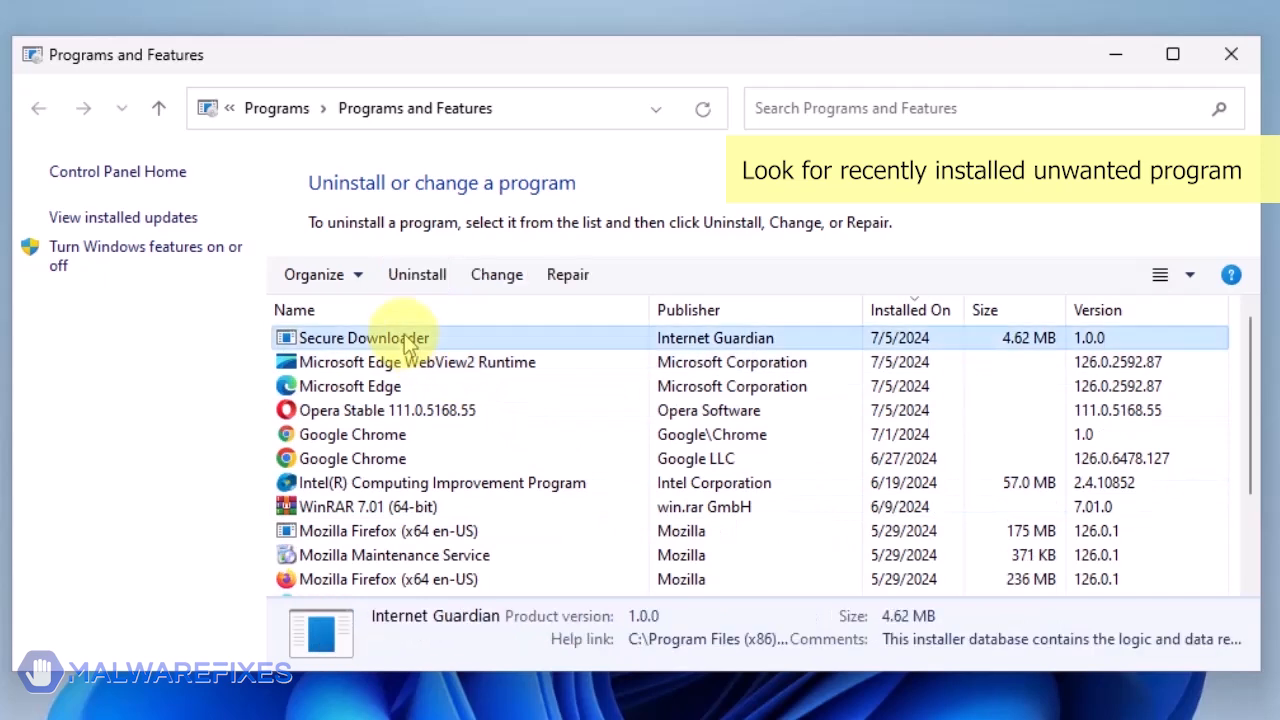
mouse_move(416, 274)
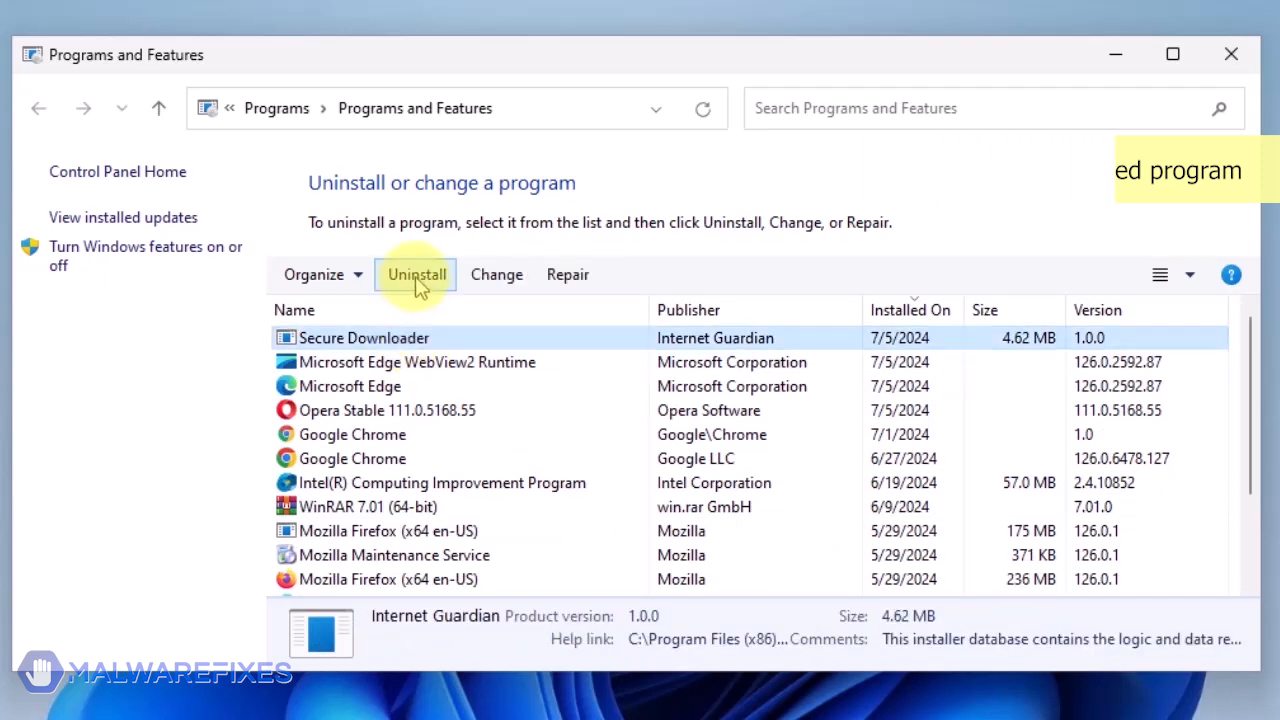
click(416, 274)
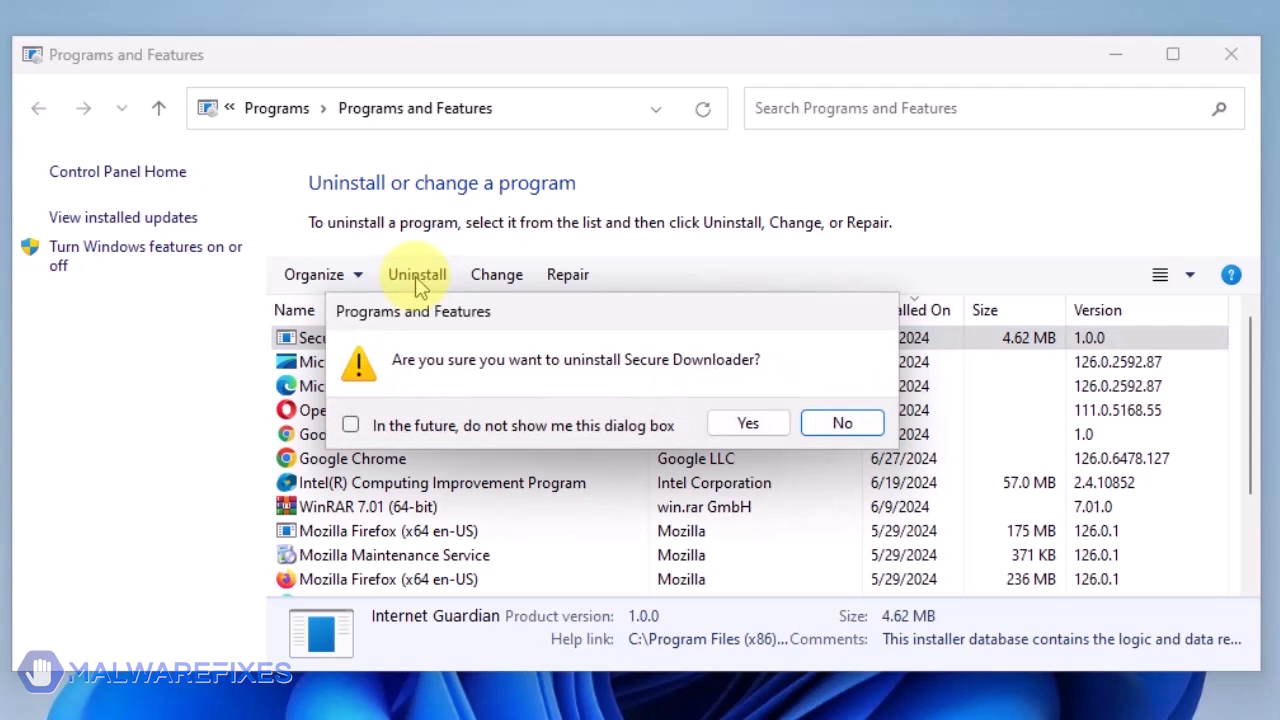
mouse_move(748, 422)
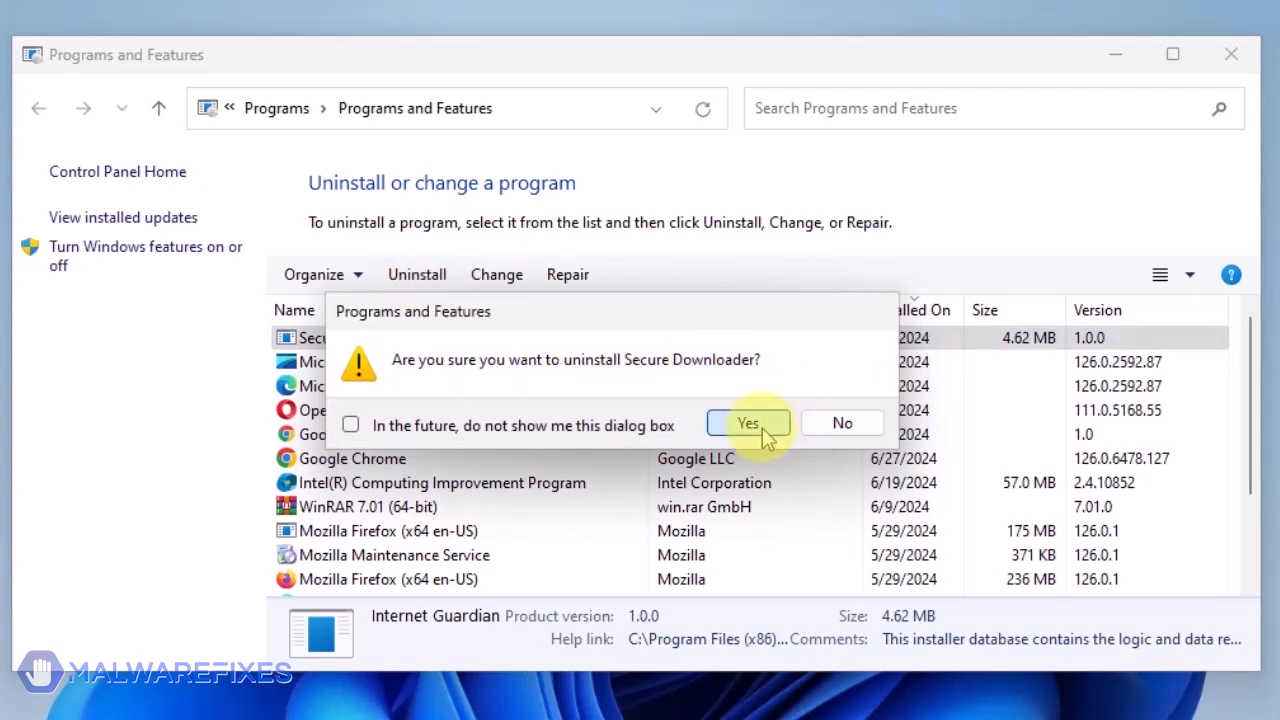
click(748, 422)
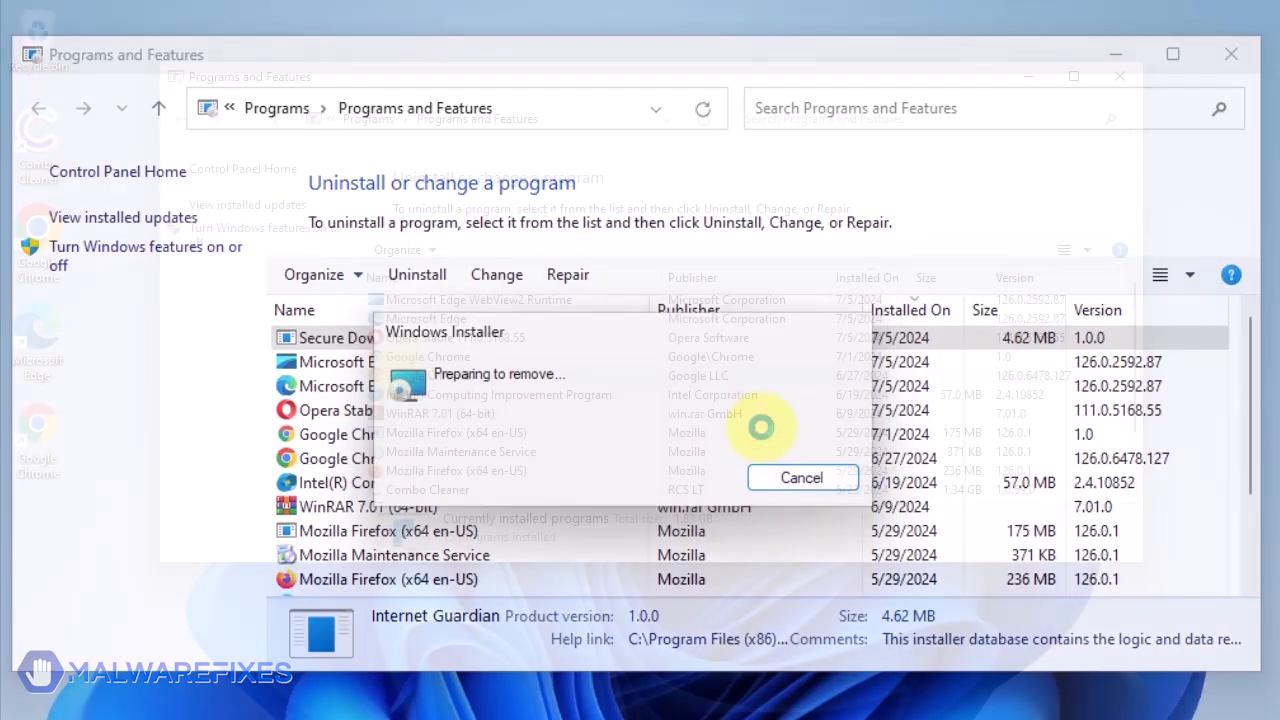
click(800, 476)
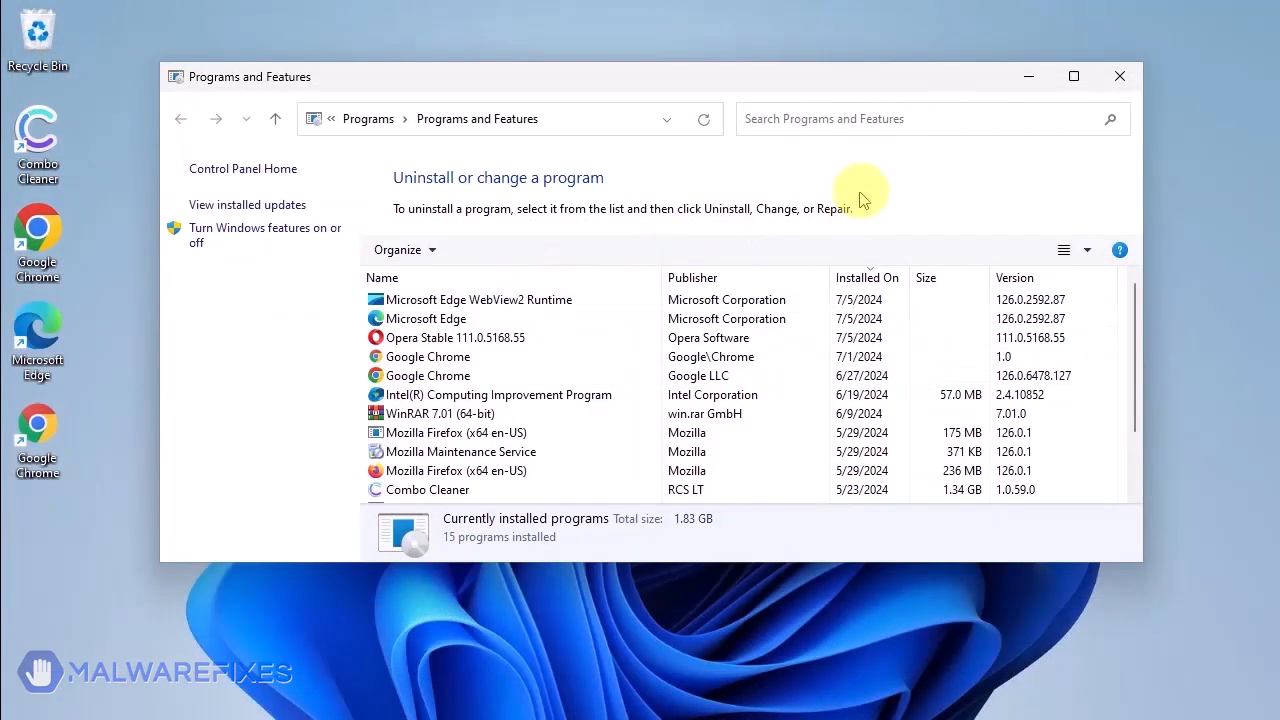
mouse_move(1120, 76)
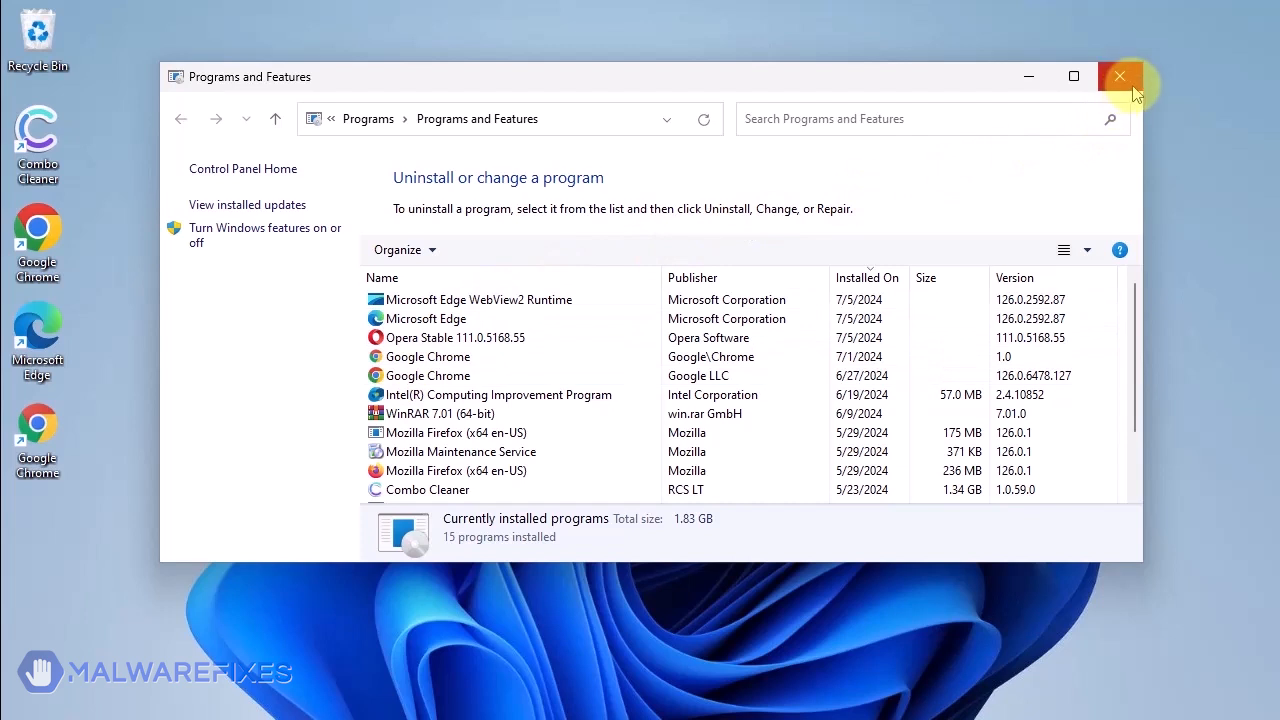
mouse_move(1120, 76)
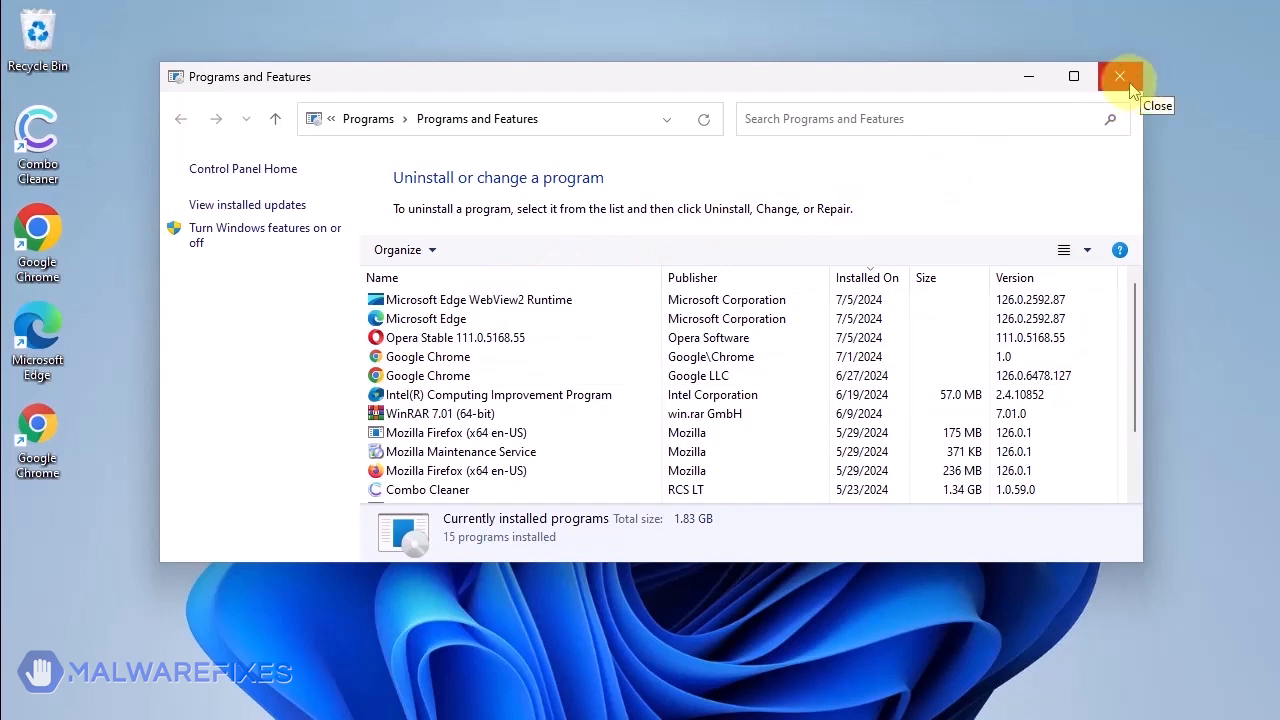
click(1120, 76)
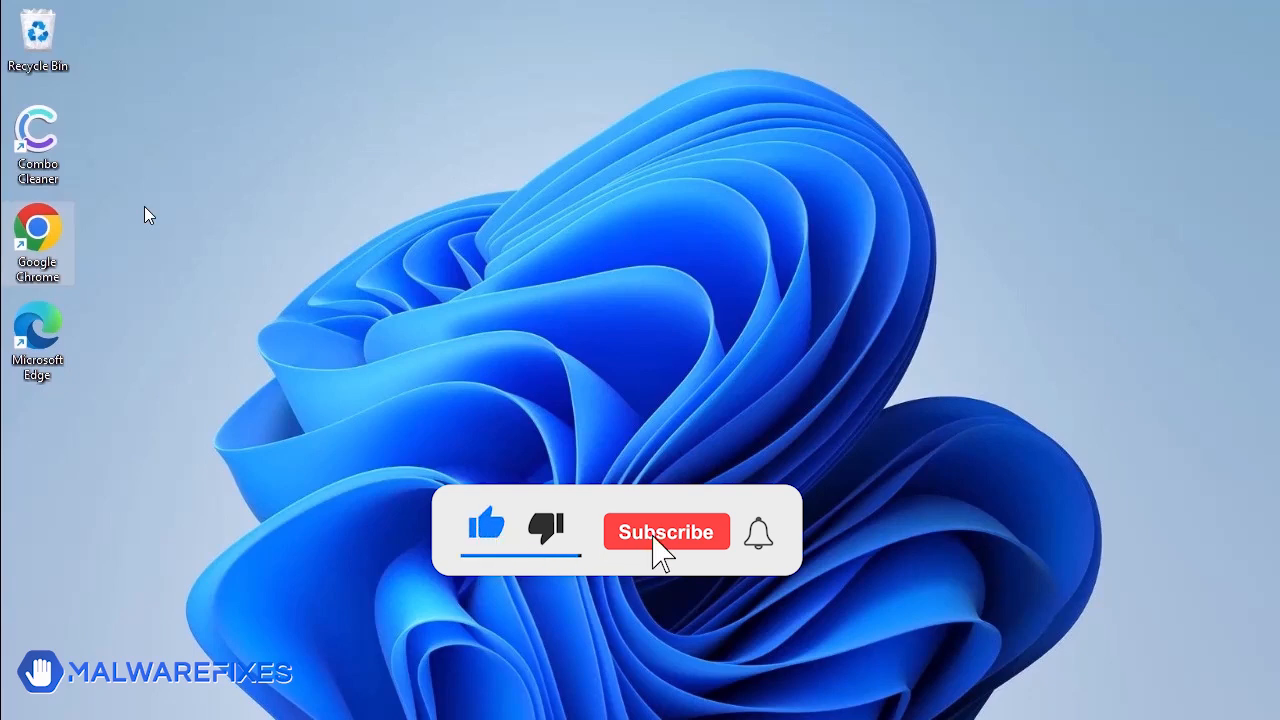
Open the Windows Search panel from the taskbar.
click(666, 532)
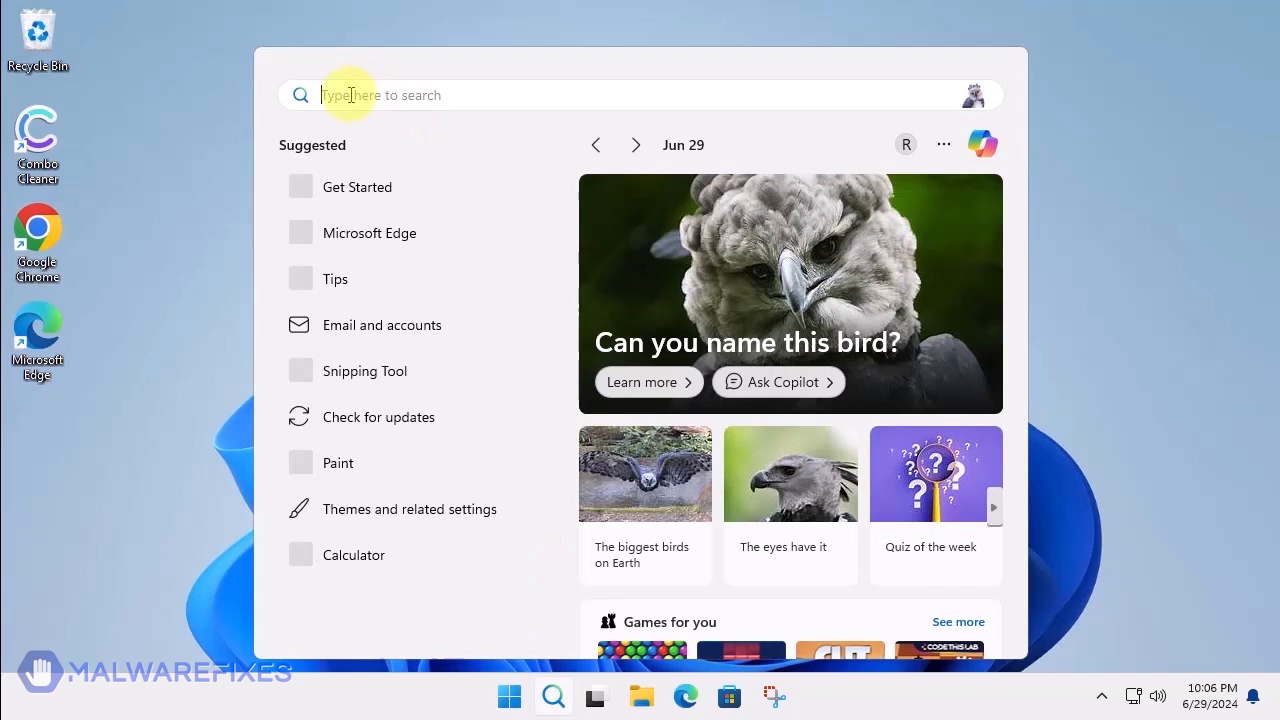
Launch Notepad and hold the GroupPolicy/GroupPolicyUsers removal script with gpupdate /force.
text(notepad)
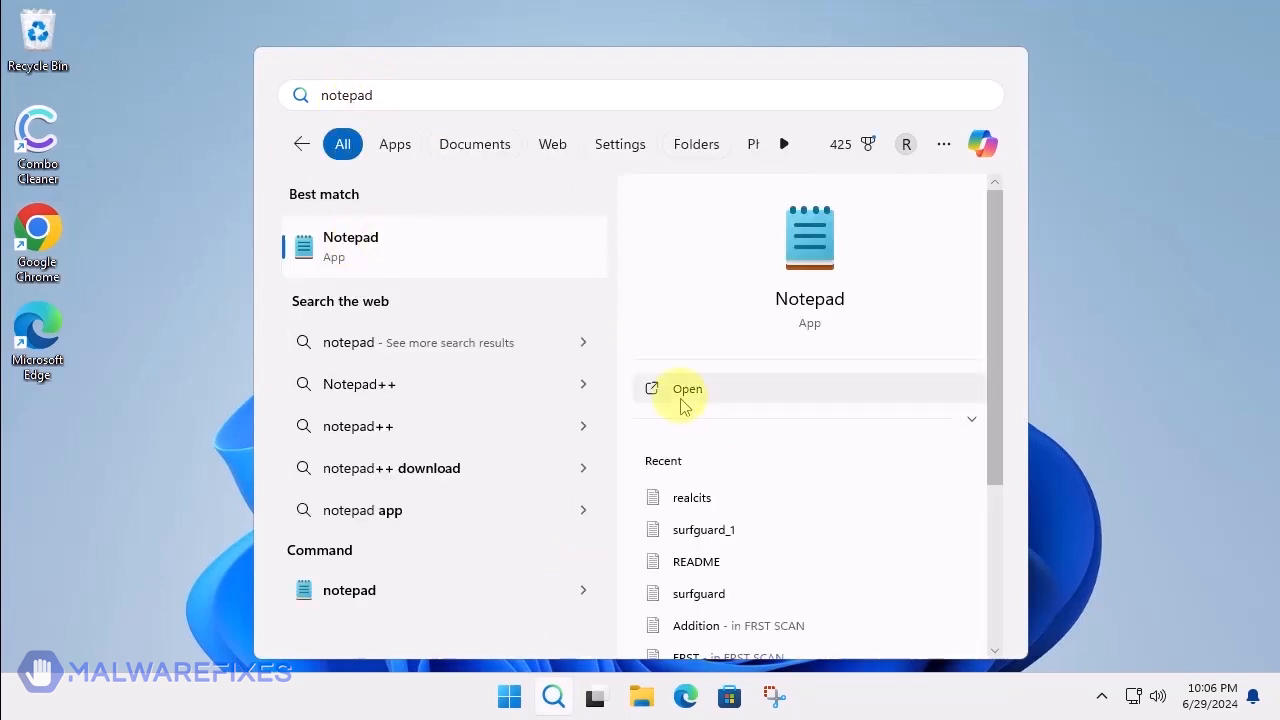
click(688, 388)
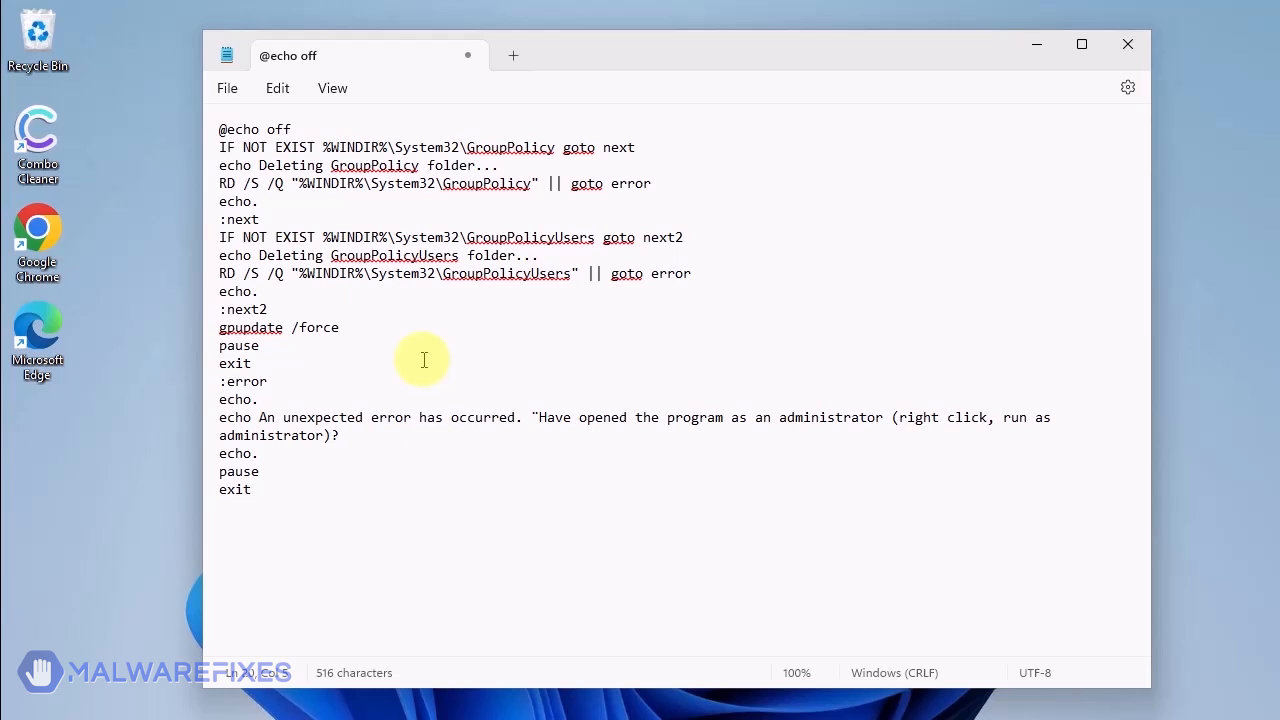
click(252, 488)
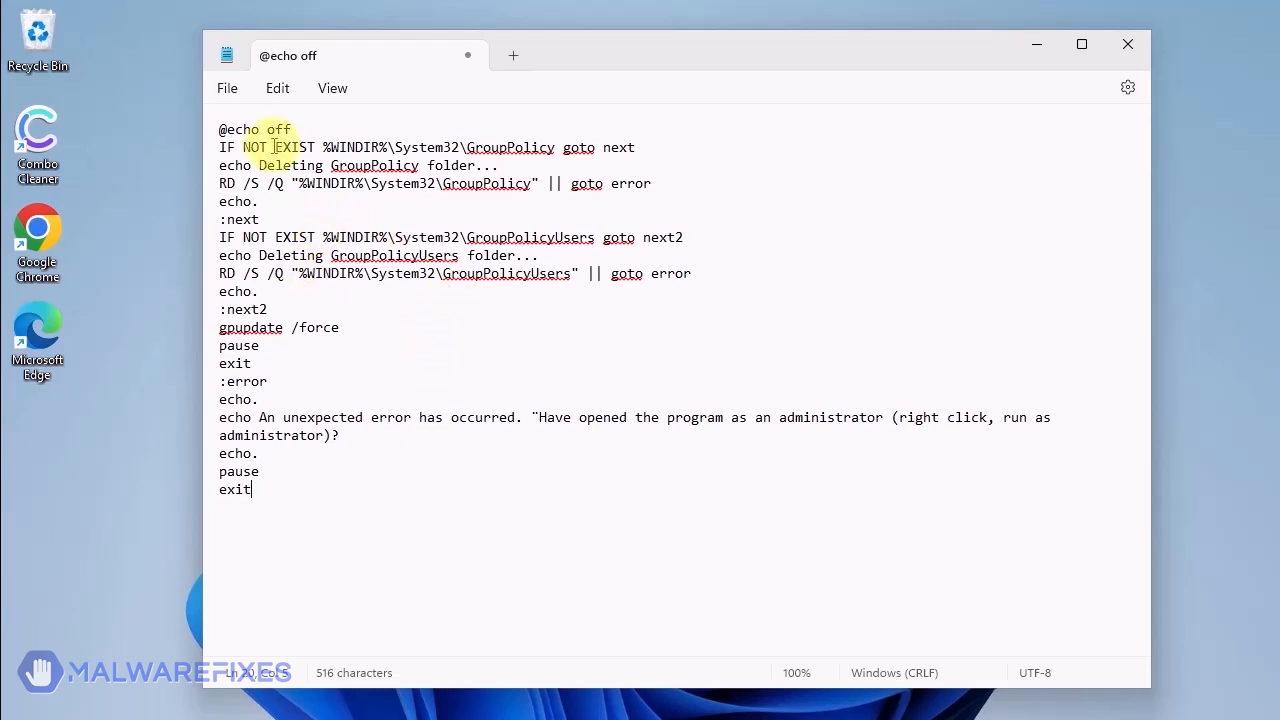
click(228, 88)
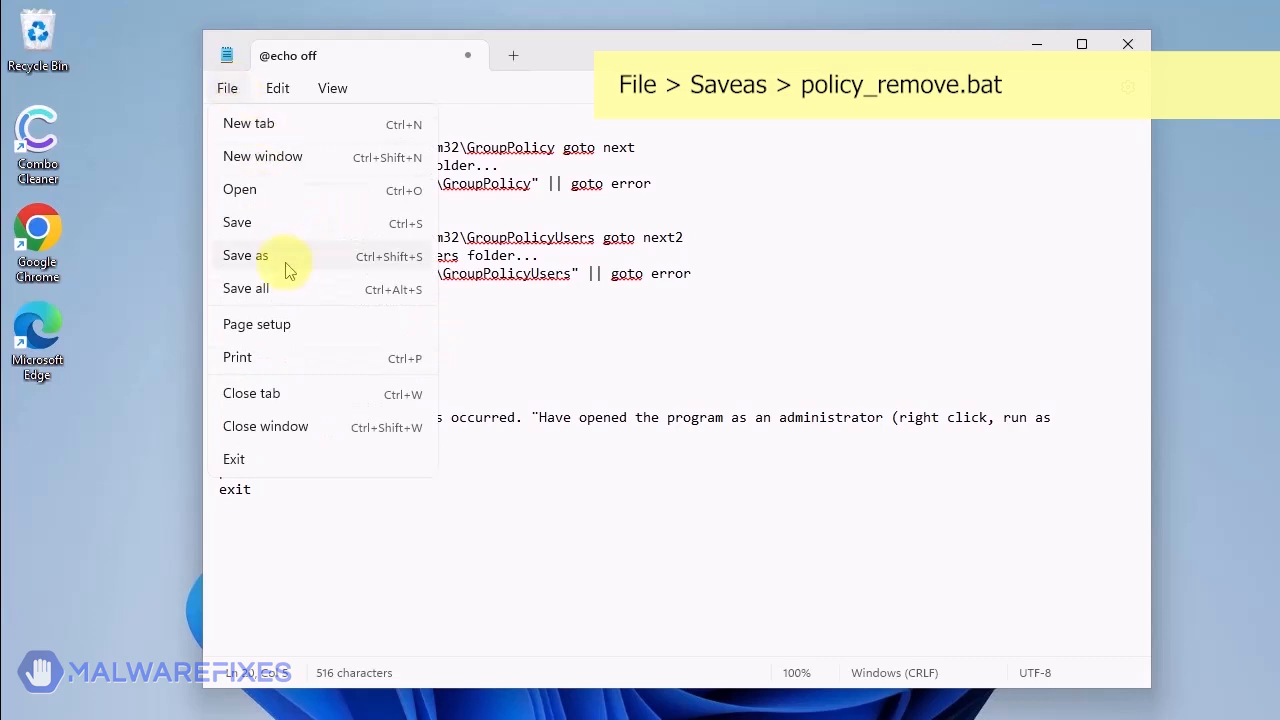
Save the script to the Desktop as policy_remove.bat.
click(244, 256)
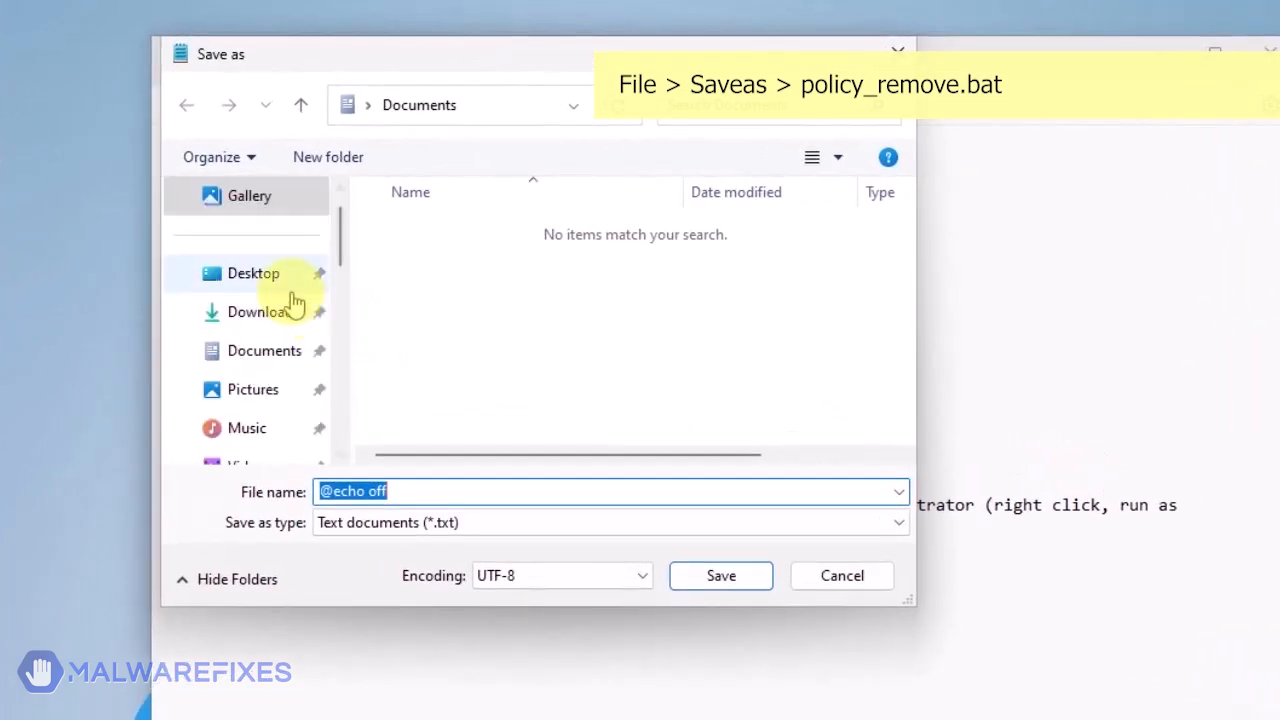
click(252, 272)
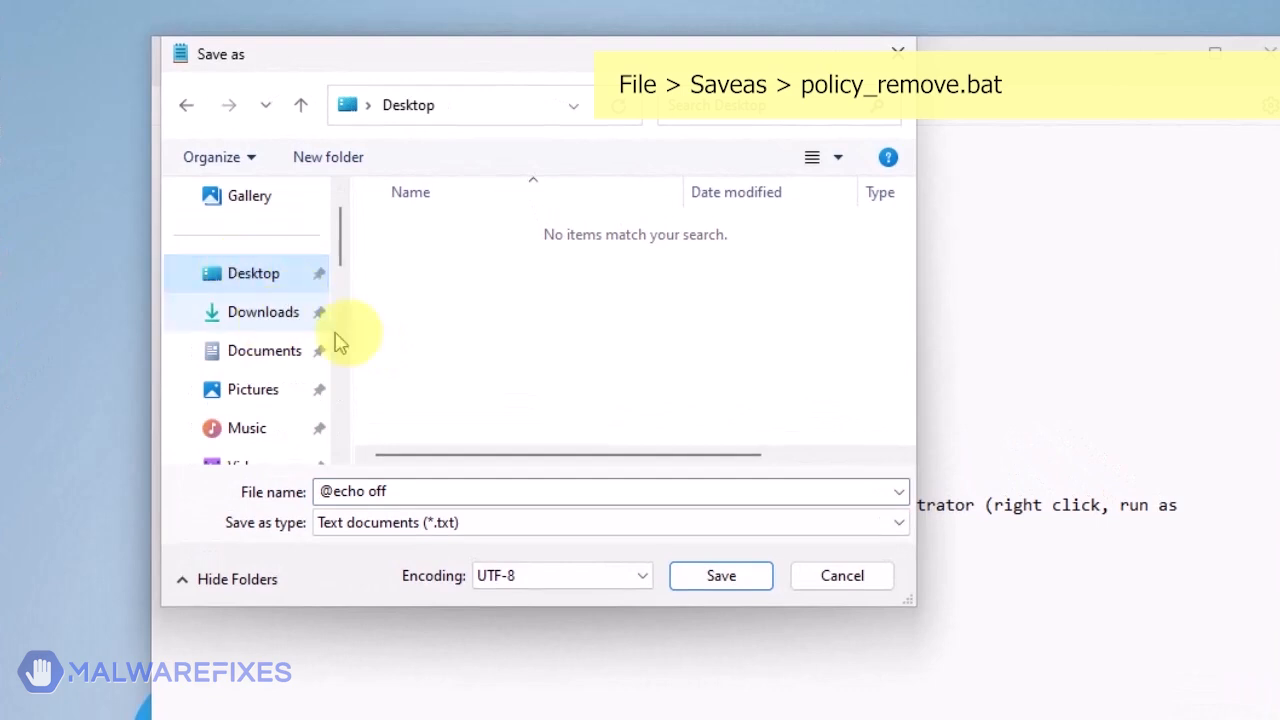
mouse_move(430, 486)
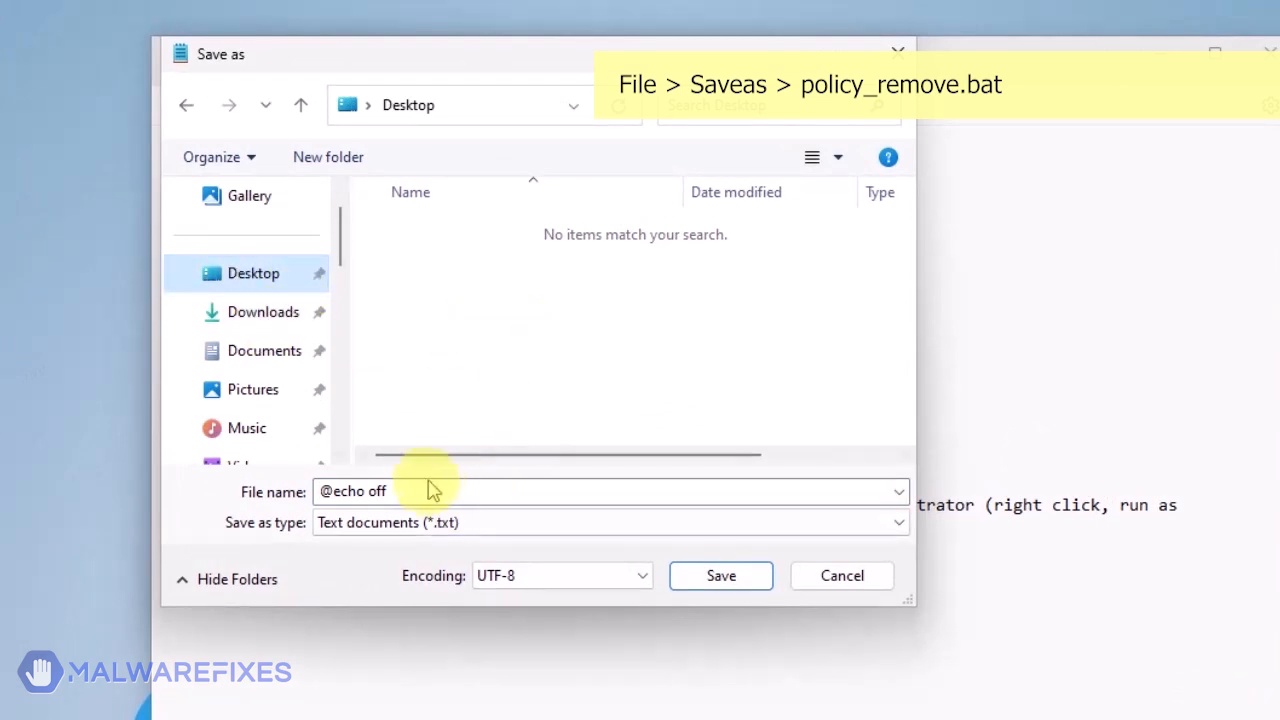
text(pol)
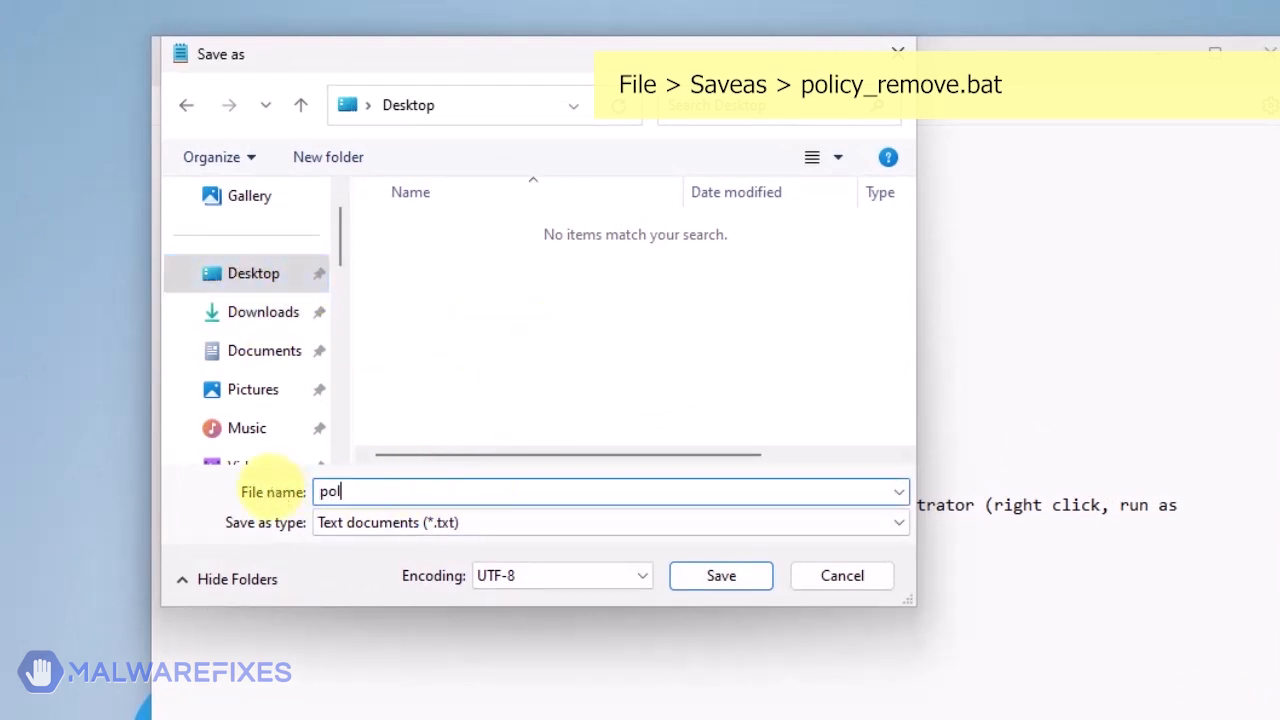
text(icy_remove)
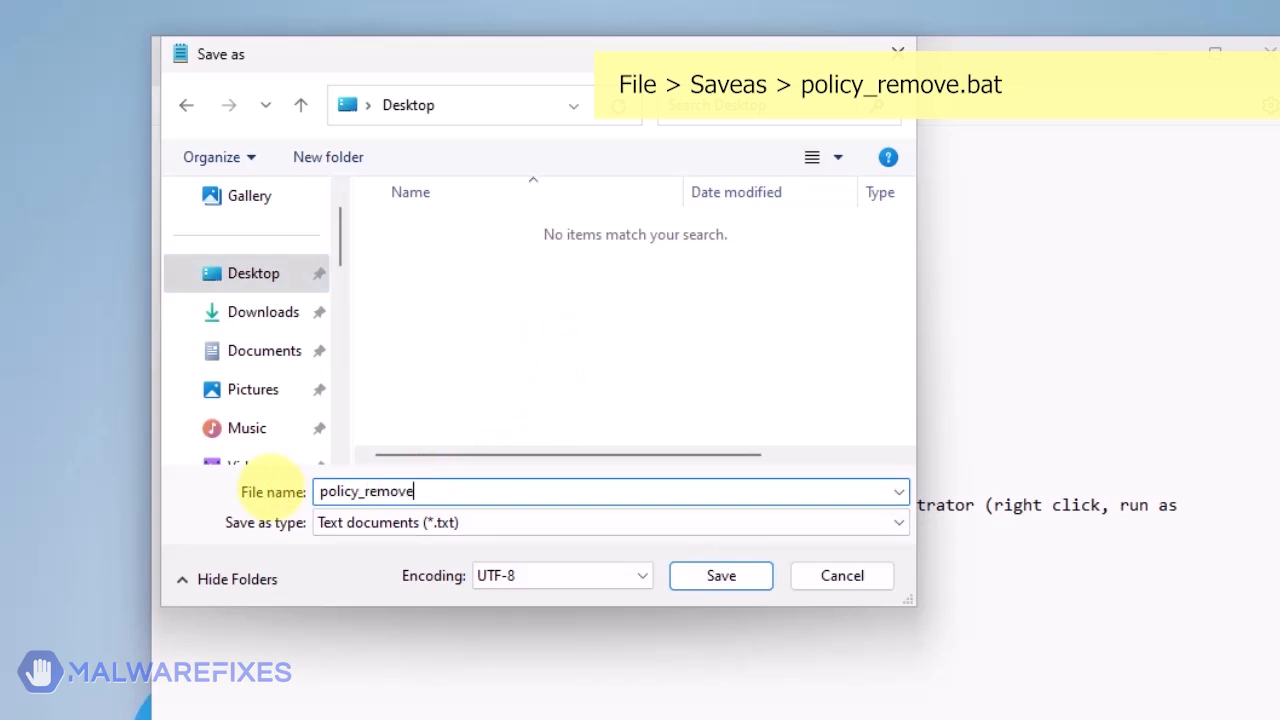
text(.bat)
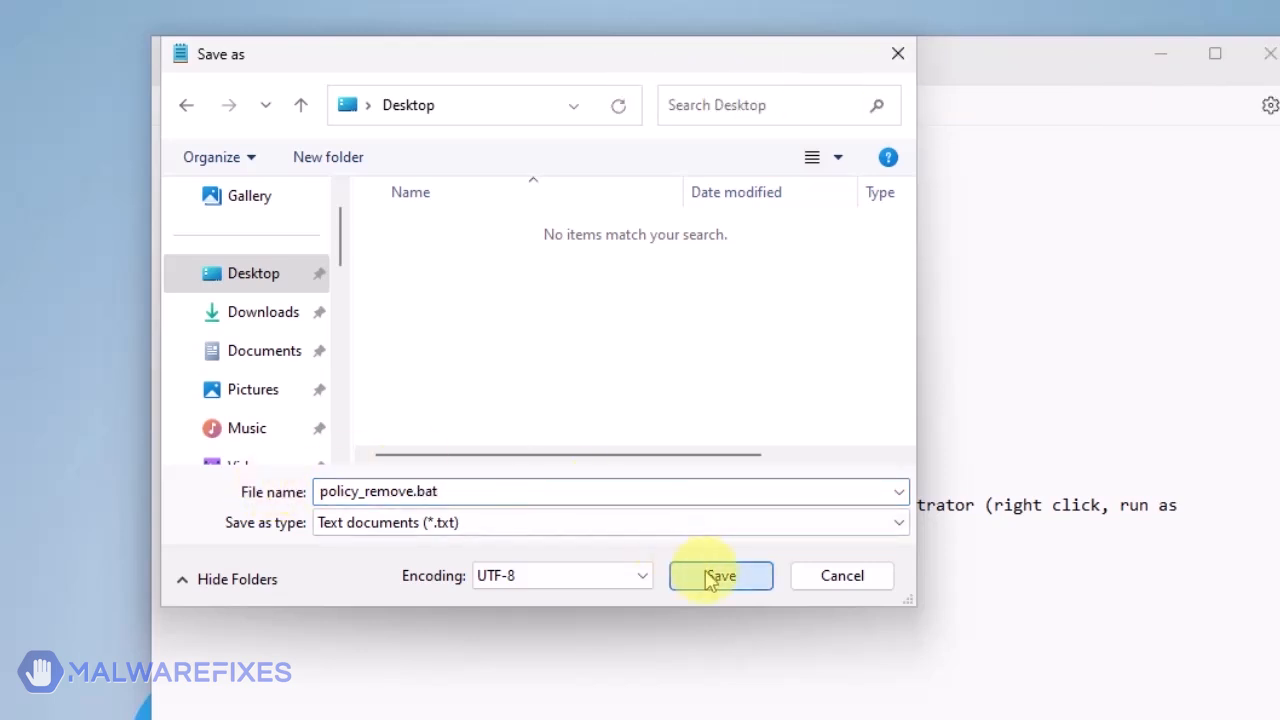
click(720, 576)
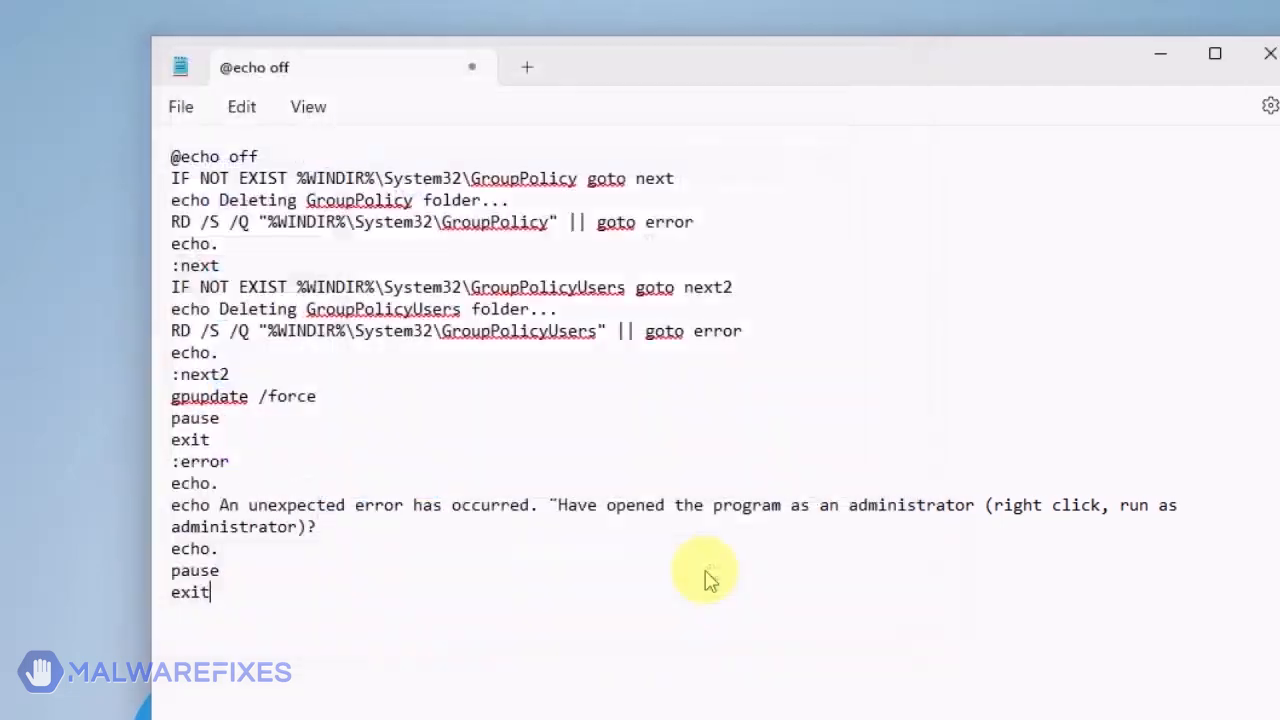
Save policy_remove.bat, close Notepad and bring up the file's context menu on the desktop.
key(ctrl+s)
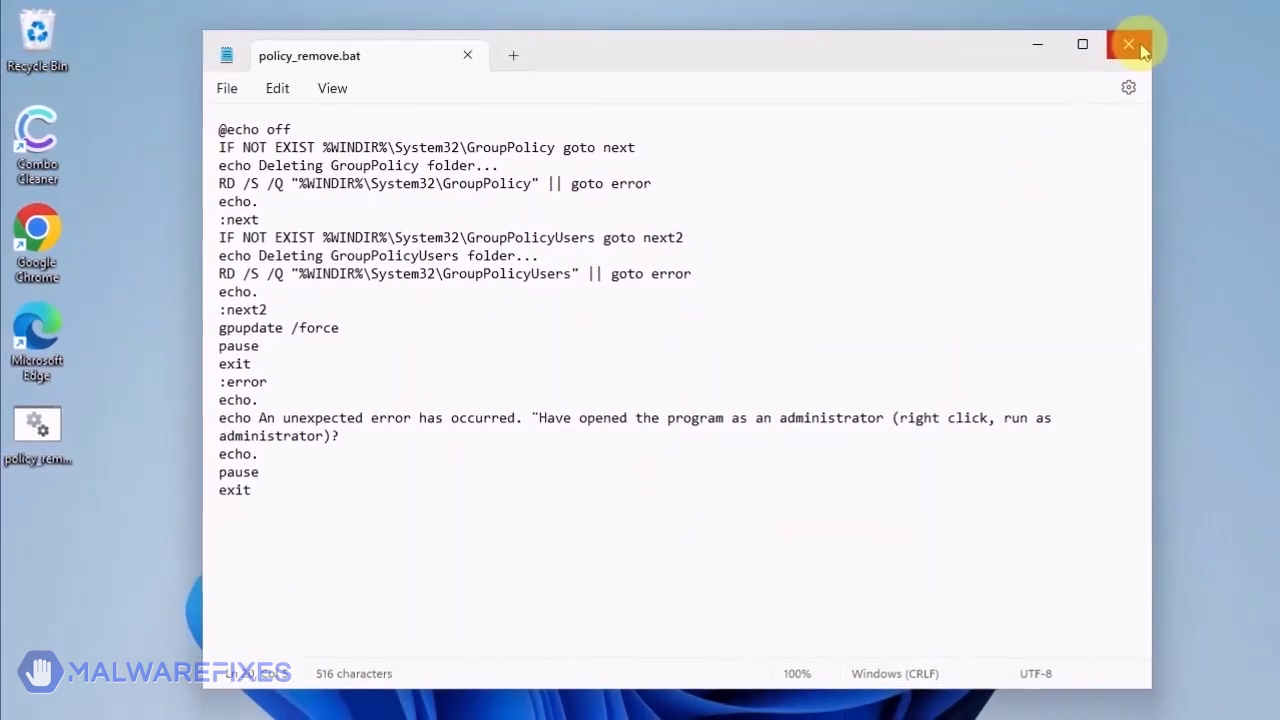
click(1128, 44)
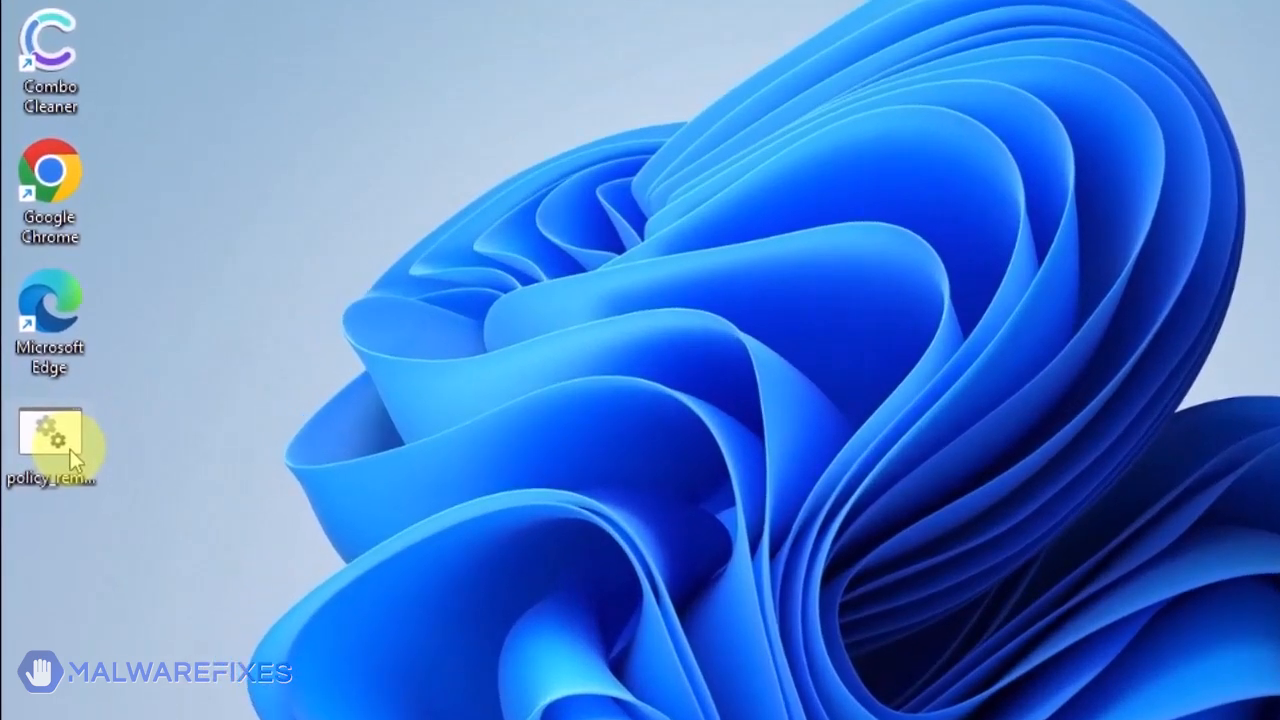
right_click(50, 436)
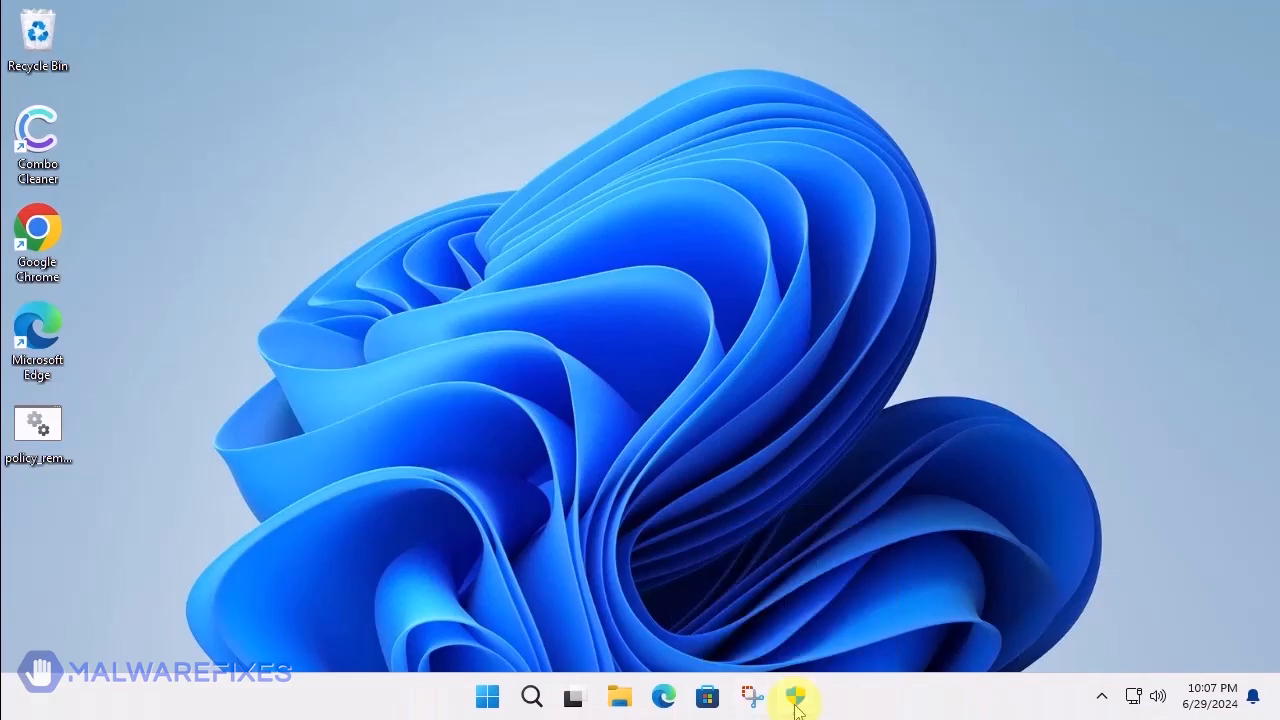
Run policy_remove.bat as administrator and approve the User Account Control prompt.
click(796, 696)
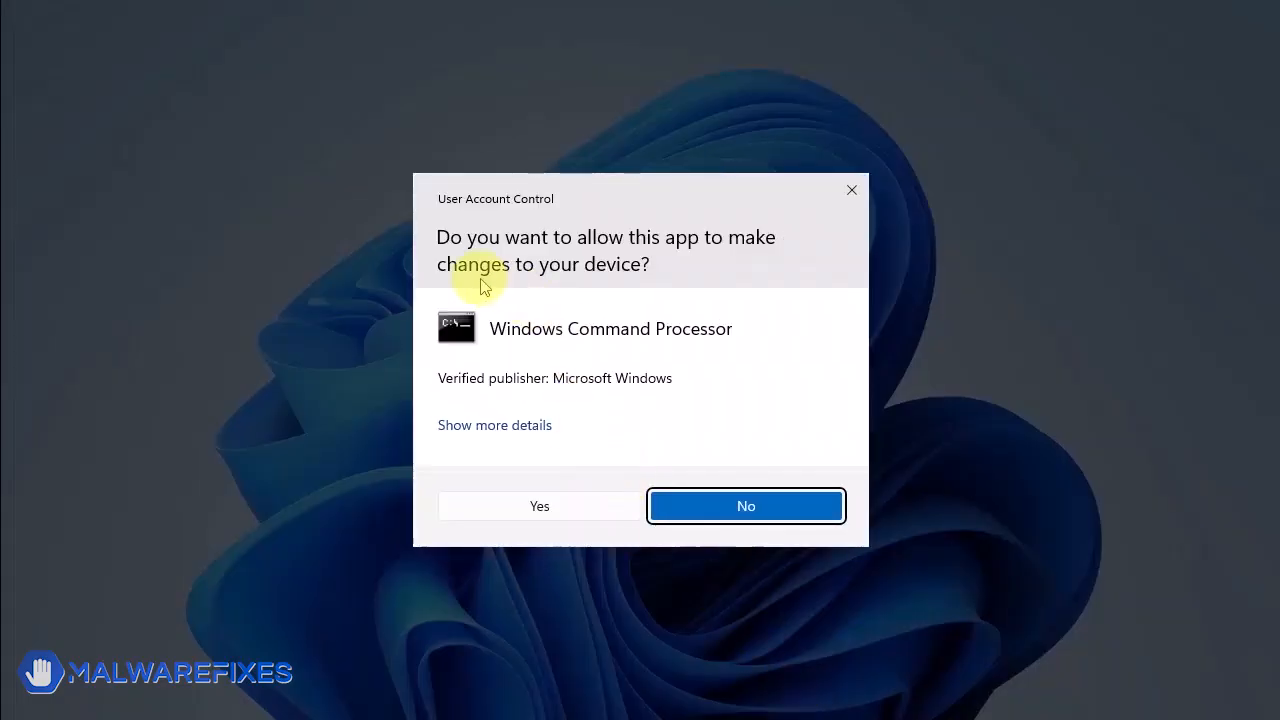
mouse_move(540, 506)
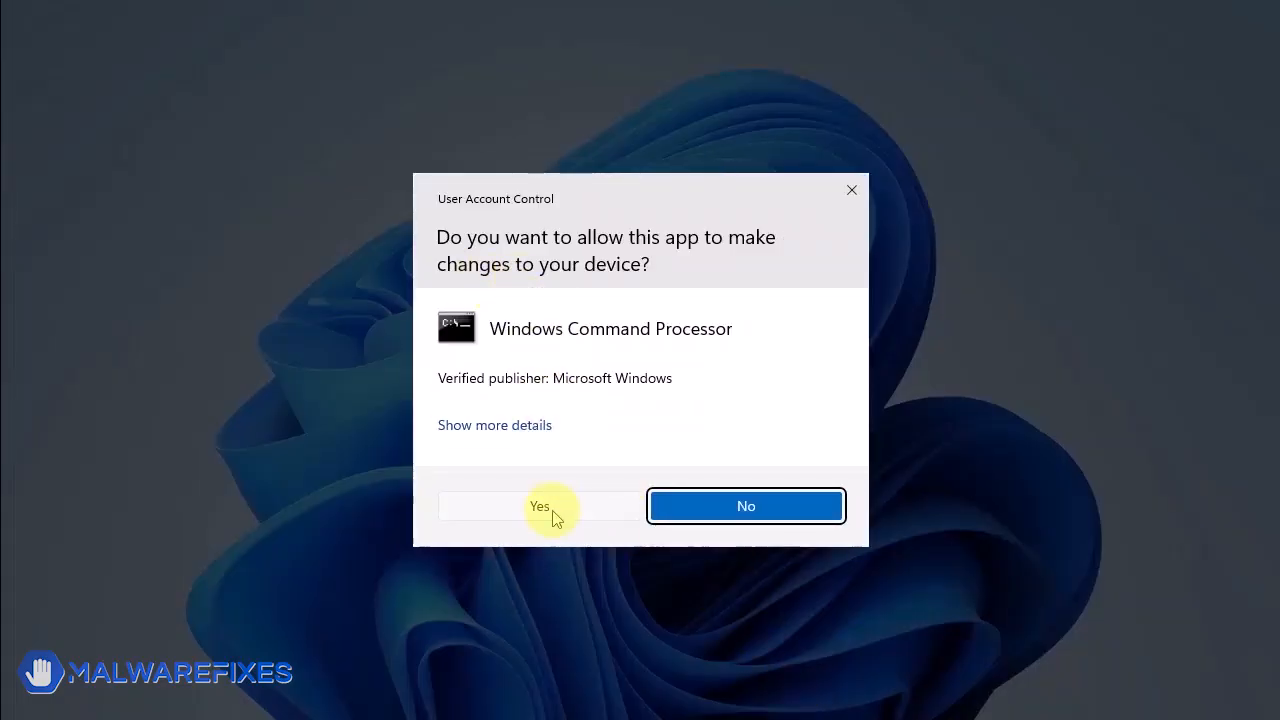
click(540, 504)
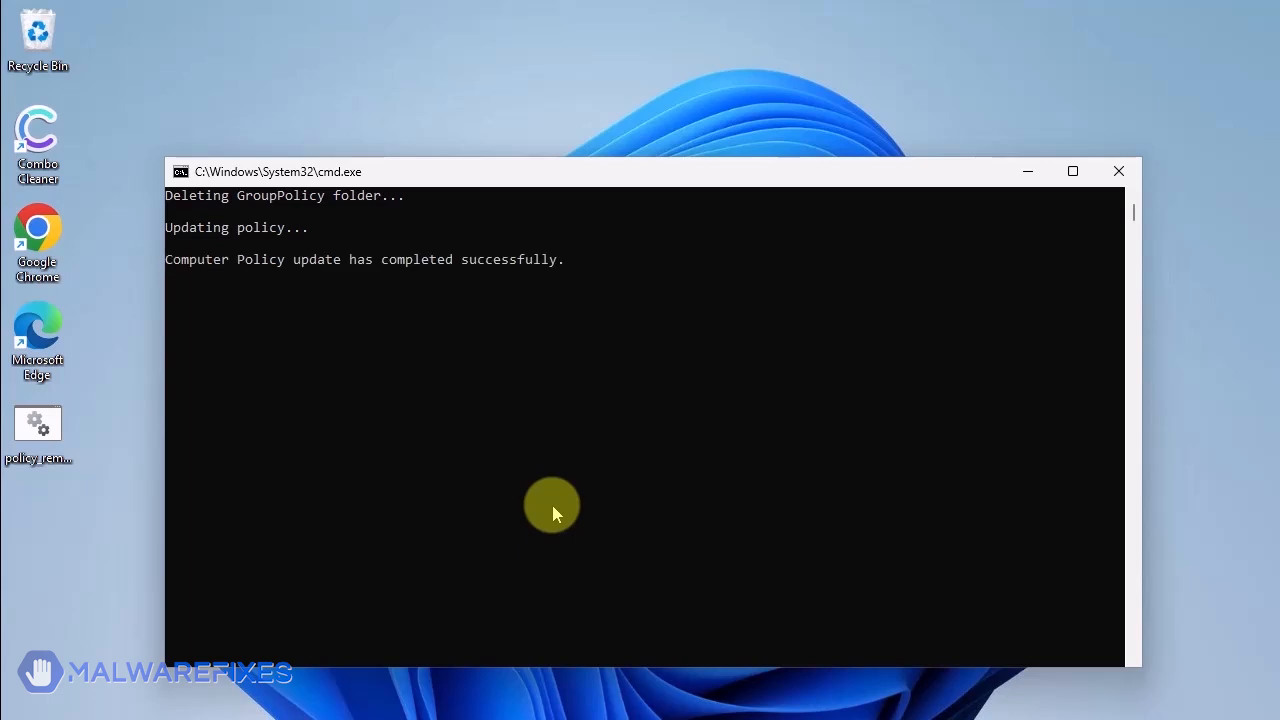
mouse_move(8, 560)
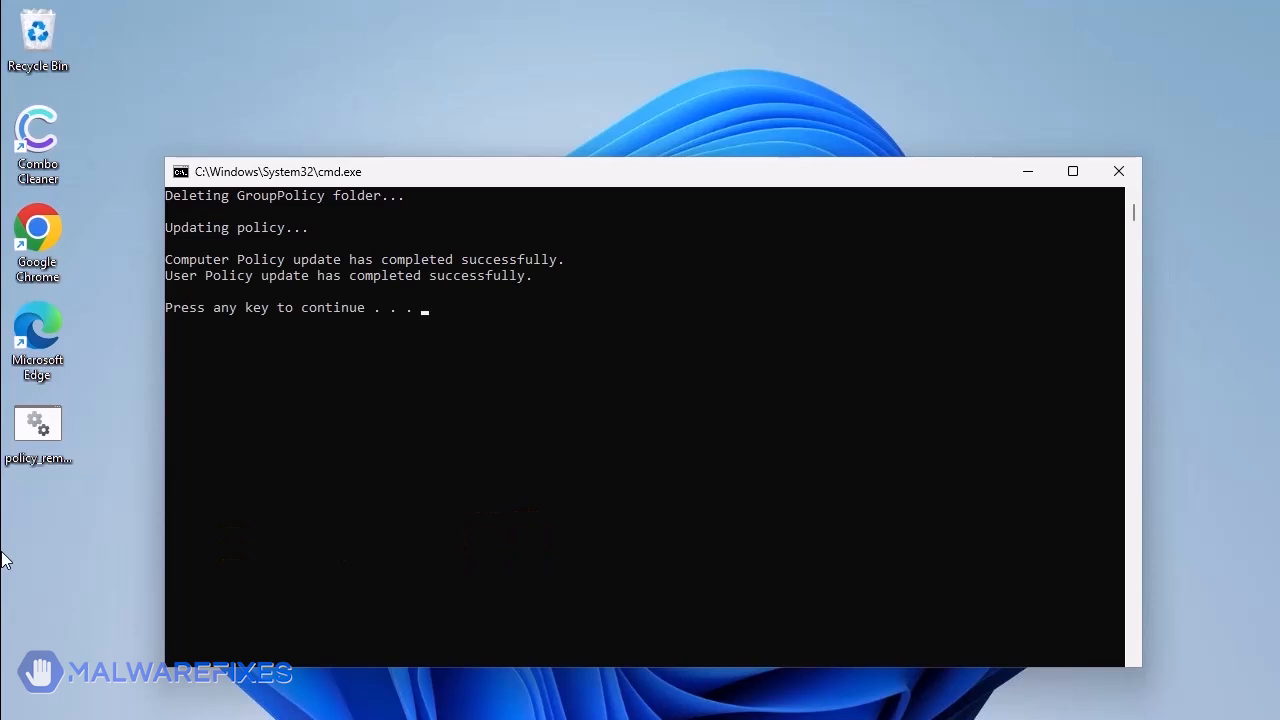
mouse_move(308, 344)
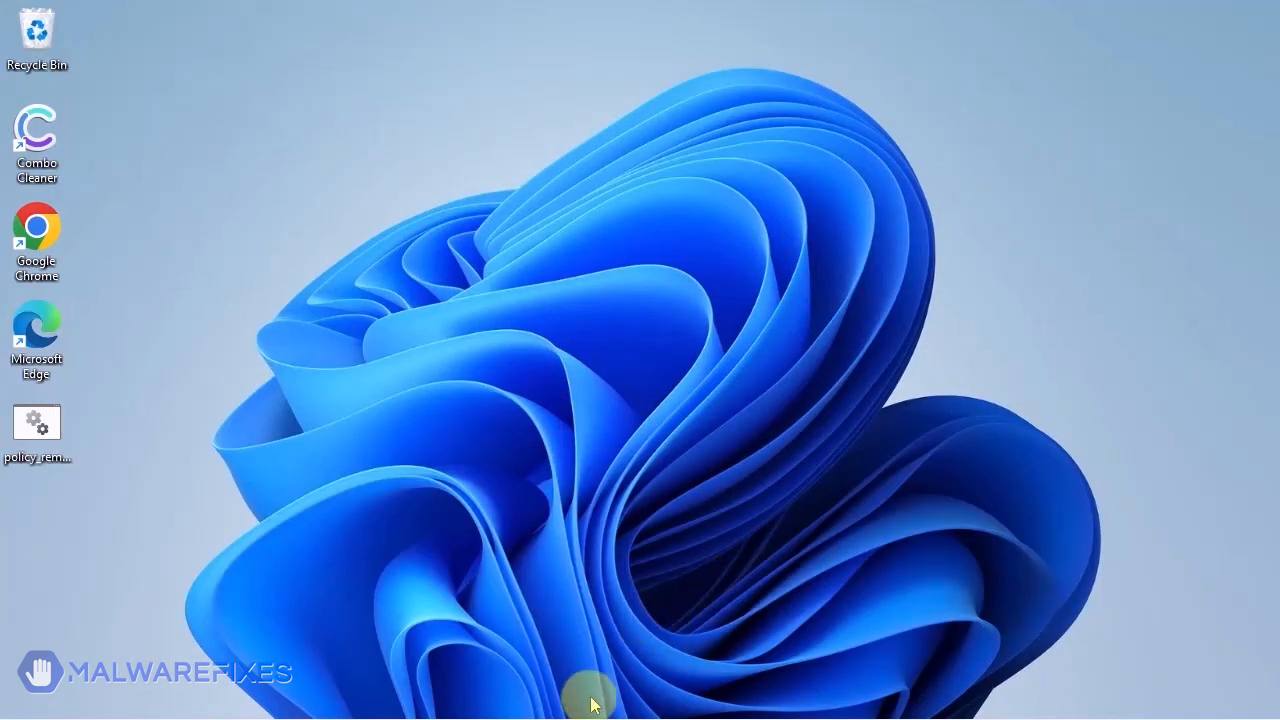
Search for regedit from the Start menu to open Registry Editor.
key(Win)
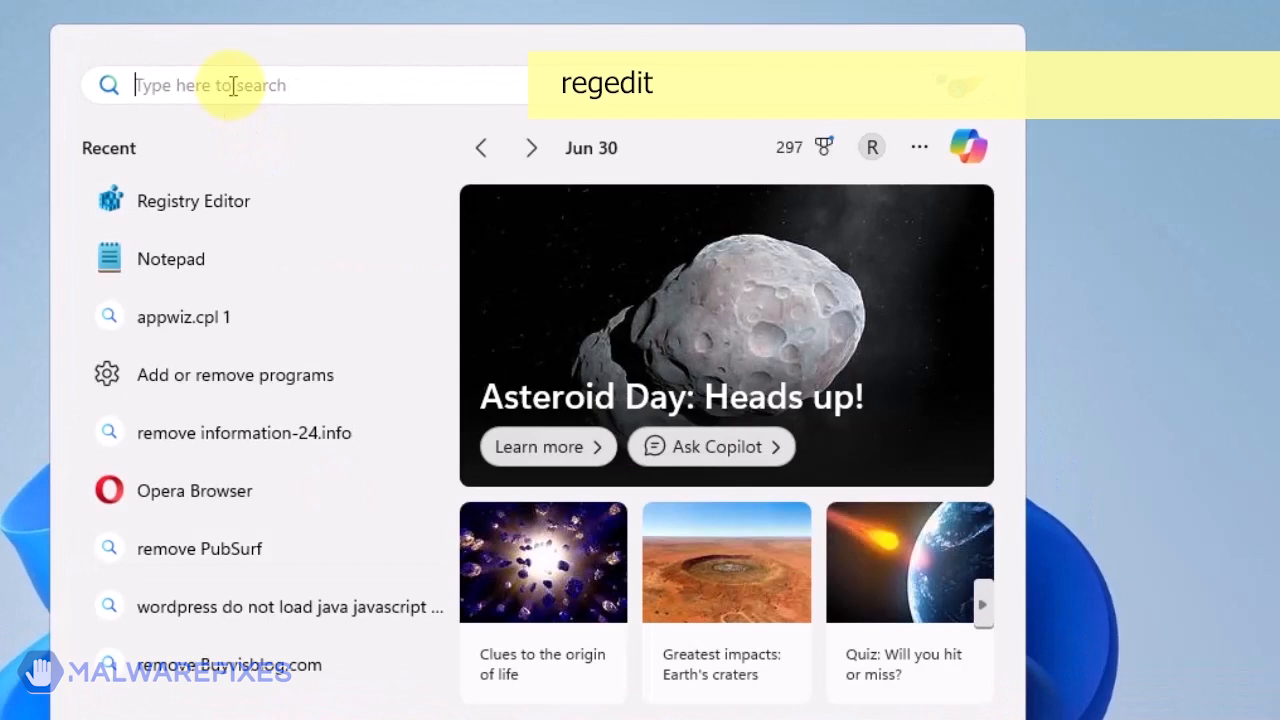
text(reged)
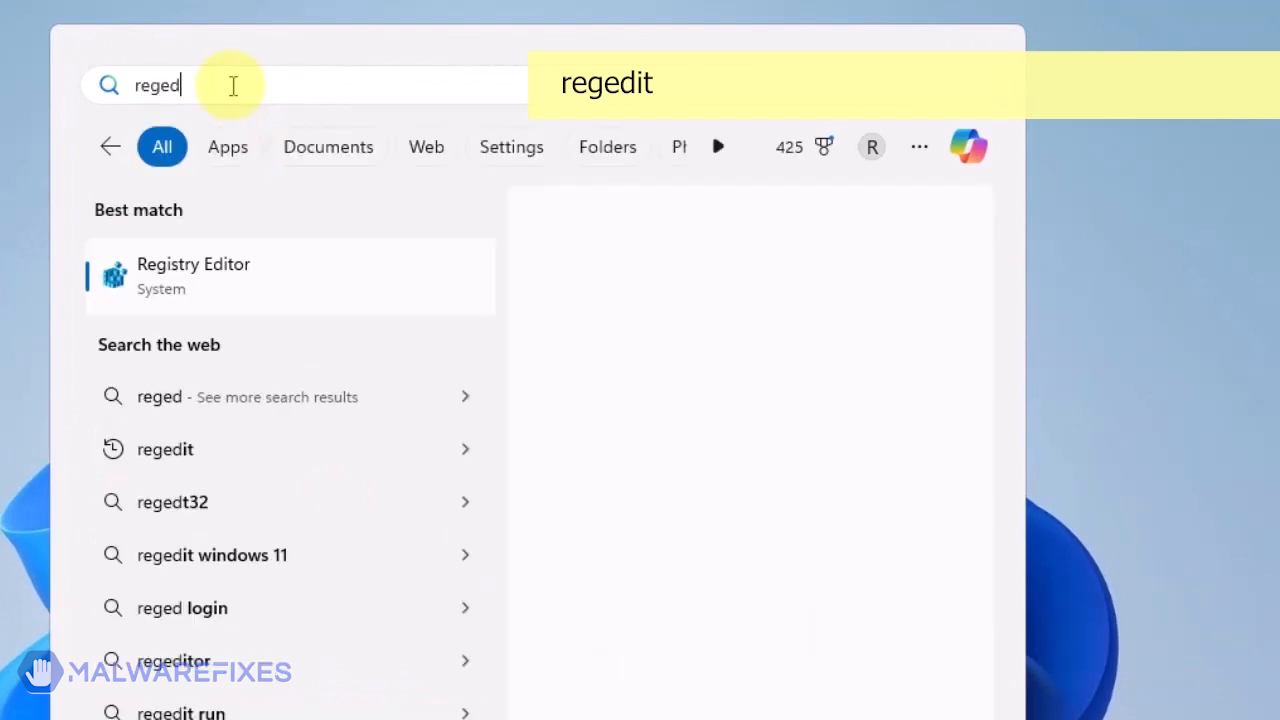
text(it)
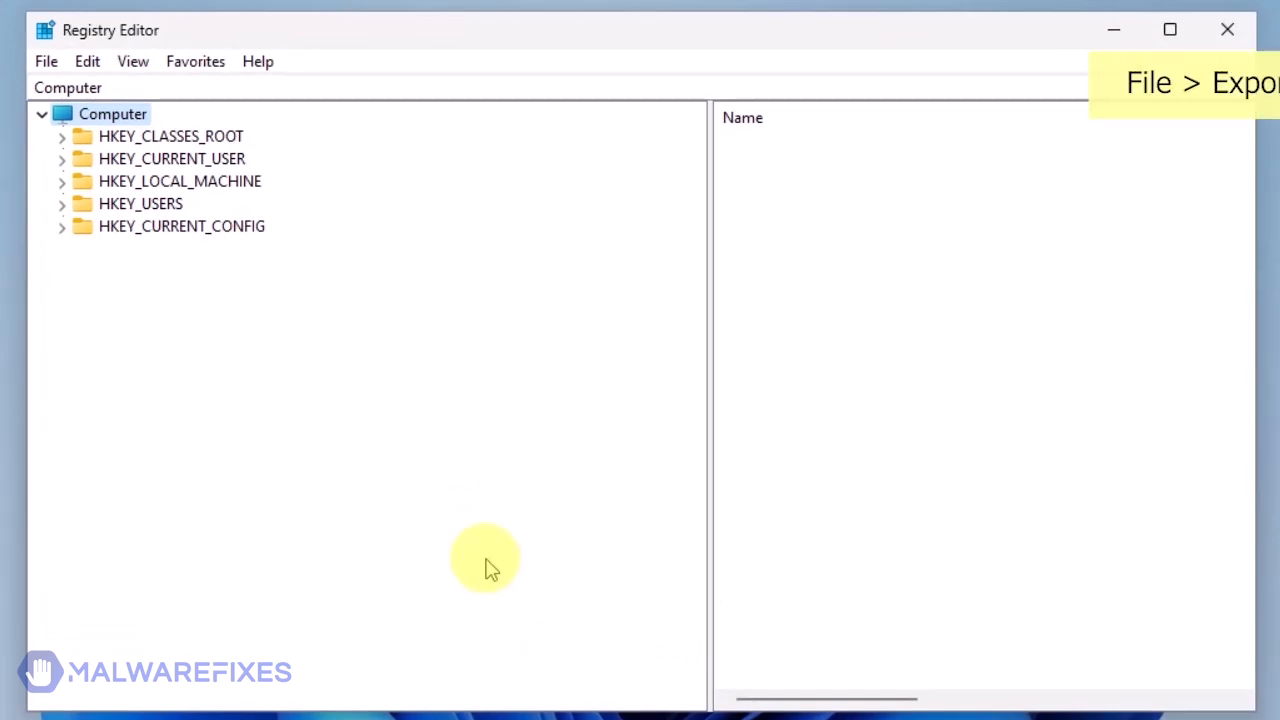
Export the entire registry to Documents as reg-backup.reg via File > Export.
click(46, 60)
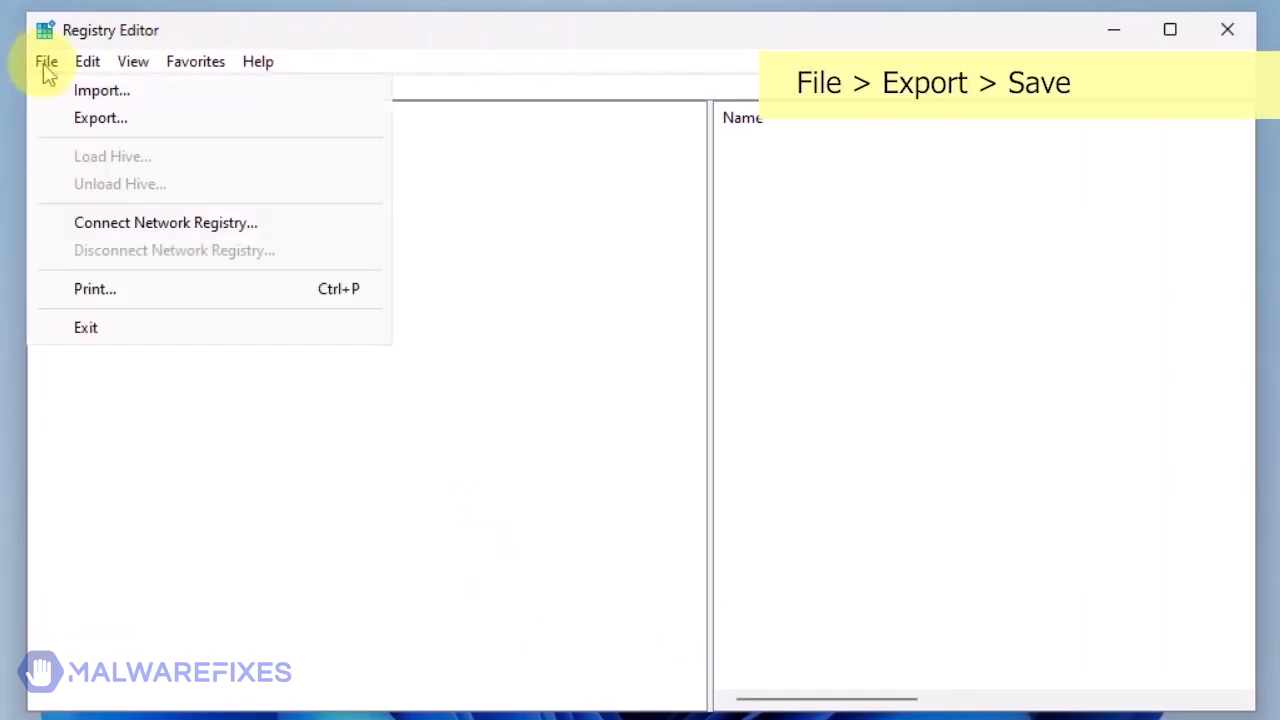
click(100, 116)
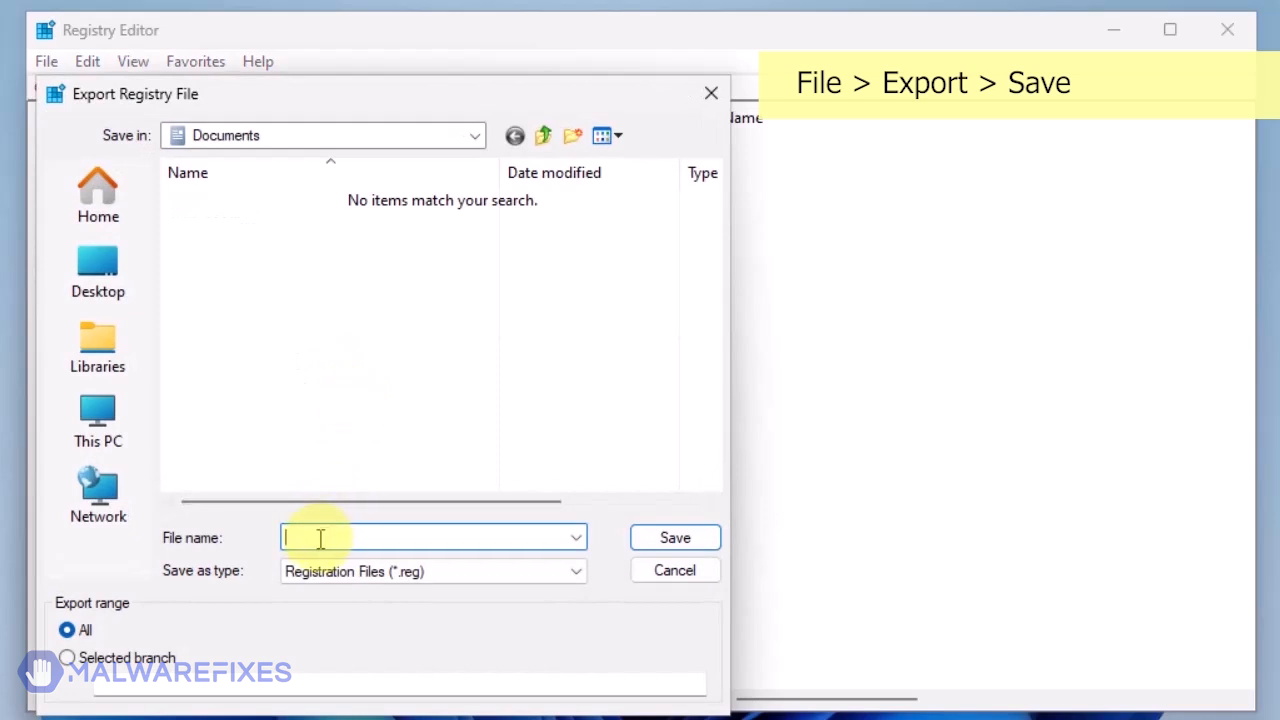
text(reg-ba)
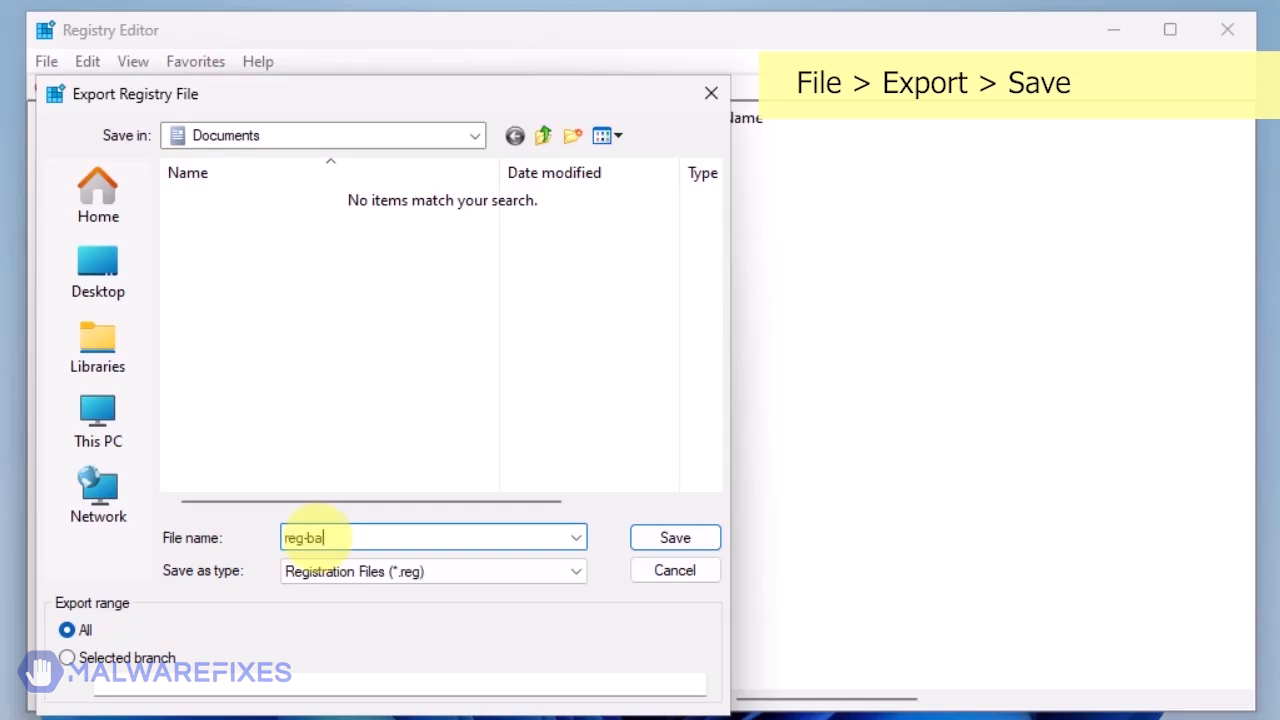
text(ckup)
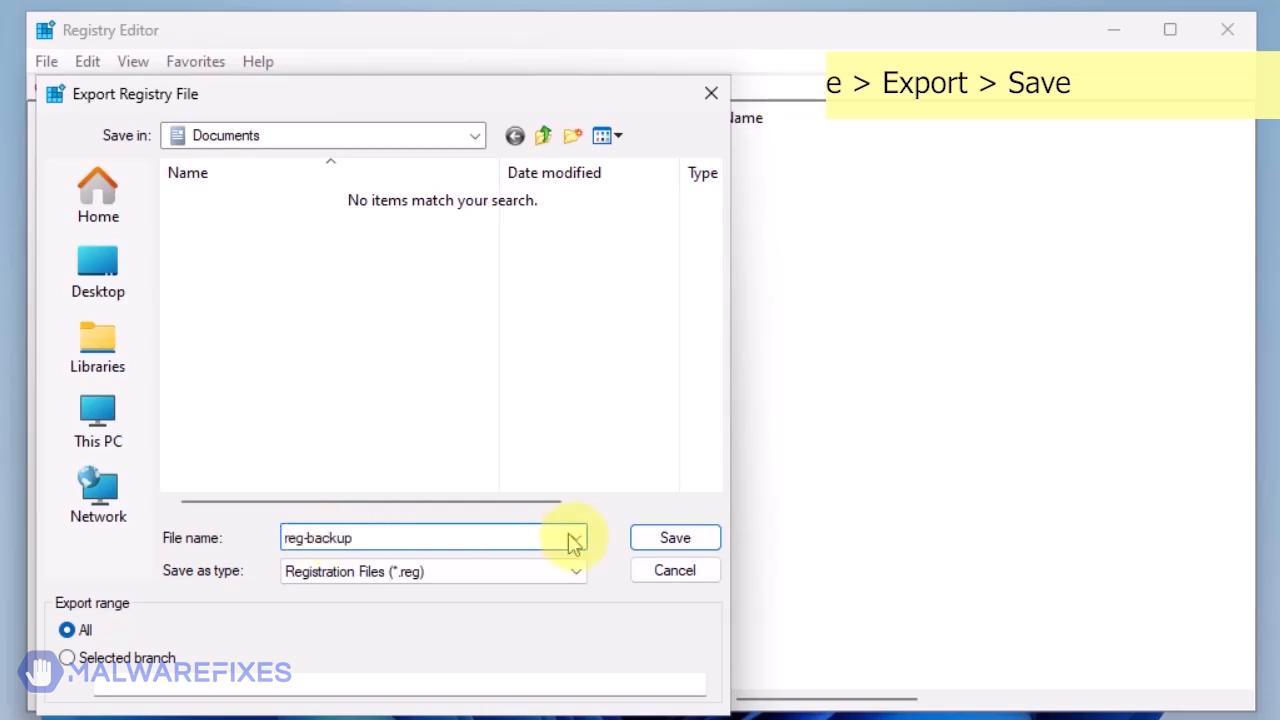
click(674, 536)
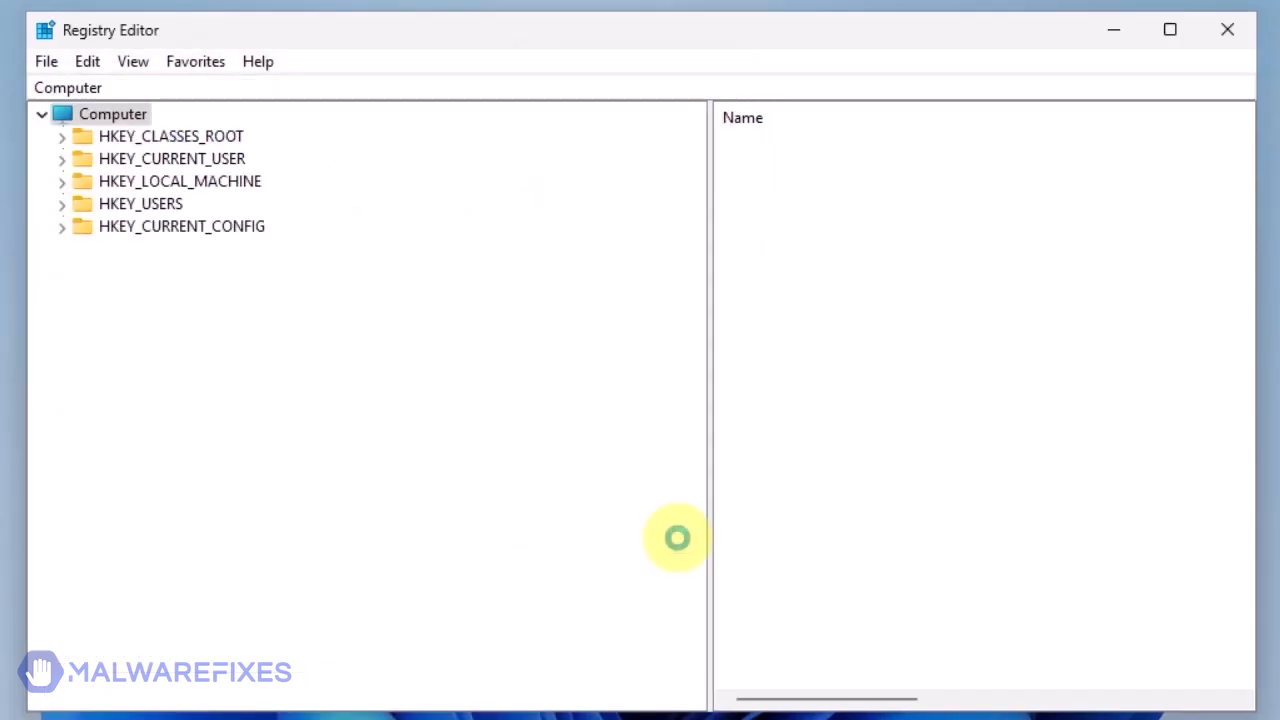
mouse_move(296, 360)
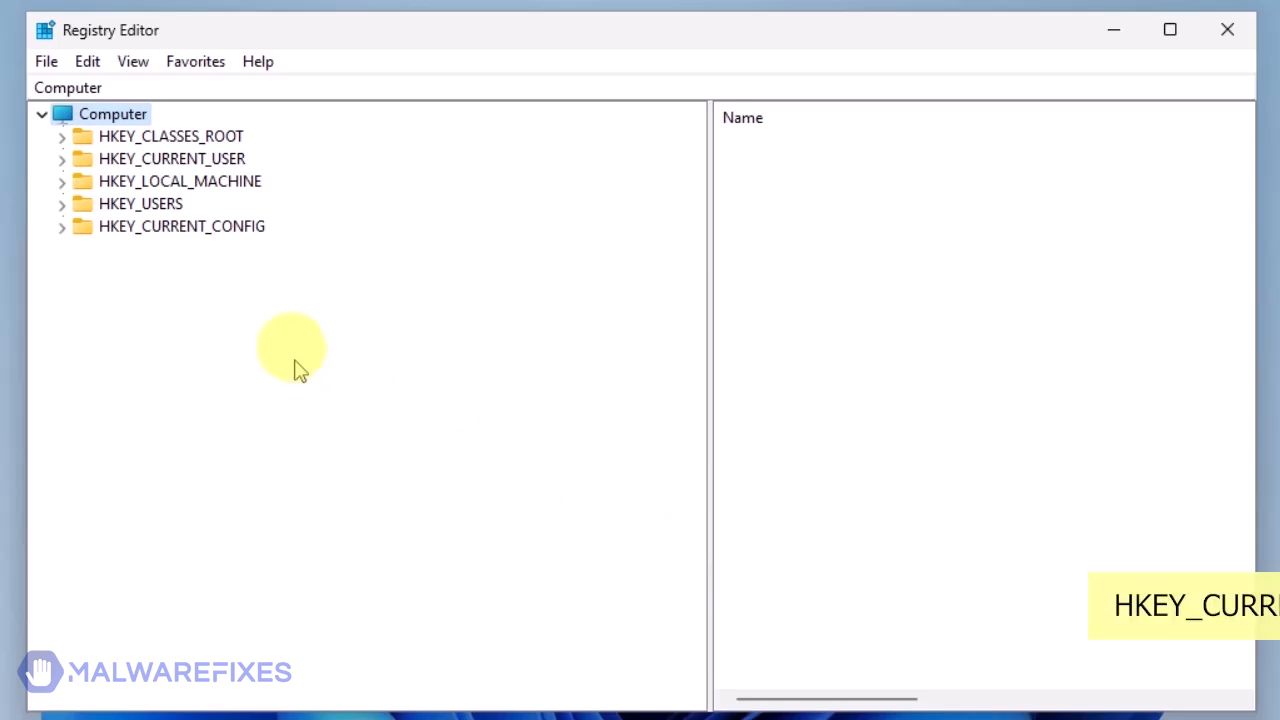
Delete the Chrome key under HKEY_CURRENT_USER\Software\Policies\Google and collapse the hive.
click(62, 158)
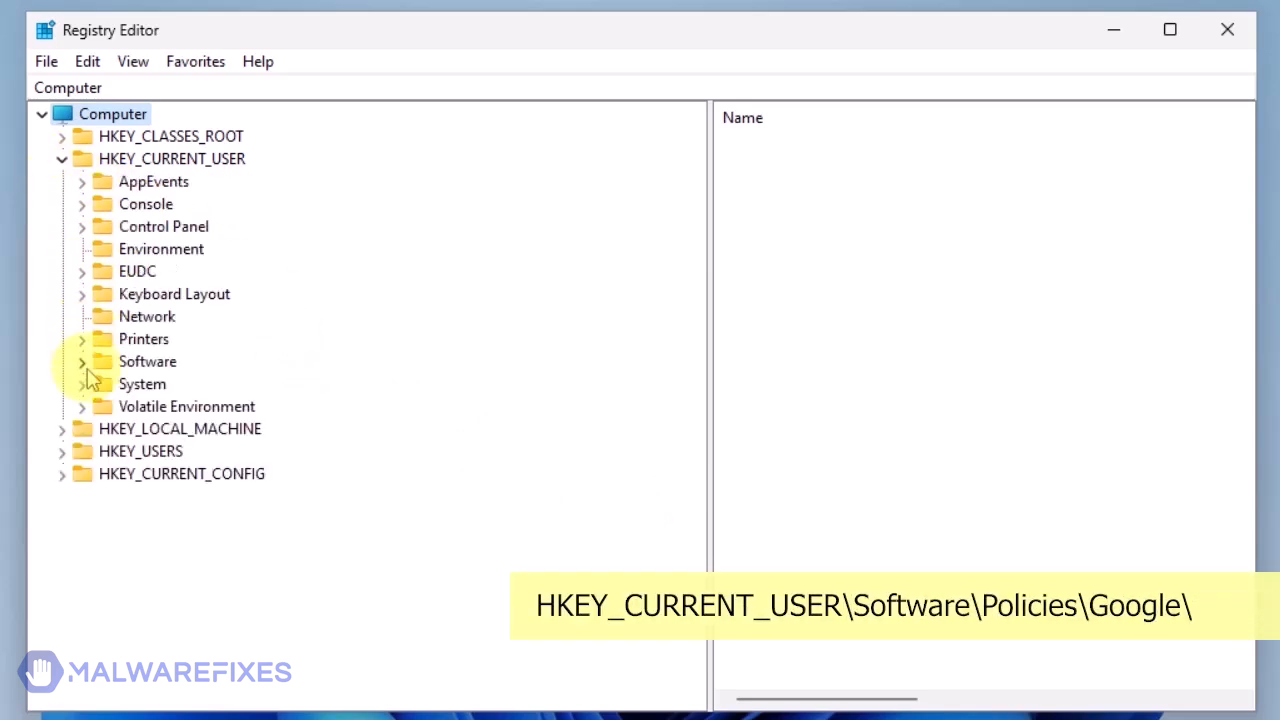
click(82, 360)
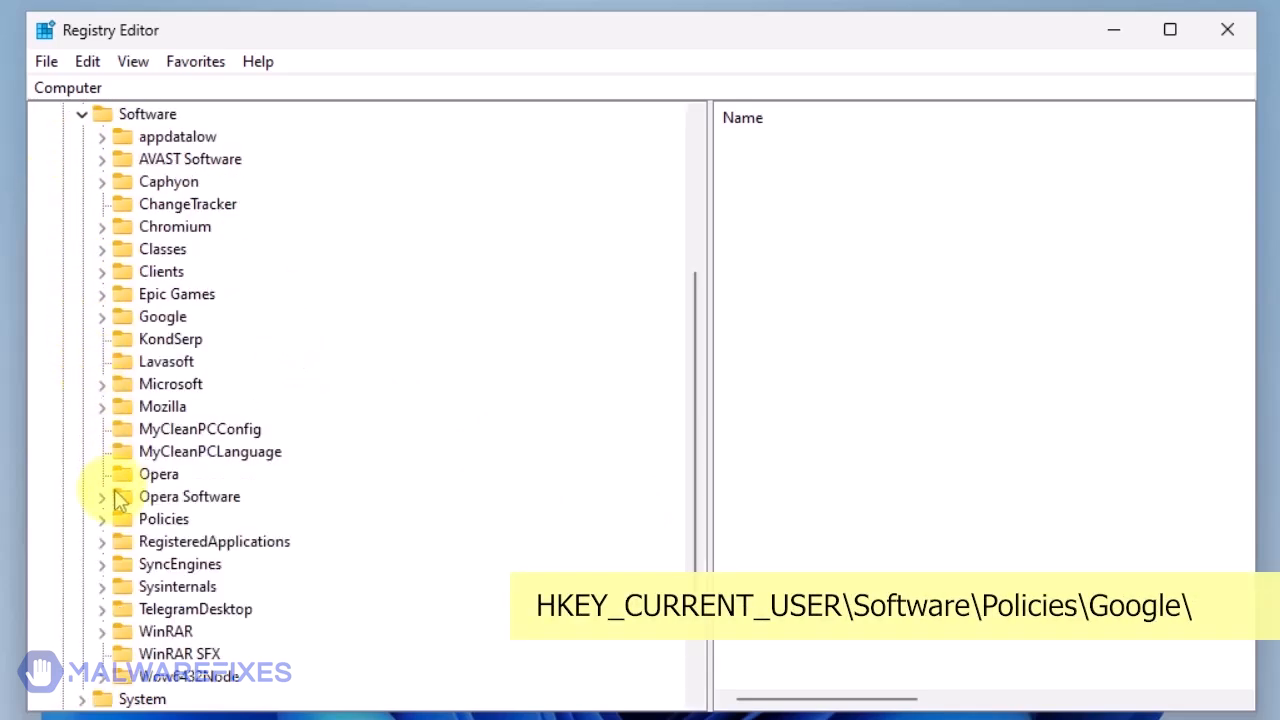
click(102, 518)
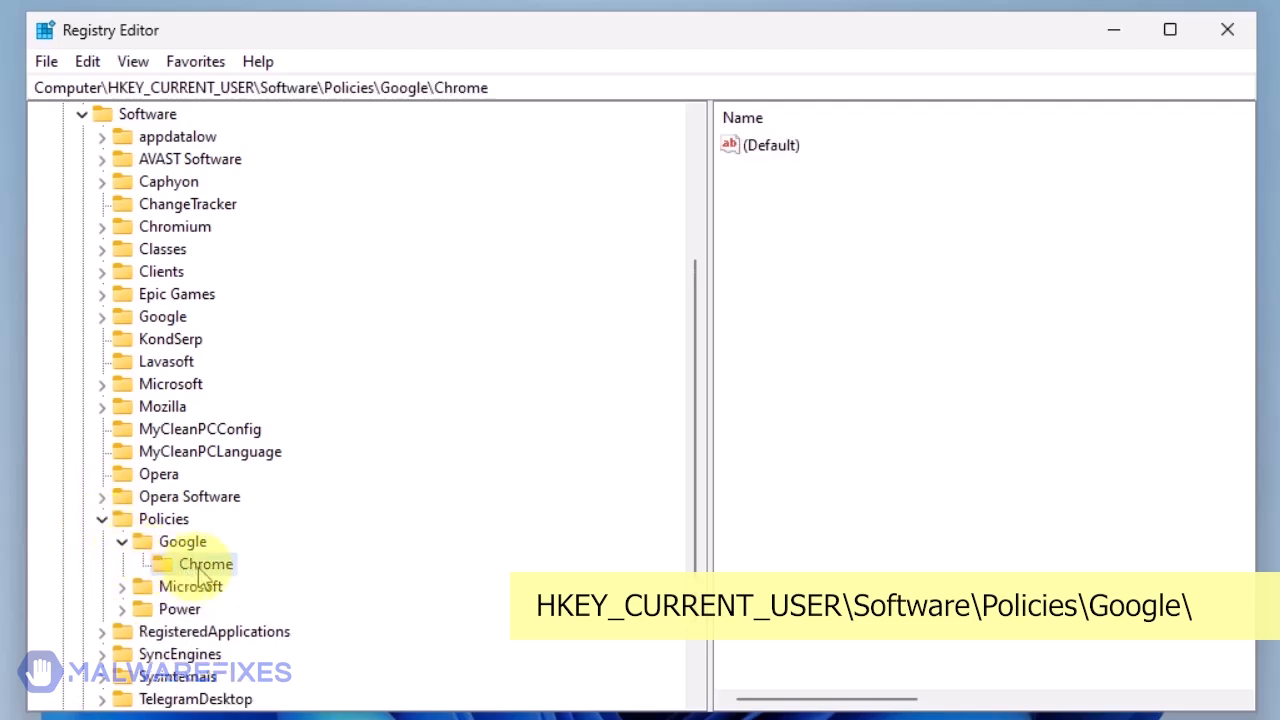
right_click(208, 564)
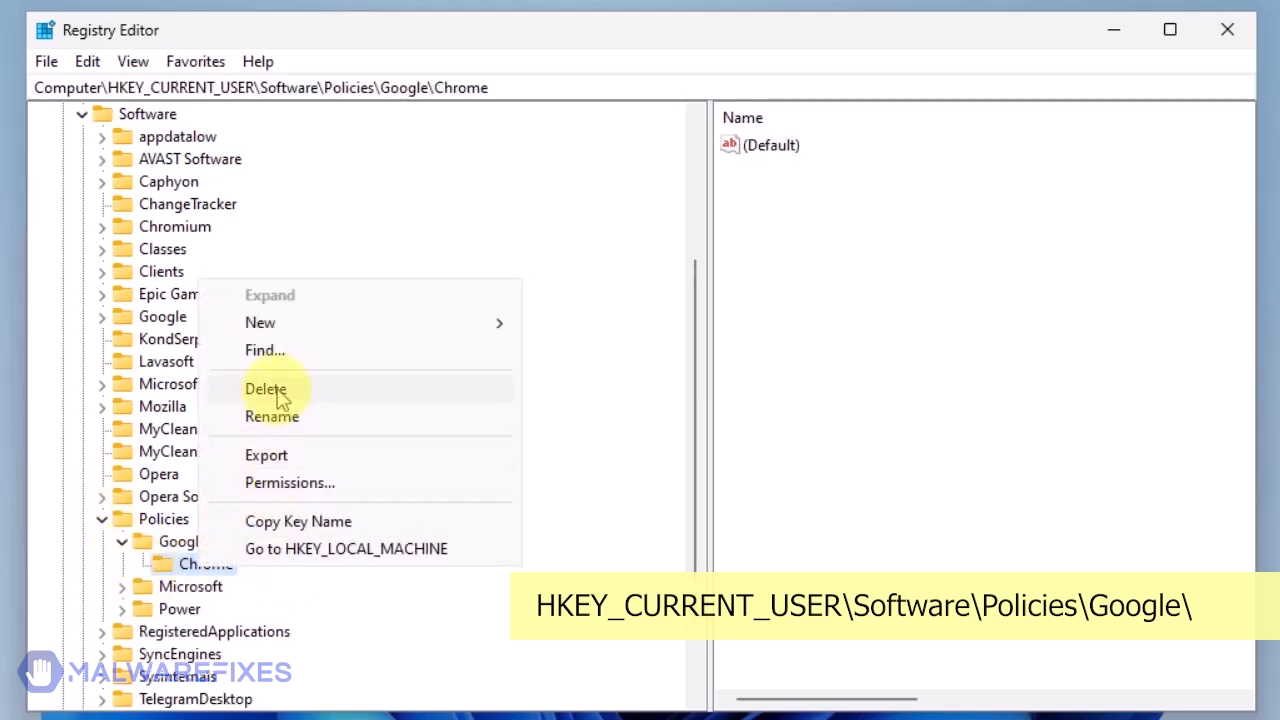
click(266, 388)
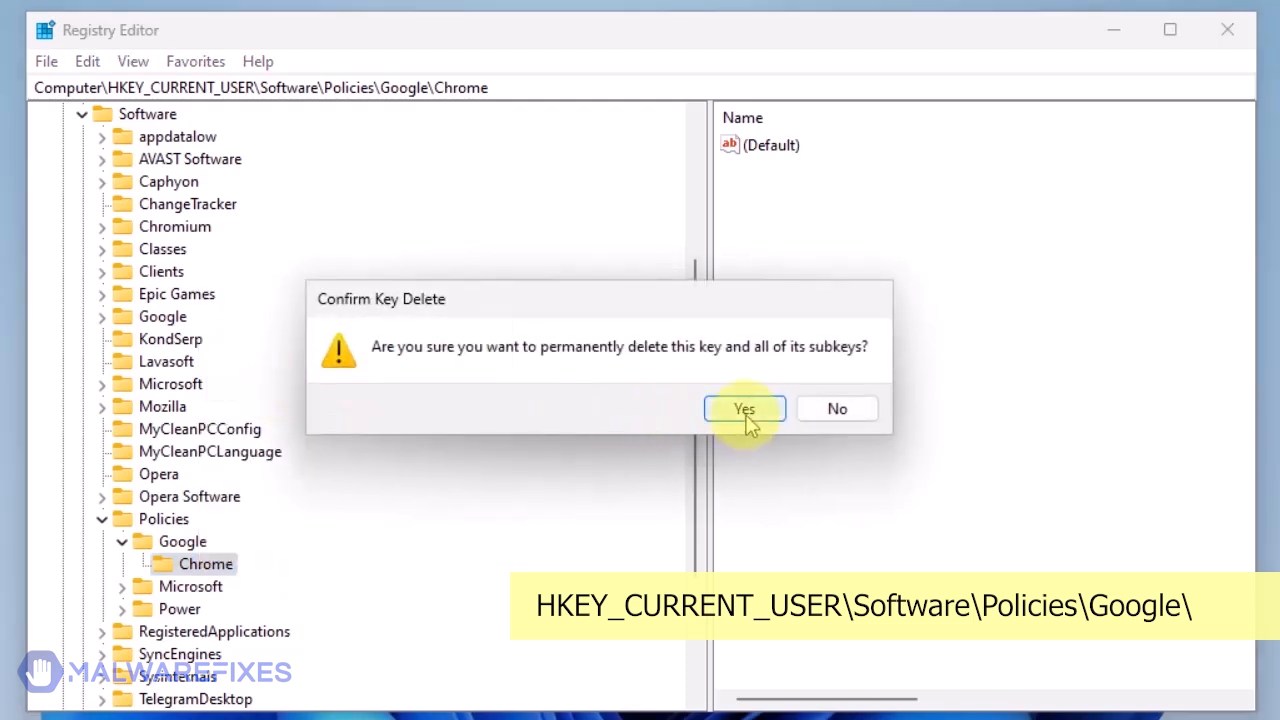
click(744, 408)
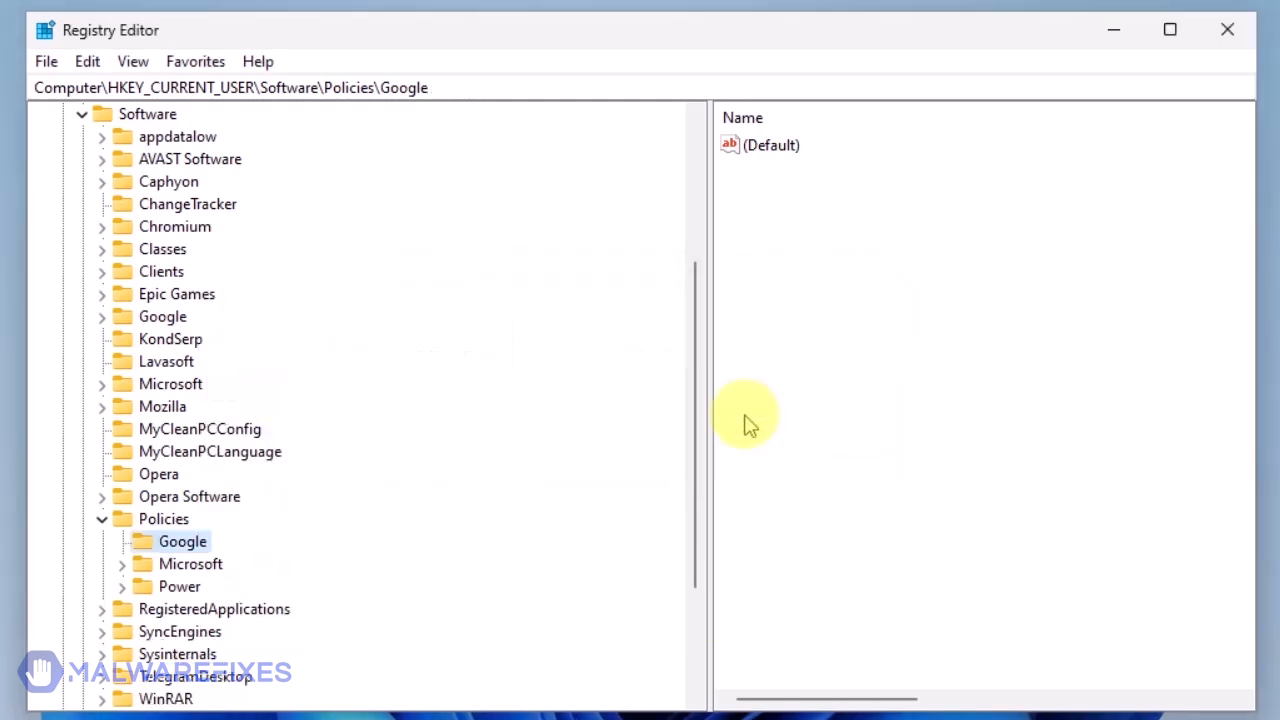
click(172, 158)
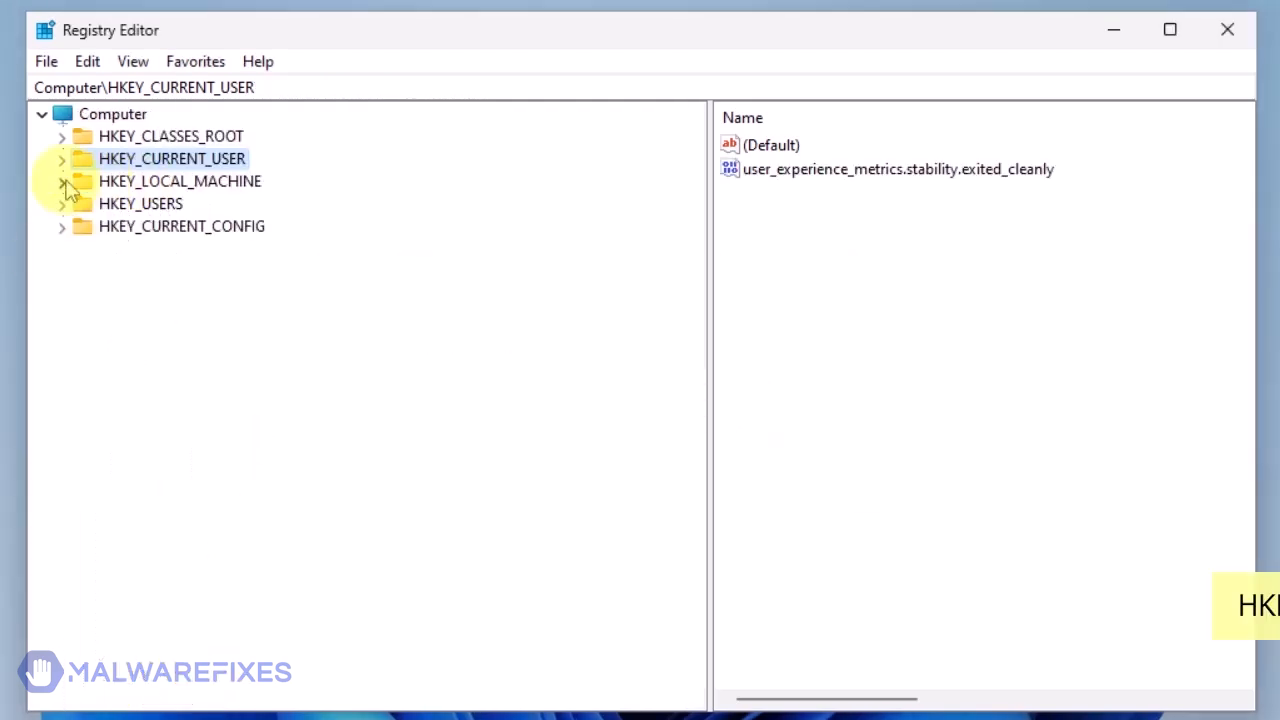
Delete the Chrome key under HKEY_LOCAL_MACHINE\SOFTWARE\Policies\Google.
click(62, 180)
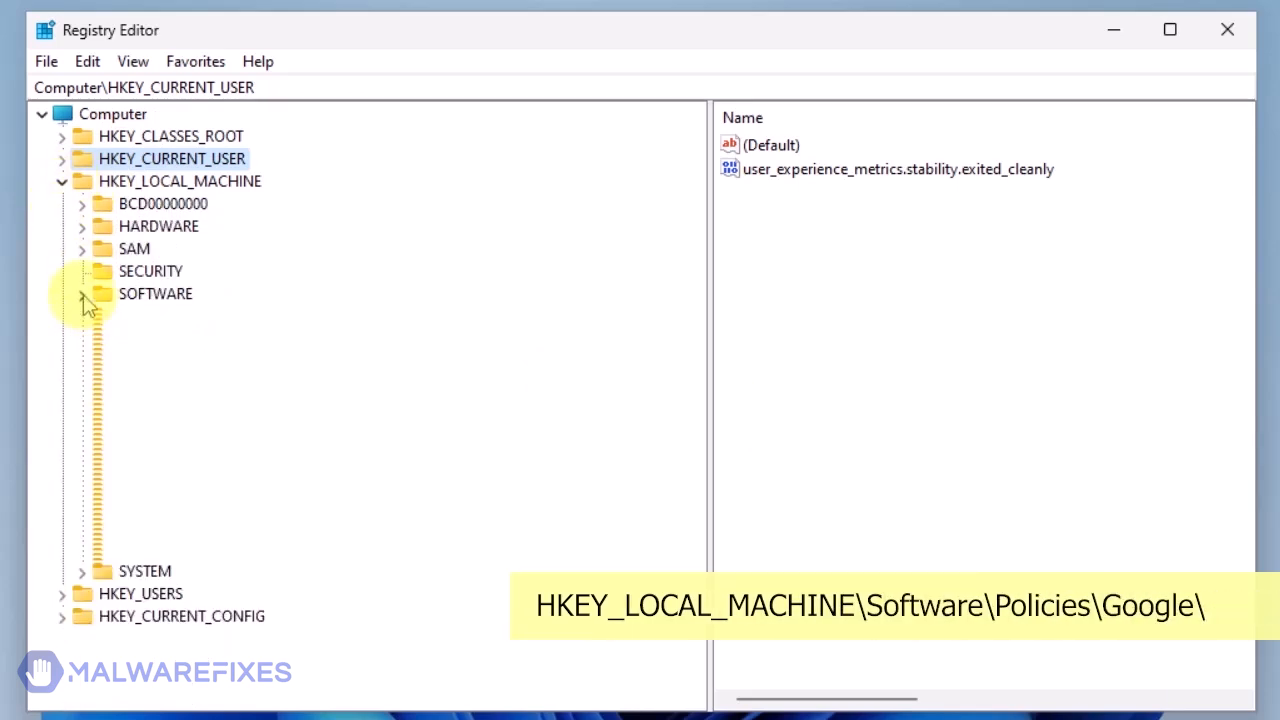
click(82, 292)
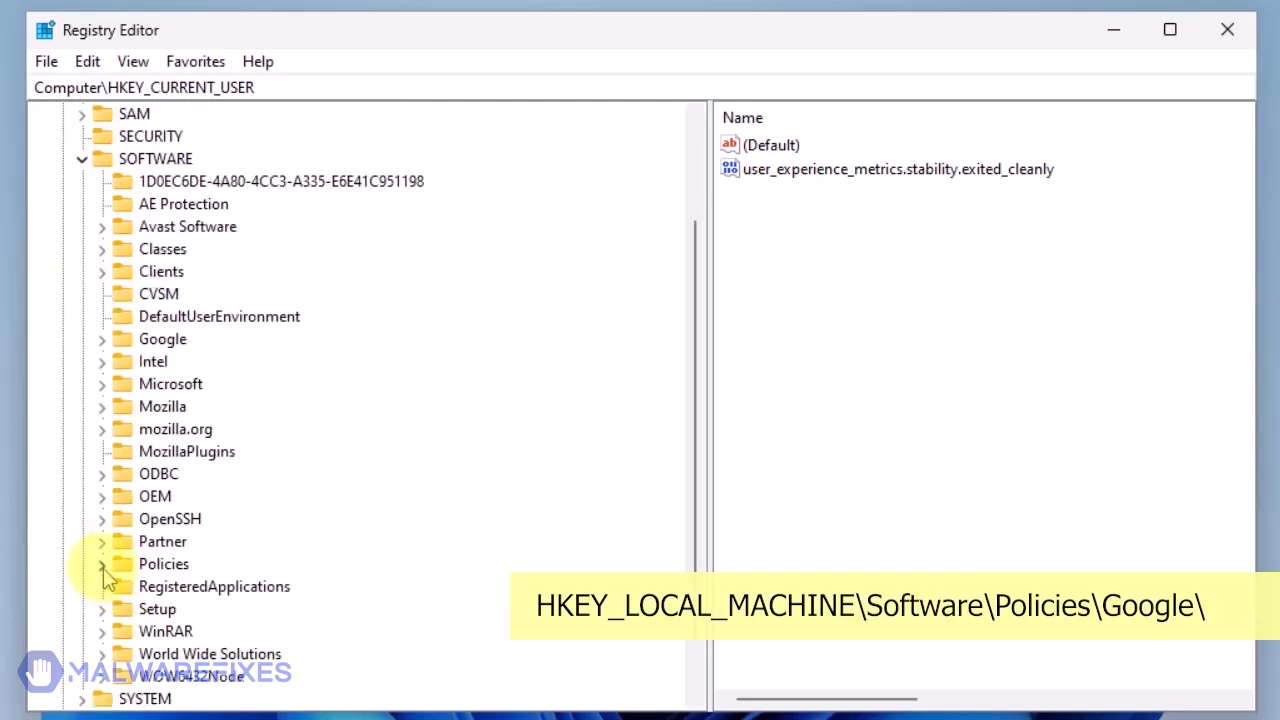
click(102, 564)
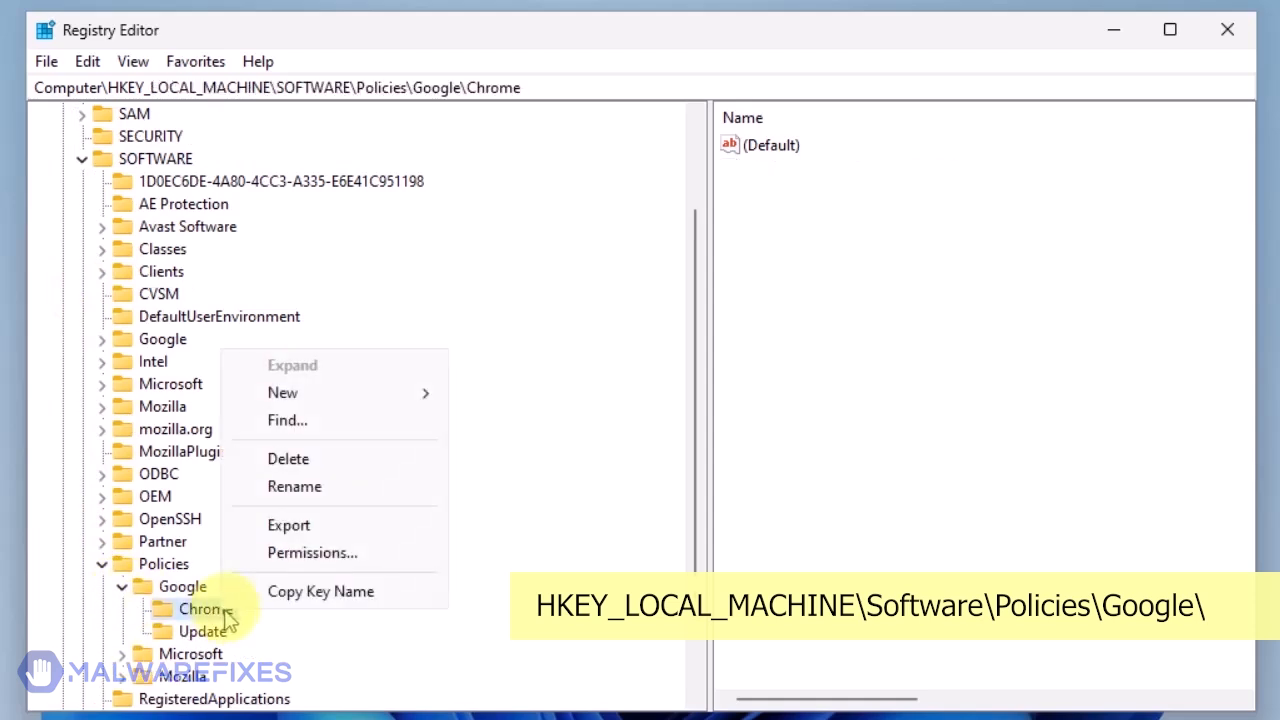
click(288, 458)
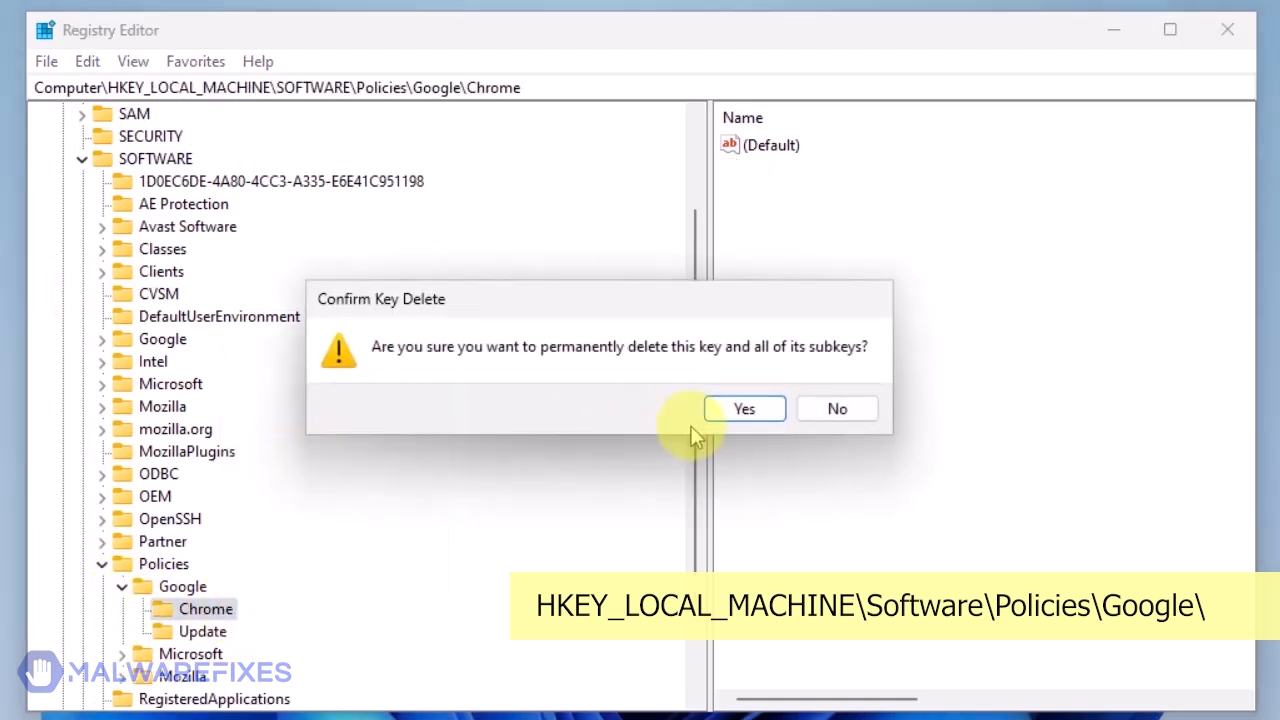
click(744, 408)
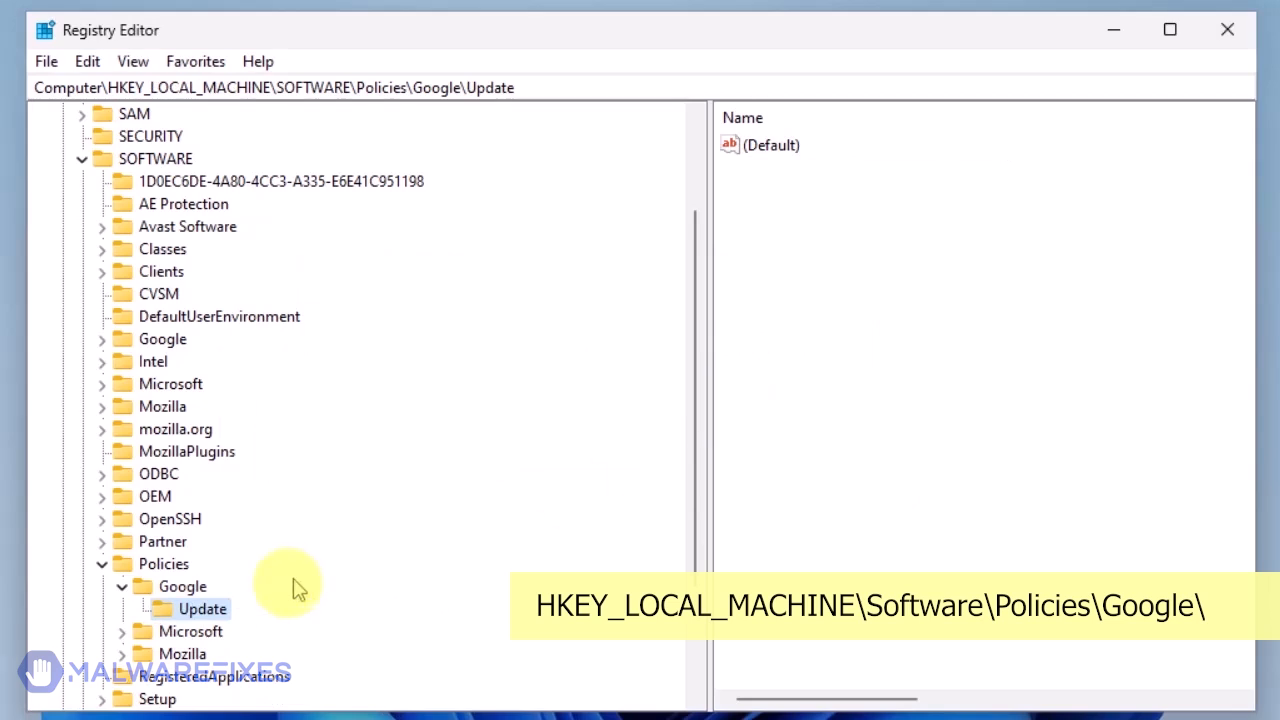
Delete the Update key under the same Google policies branch.
right_click(204, 608)
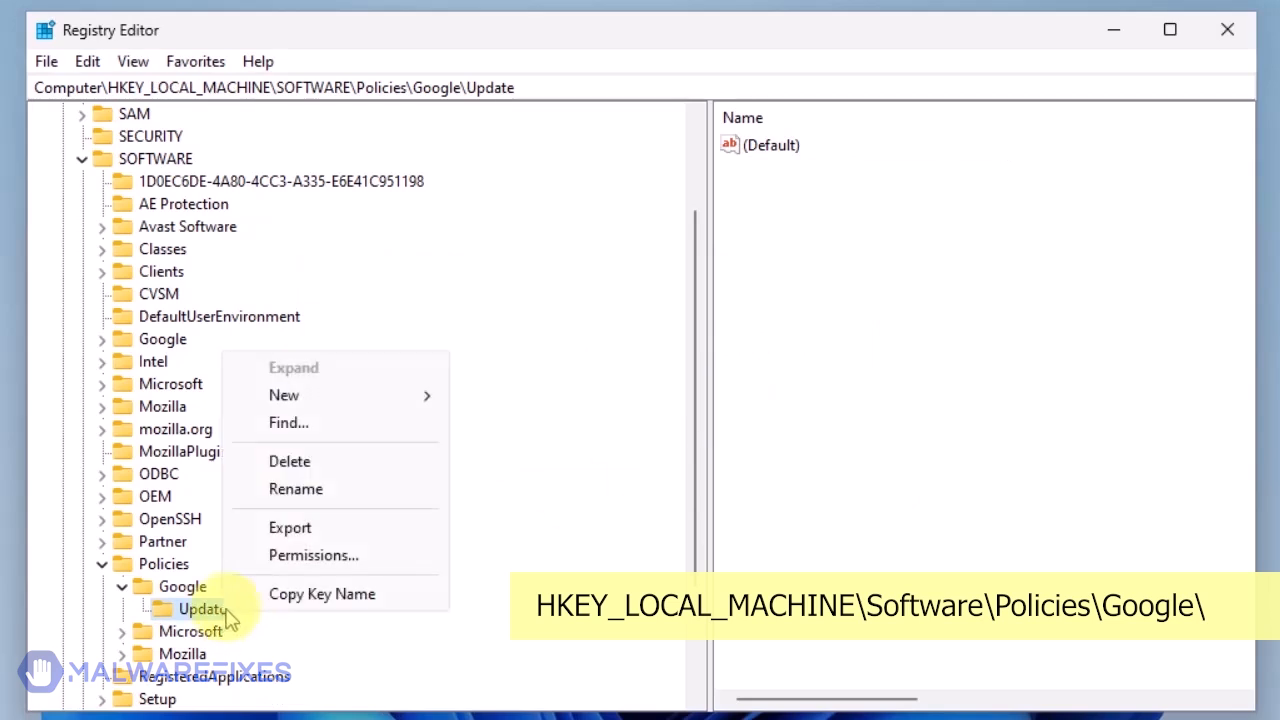
click(288, 460)
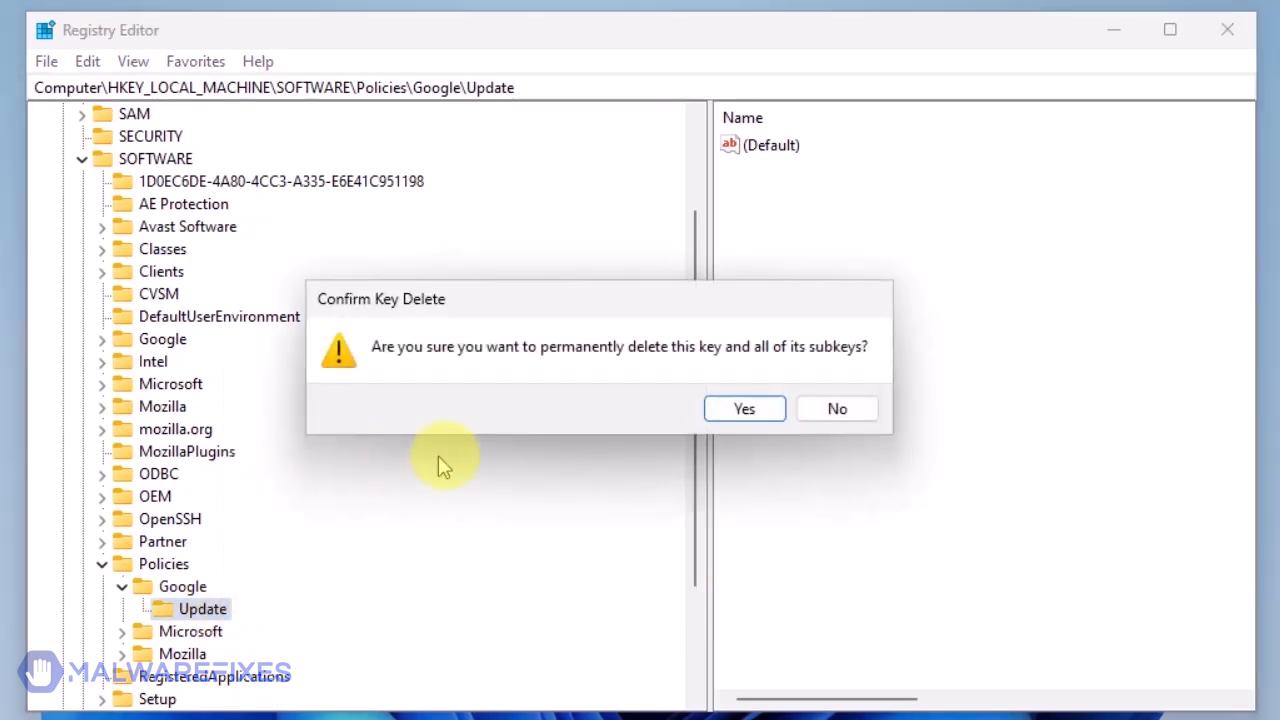
click(744, 408)
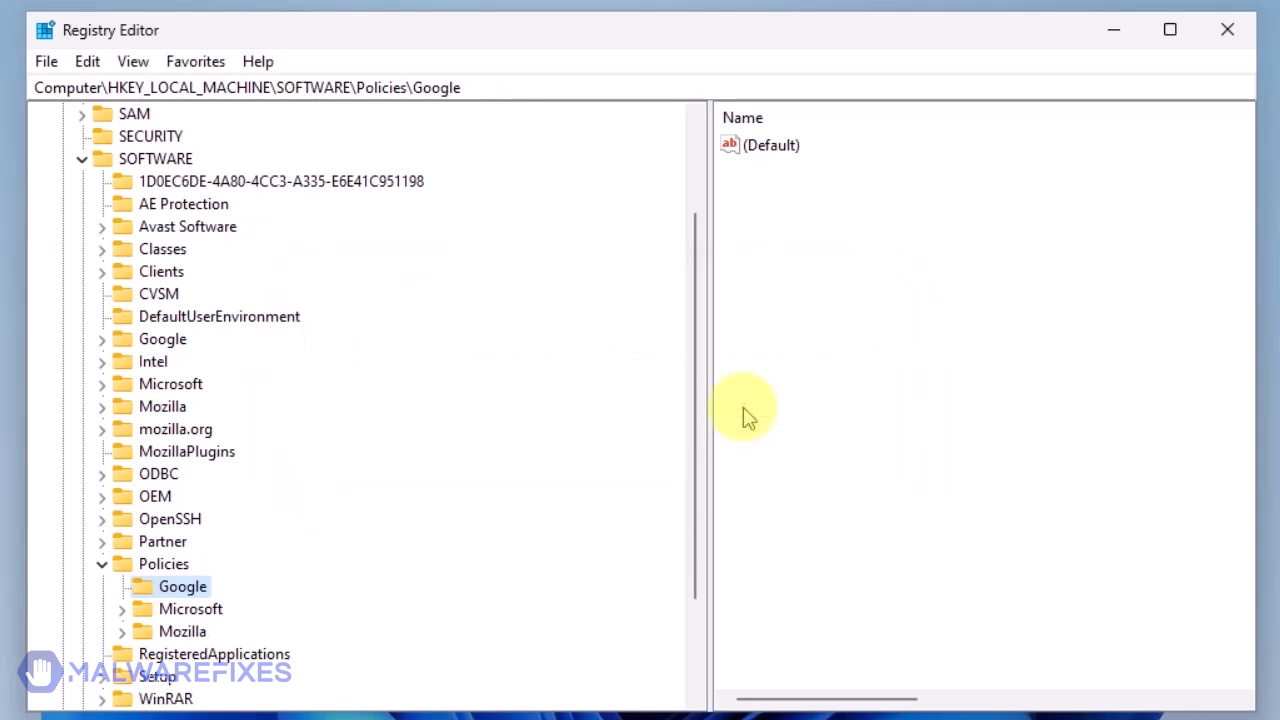
mouse_move(724, 414)
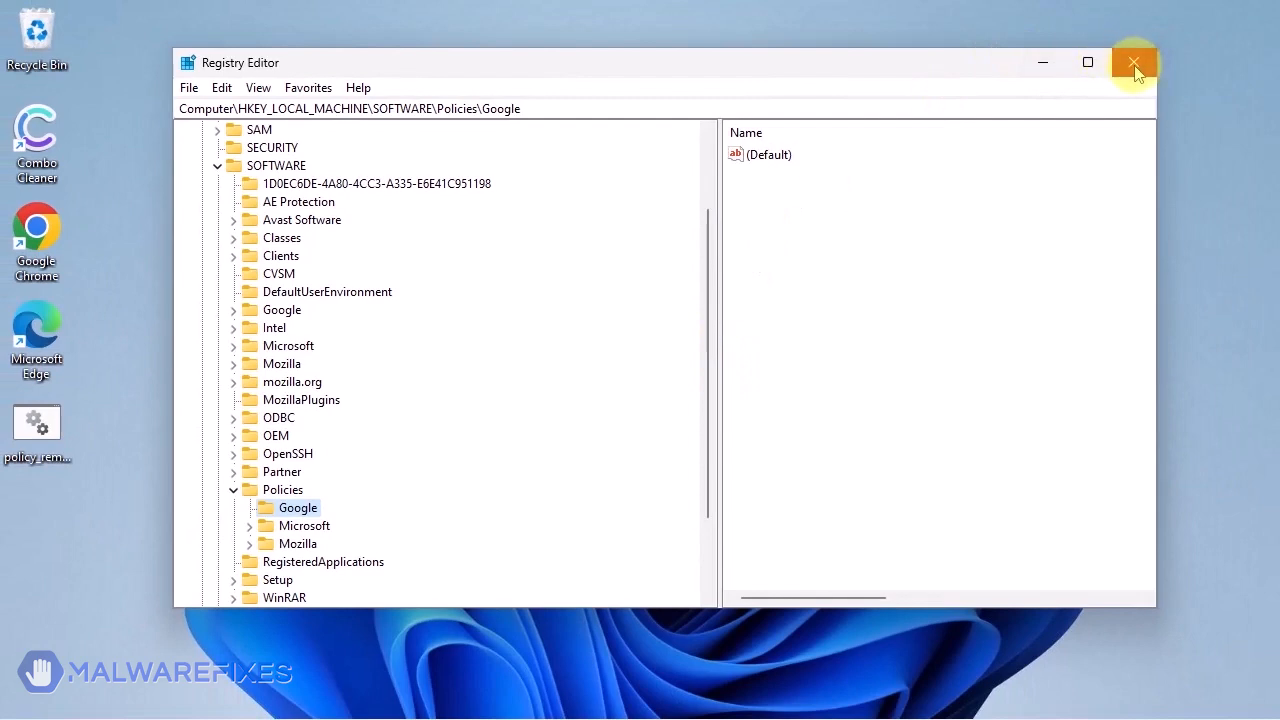
Close Registry Editor and browse to C:\Program Files (x86)\Google in File Explorer.
click(1134, 62)
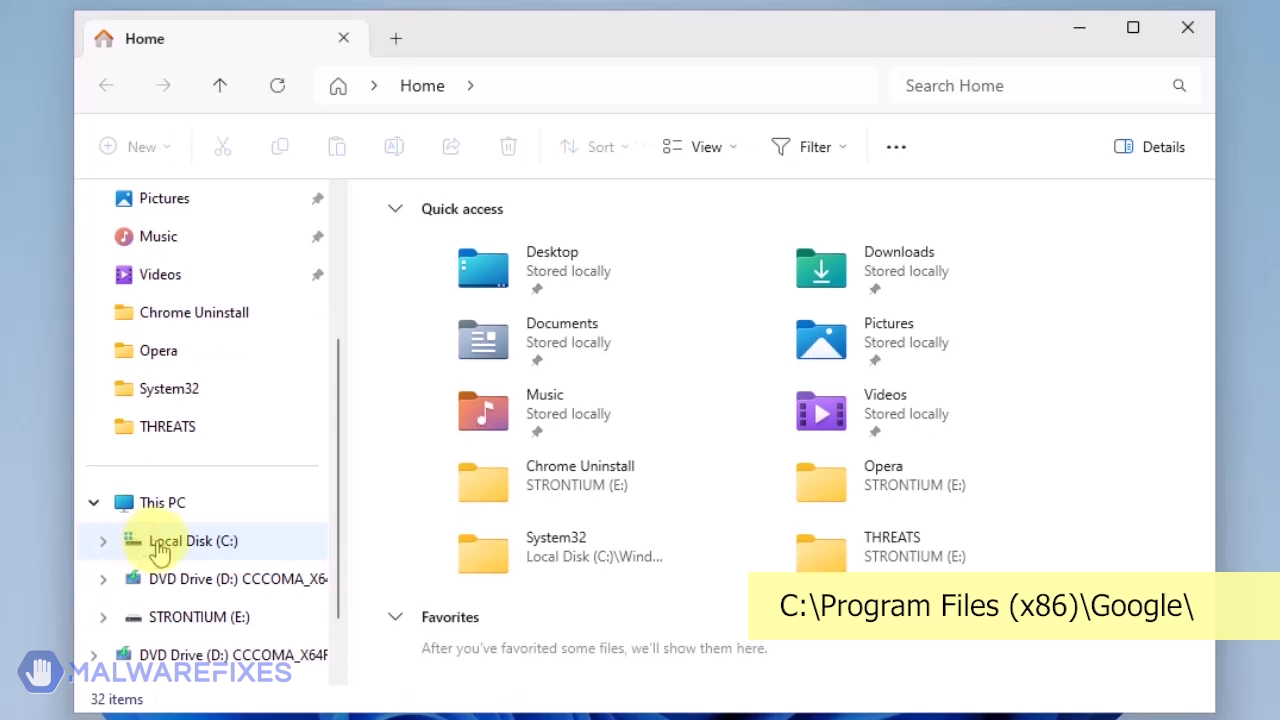
click(192, 540)
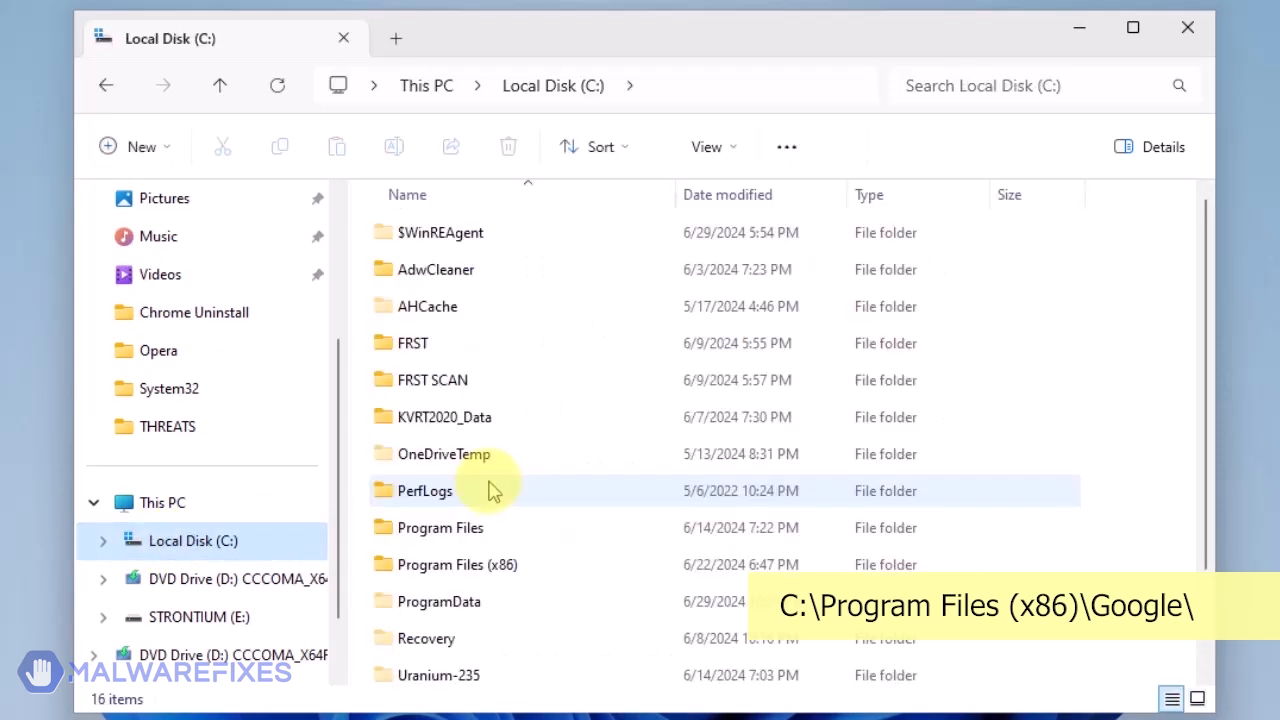
click(458, 564)
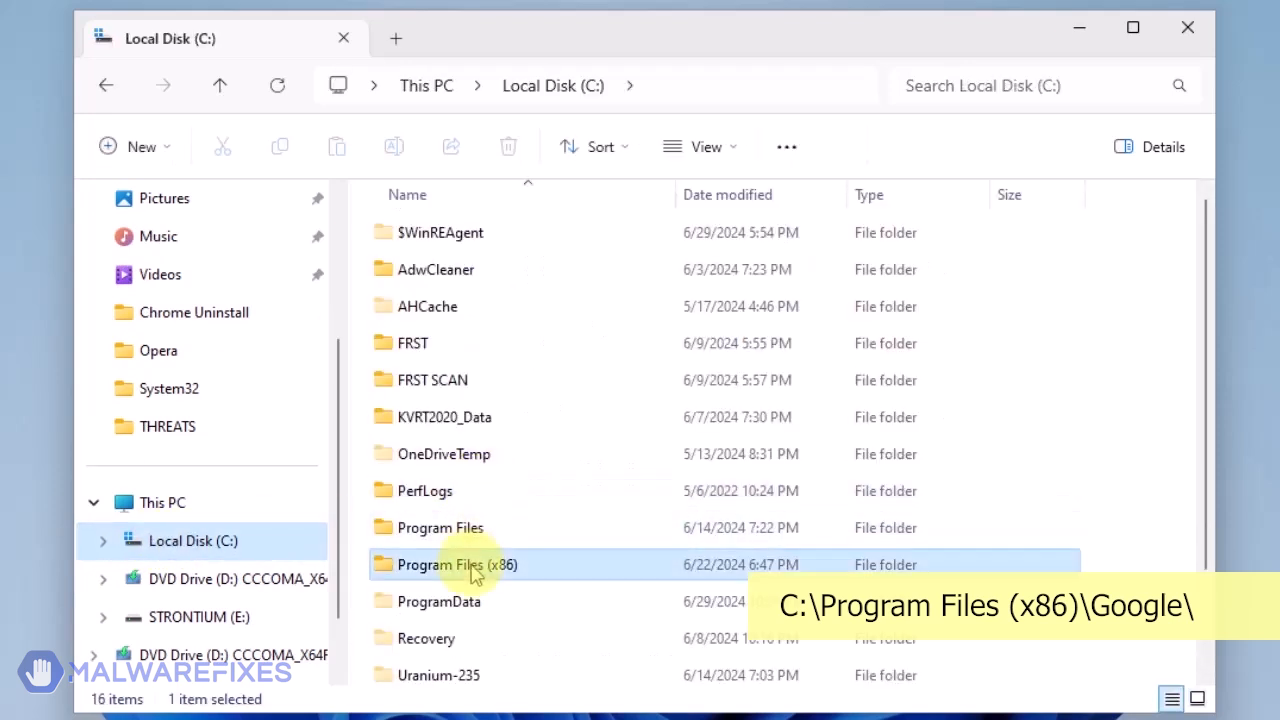
double_click(456, 564)
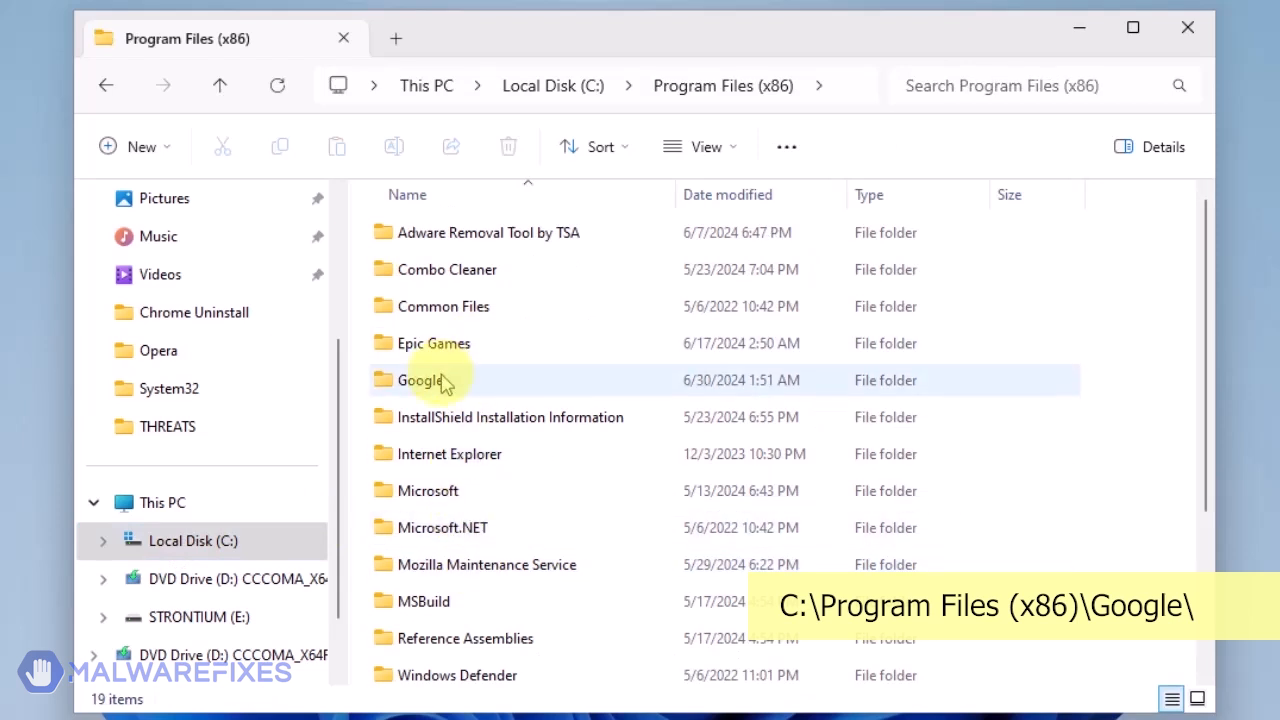
double_click(420, 380)
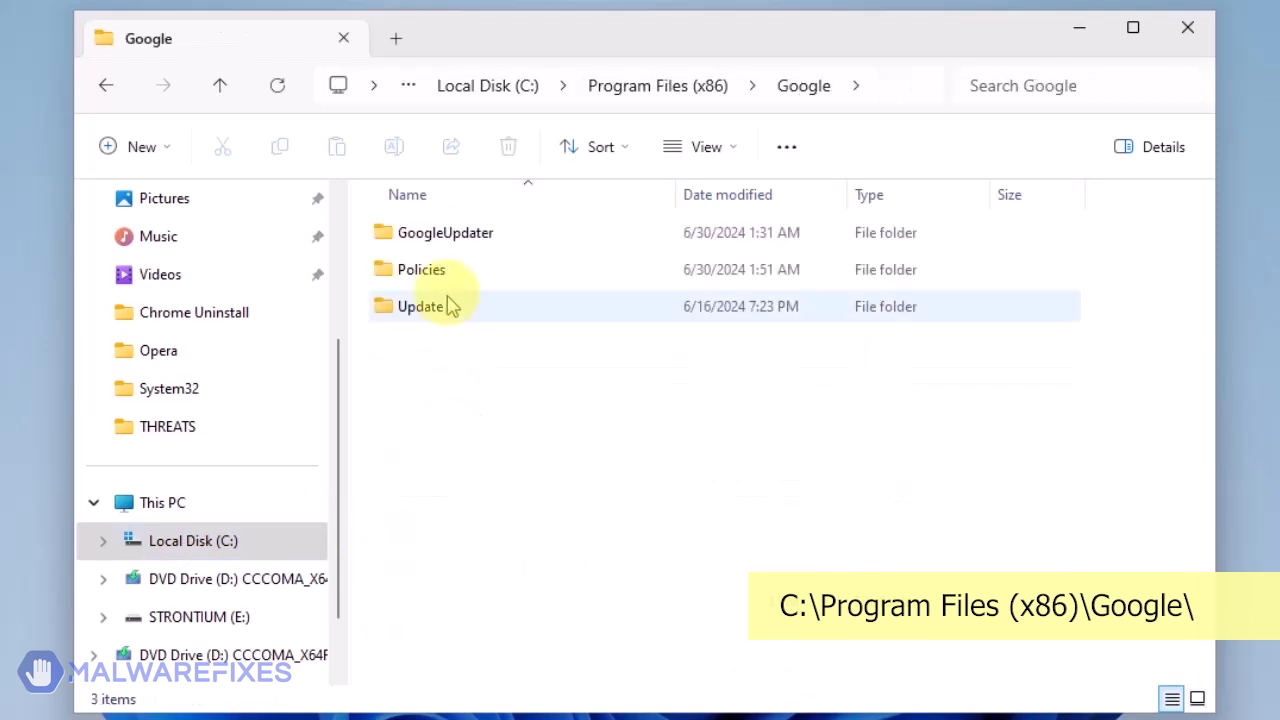
Delete the Policies folder with administrator permission and close File Explorer.
click(420, 268)
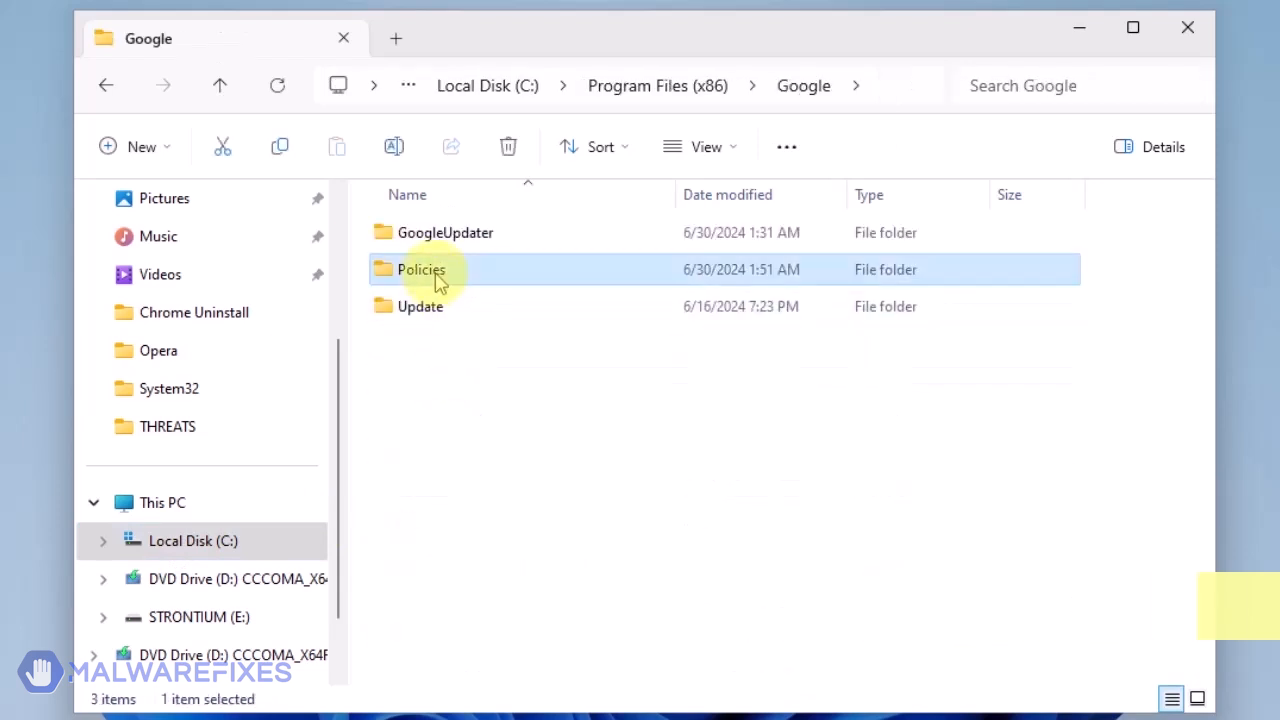
mouse_move(508, 148)
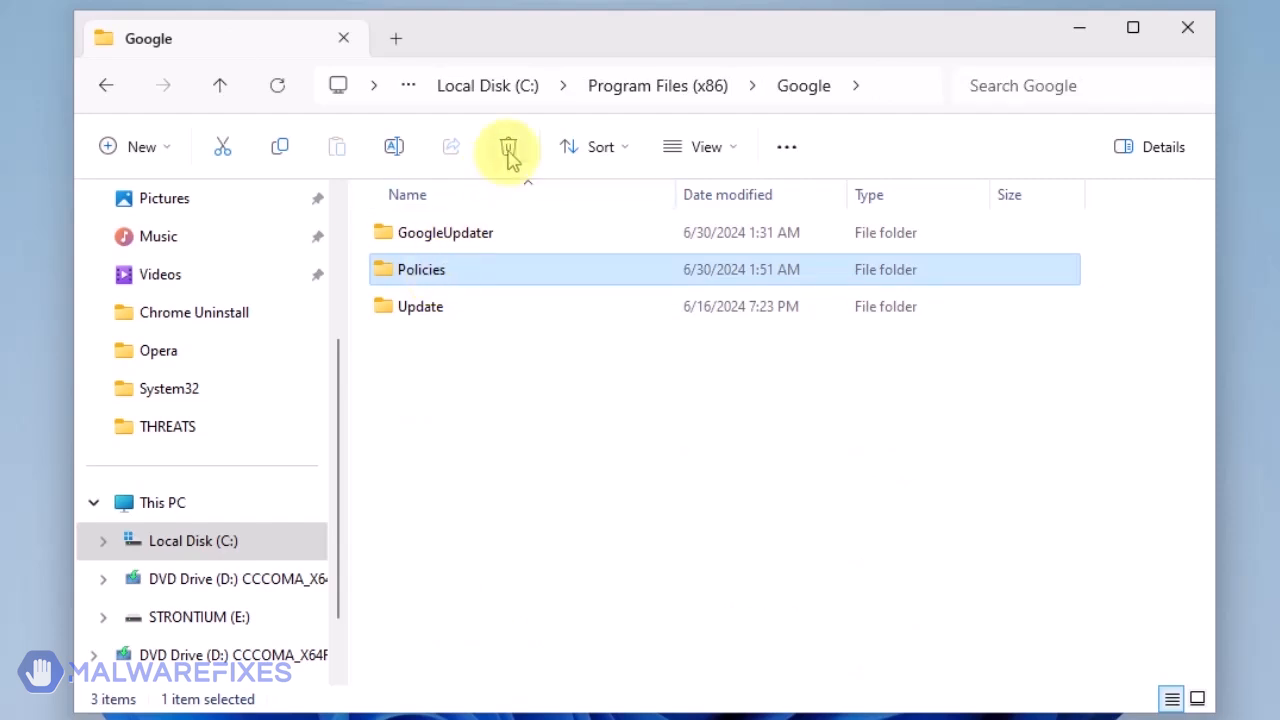
mouse_move(508, 148)
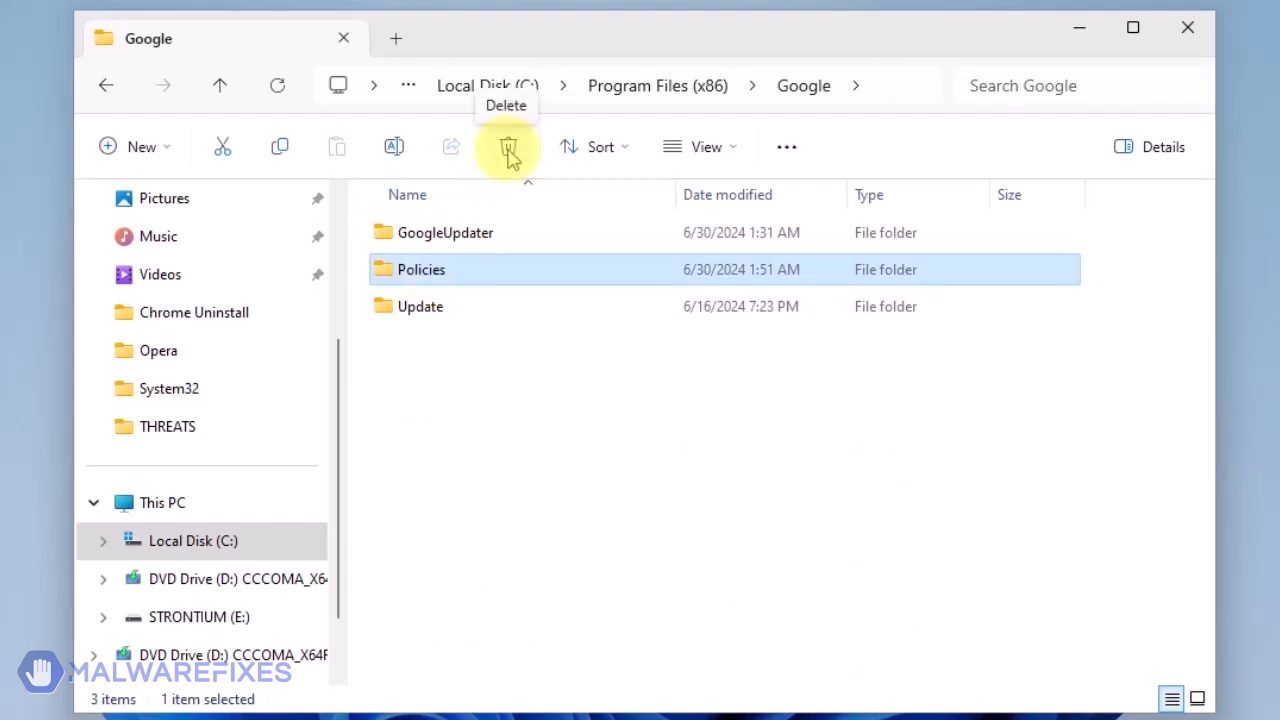
click(508, 146)
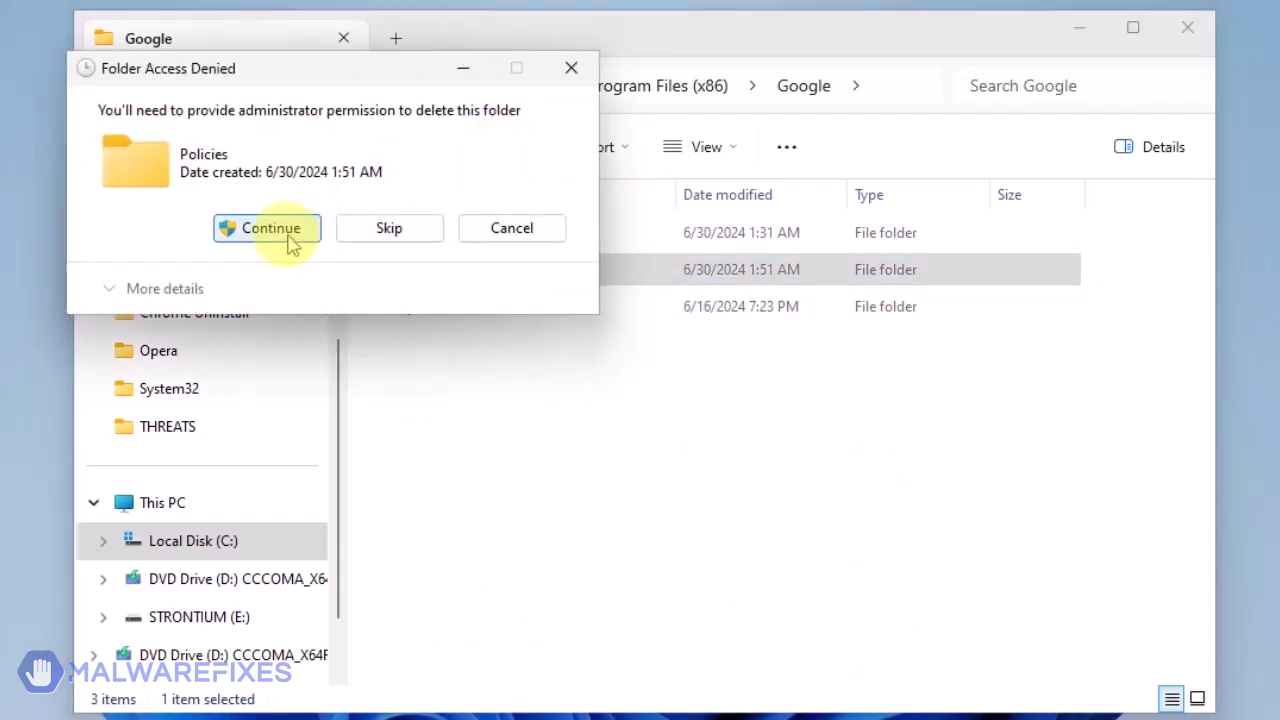
click(266, 228)
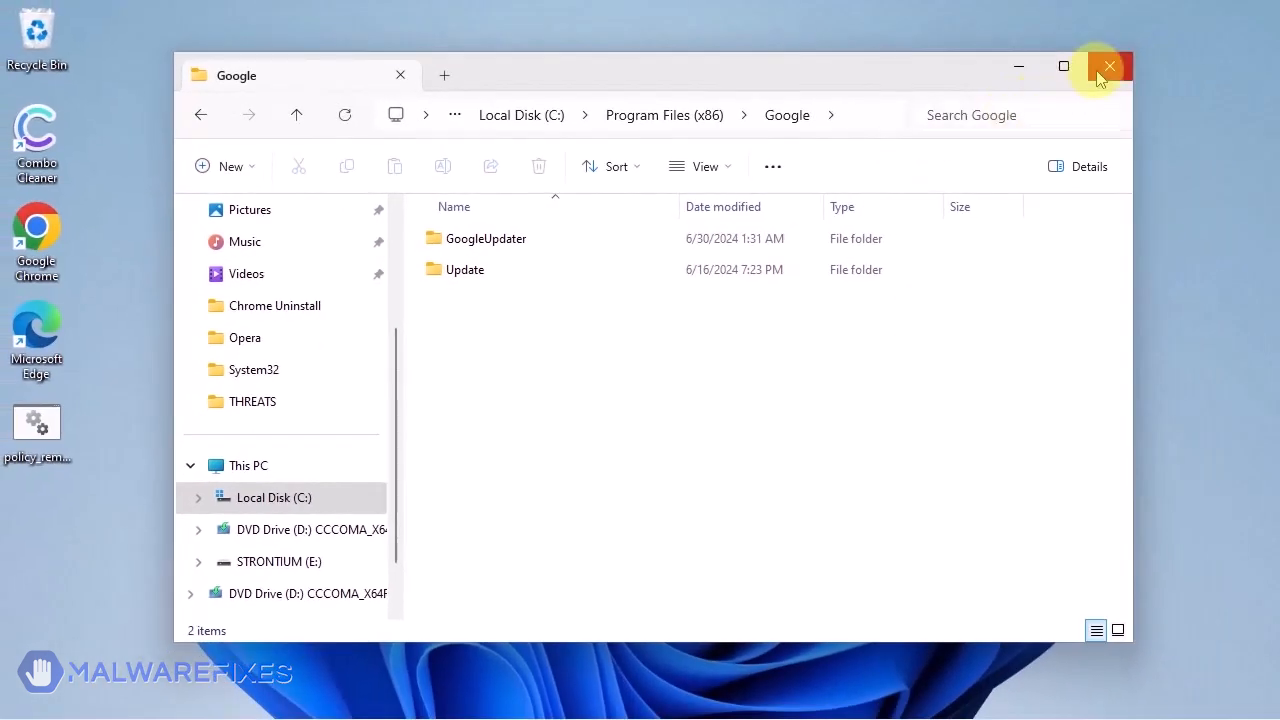
click(1108, 66)
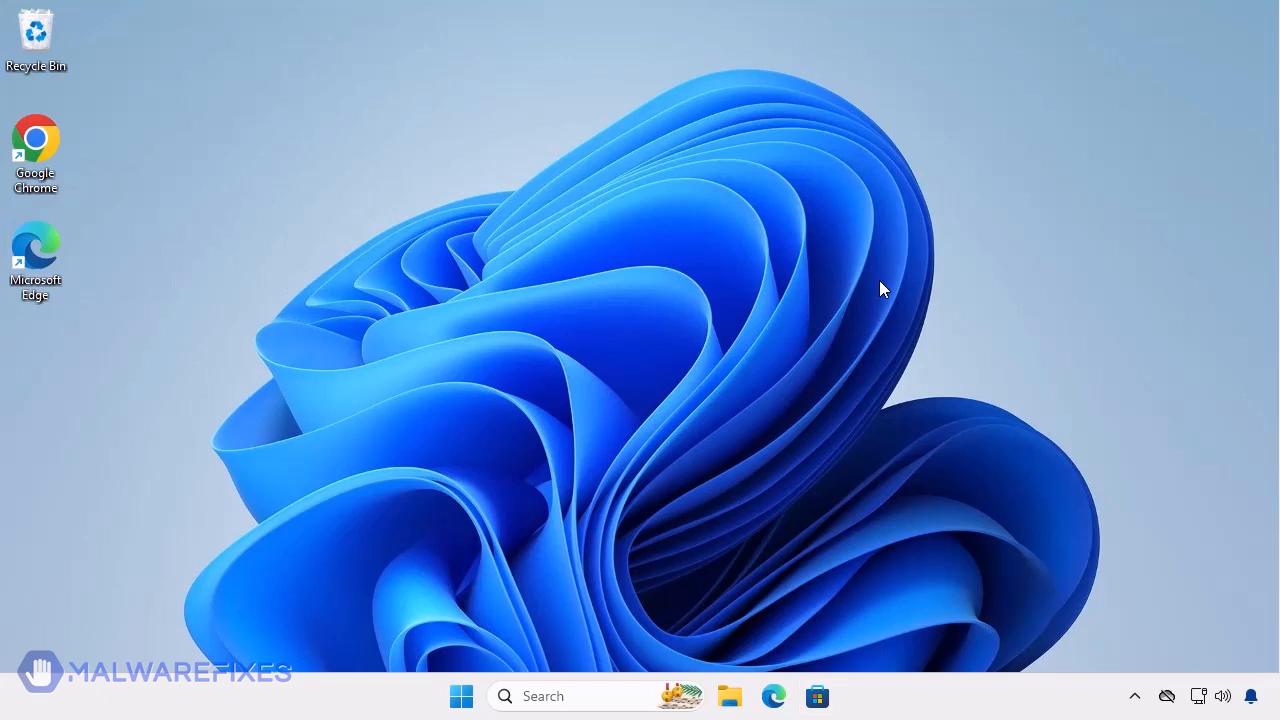
mouse_move(24, 148)
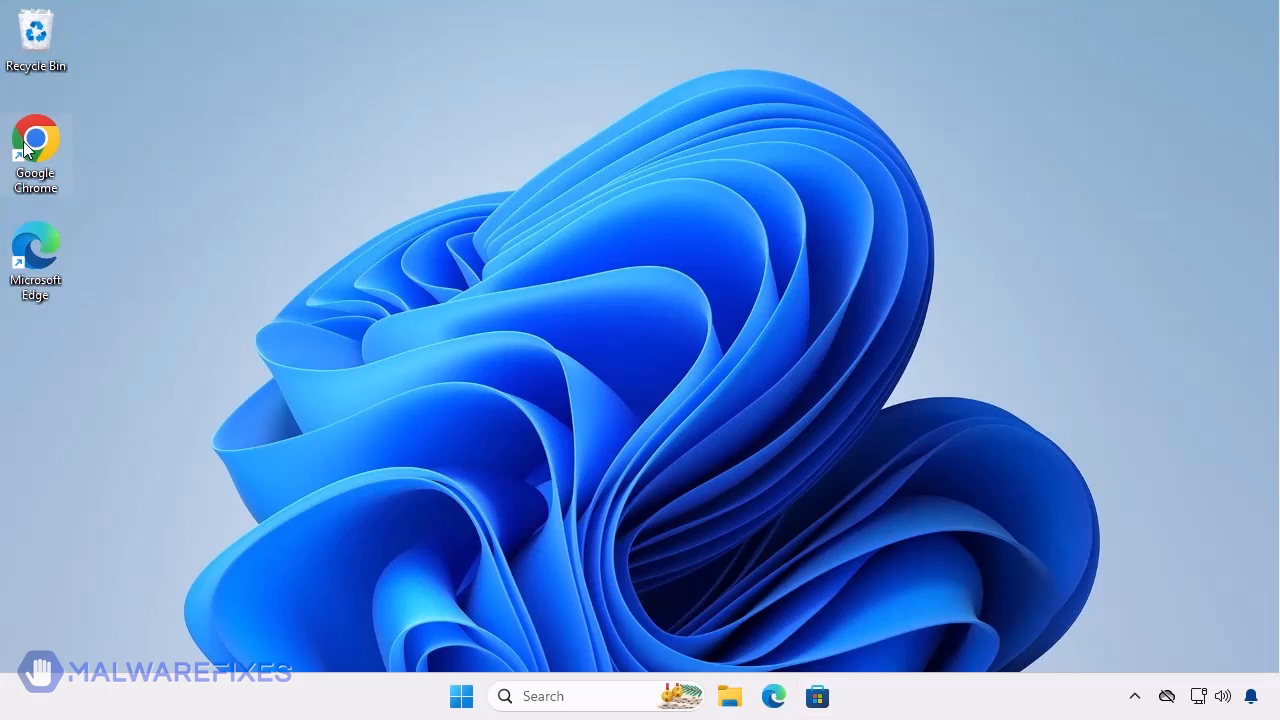
Launch Google Chrome from its desktop shortcut.
double_click(36, 140)
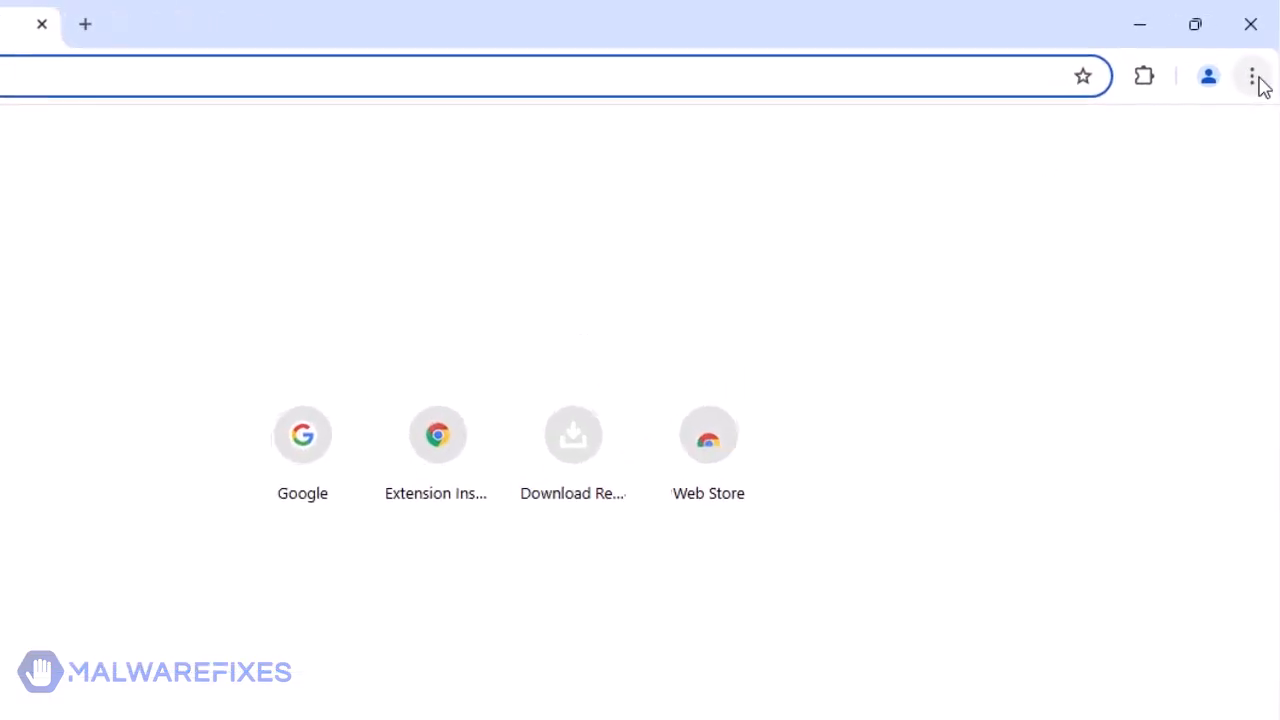
Remove the SearchNinja extension from Manage Extensions, leaving Google Docs Offline, and close Chrome.
click(1252, 76)
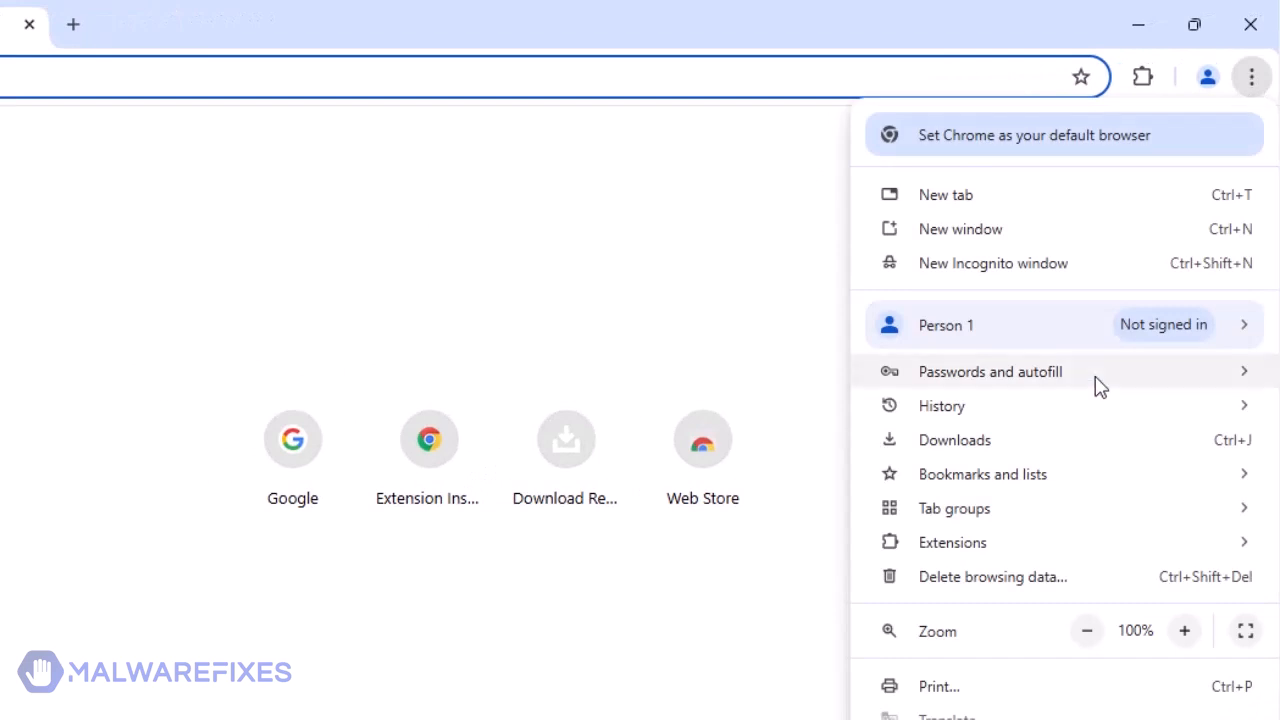
click(952, 542)
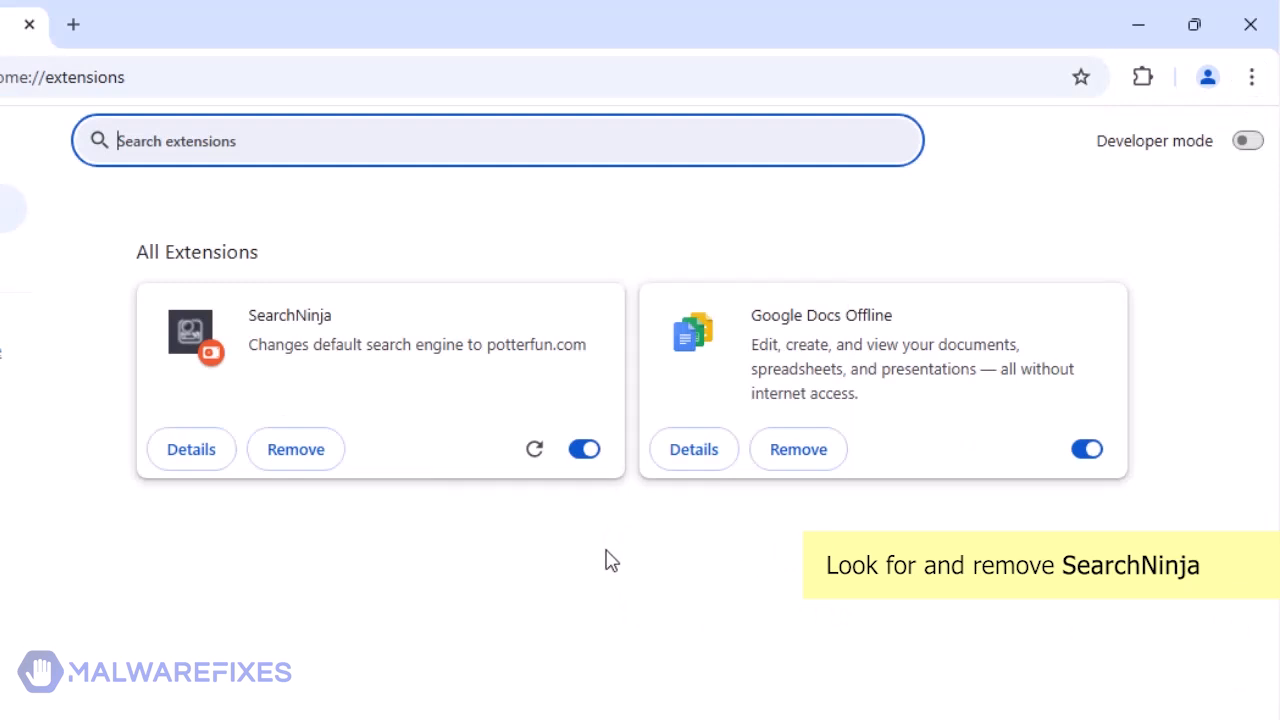
mouse_move(316, 440)
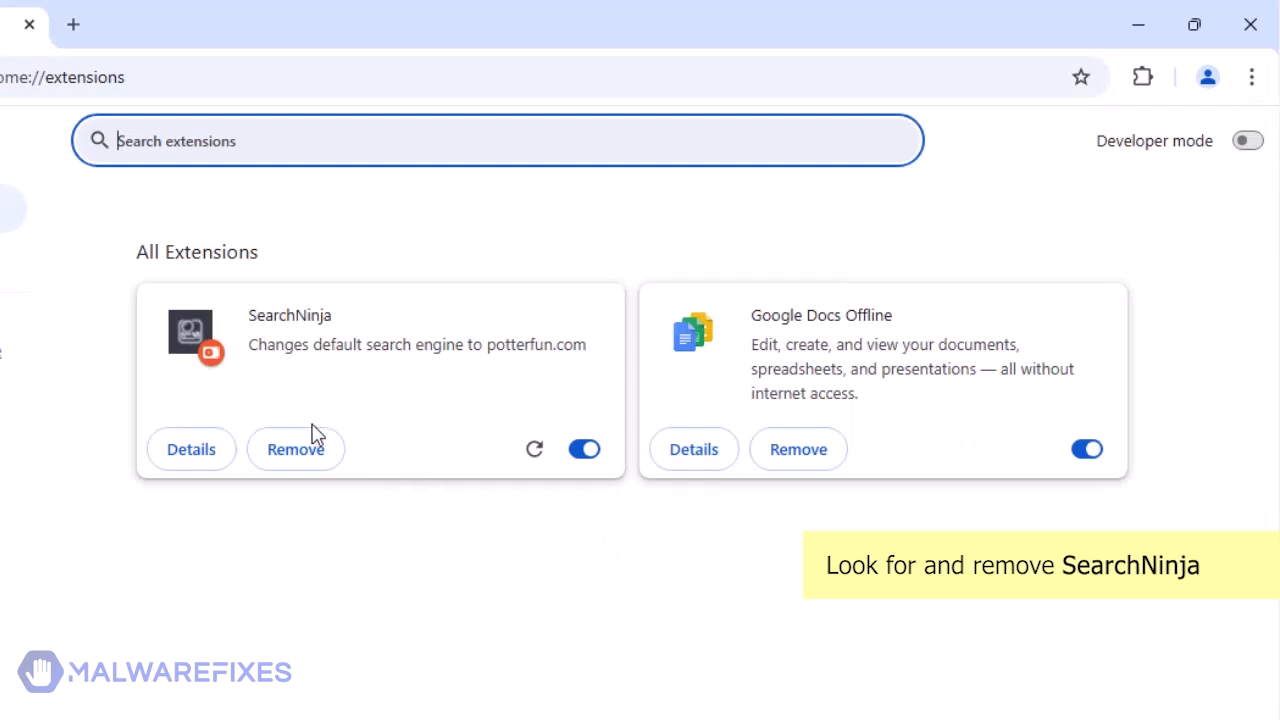
click(296, 448)
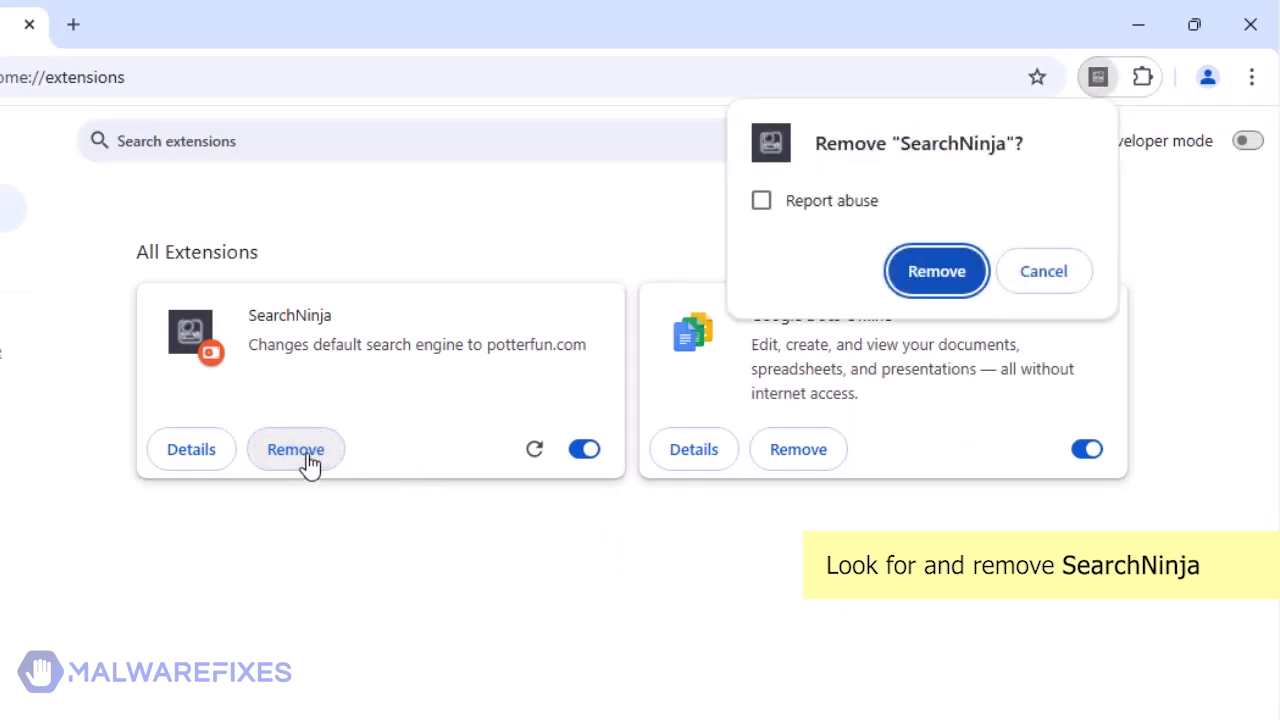
click(936, 272)
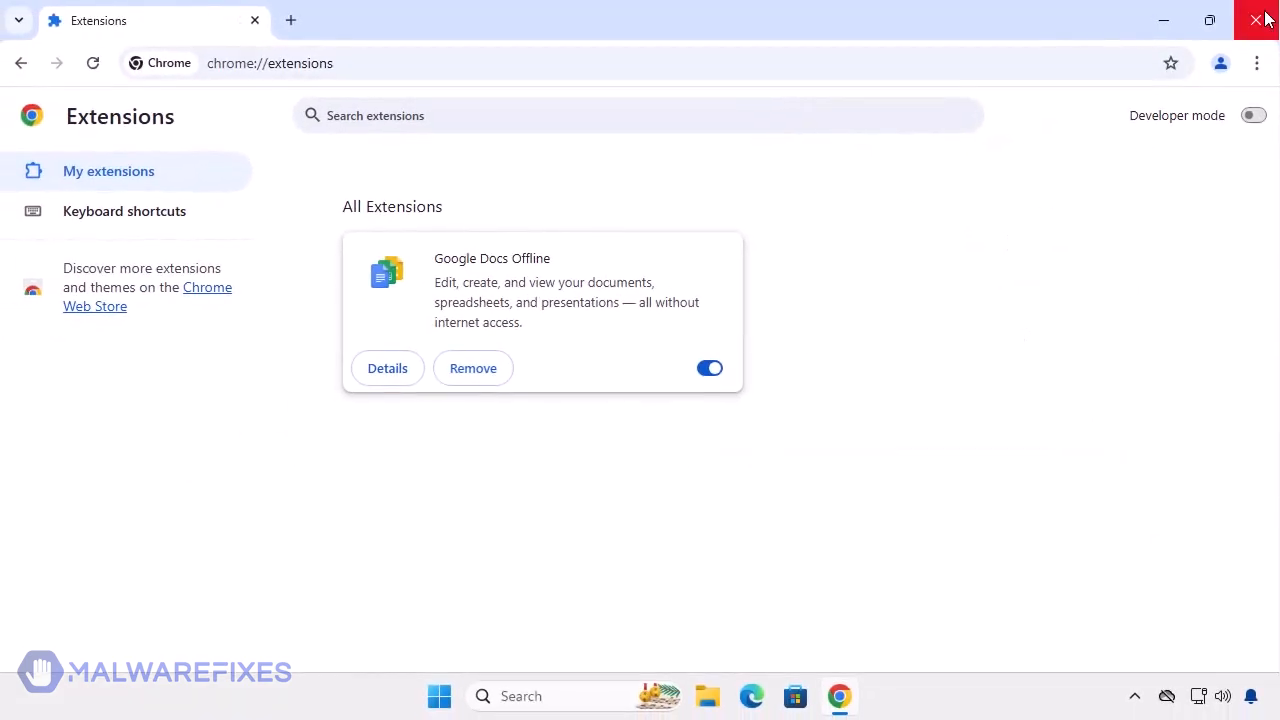
click(1264, 20)
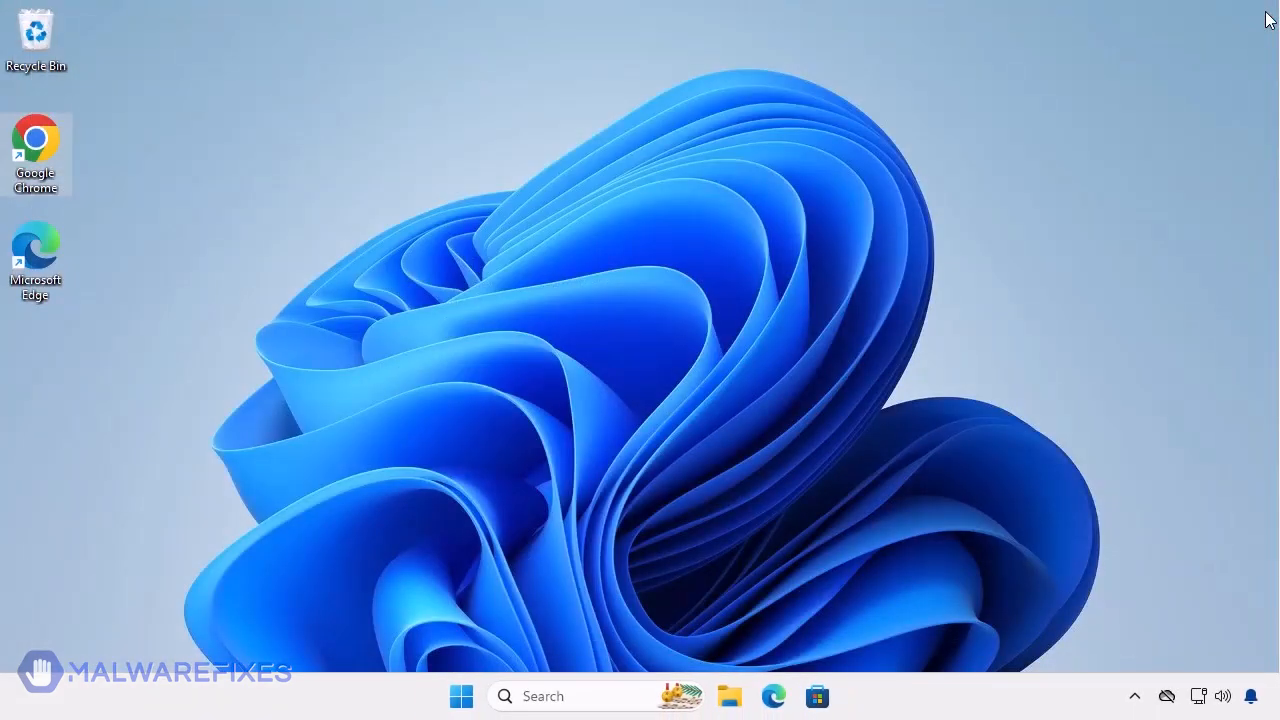